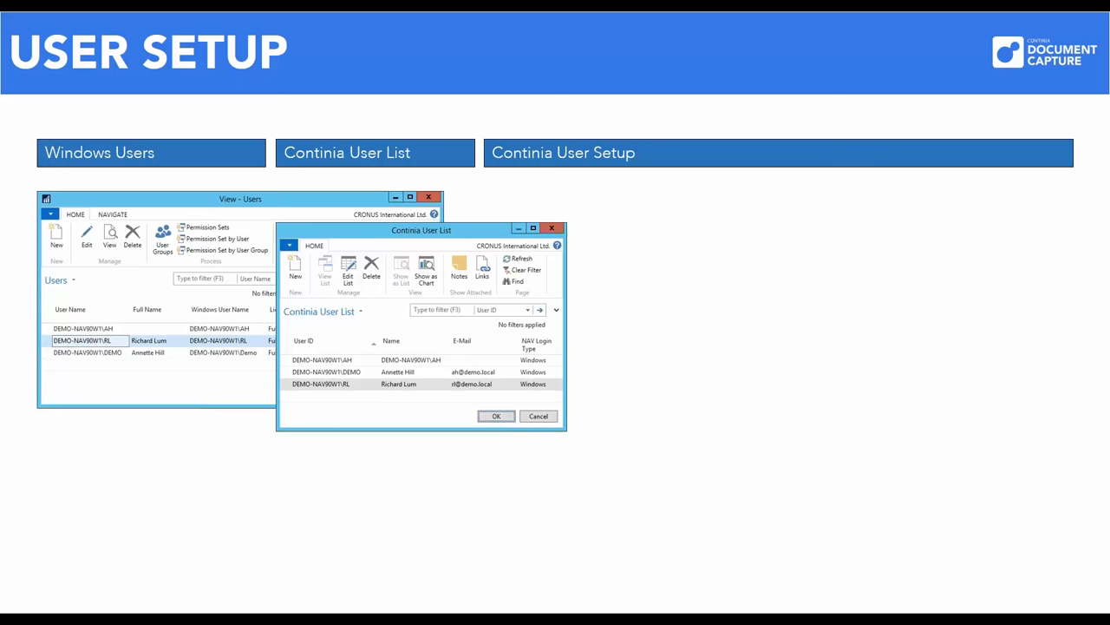
# Advance through the remaining User Setup slides to reach the Document Capture role centre session
pyautogui.click(496, 417)
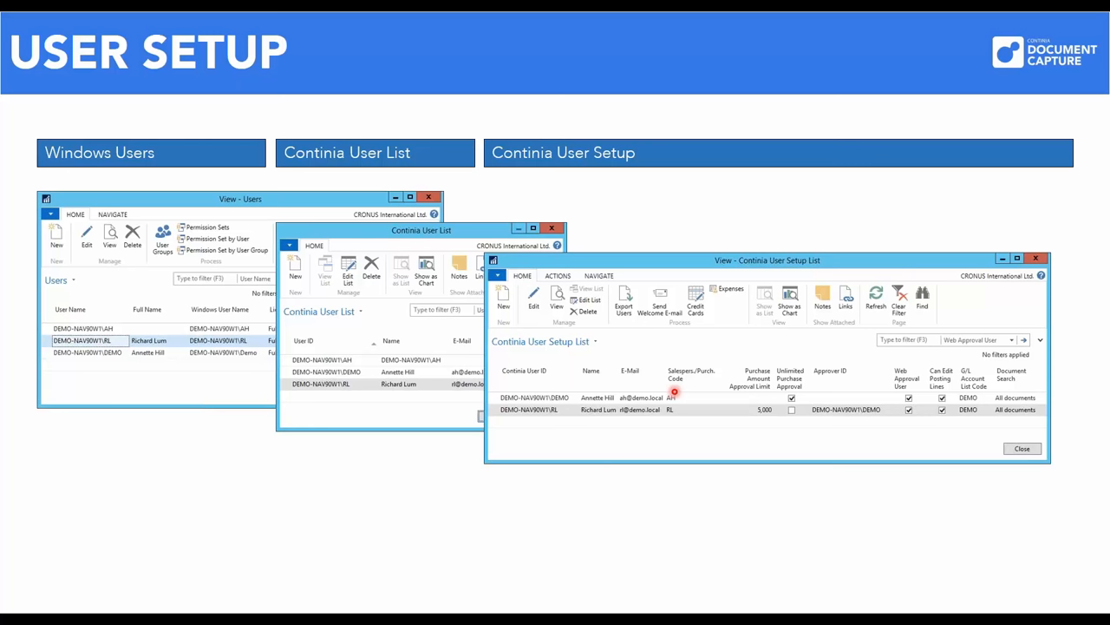
pyautogui.moveTo(794, 409)
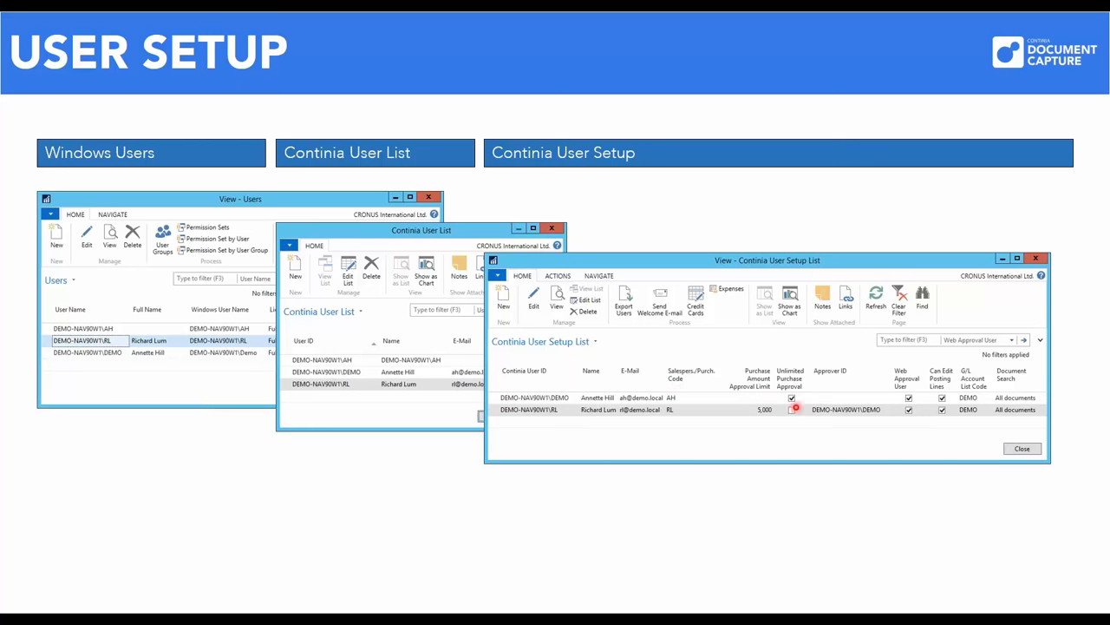
pyautogui.click(791, 409)
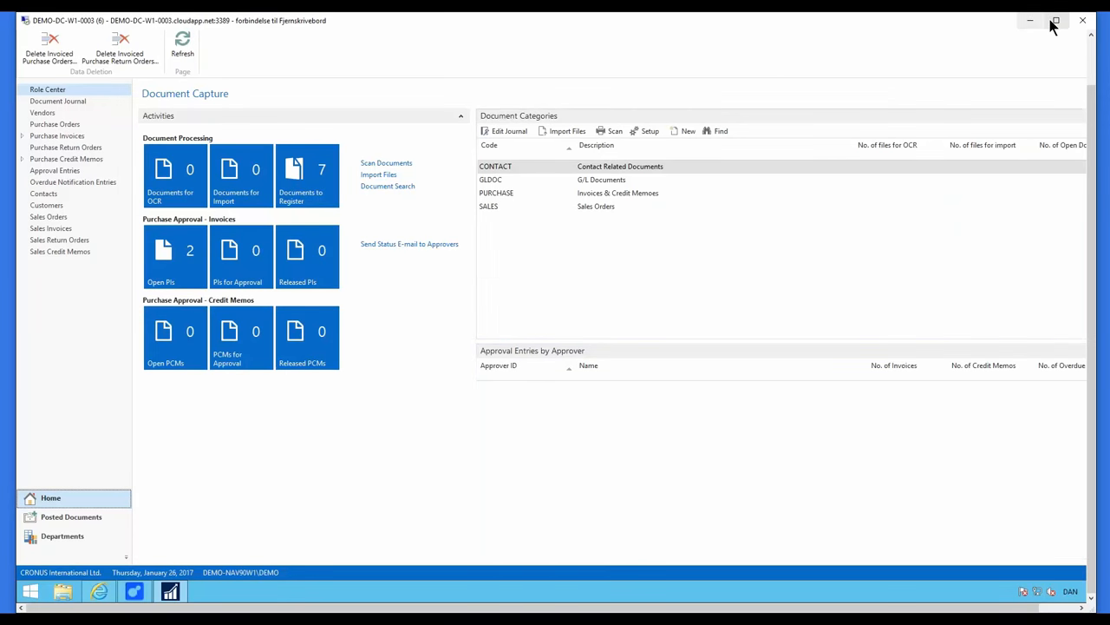
# Maximize NAV and reach Continia User Setup via Document Capture application setup
pyautogui.click(1055, 21)
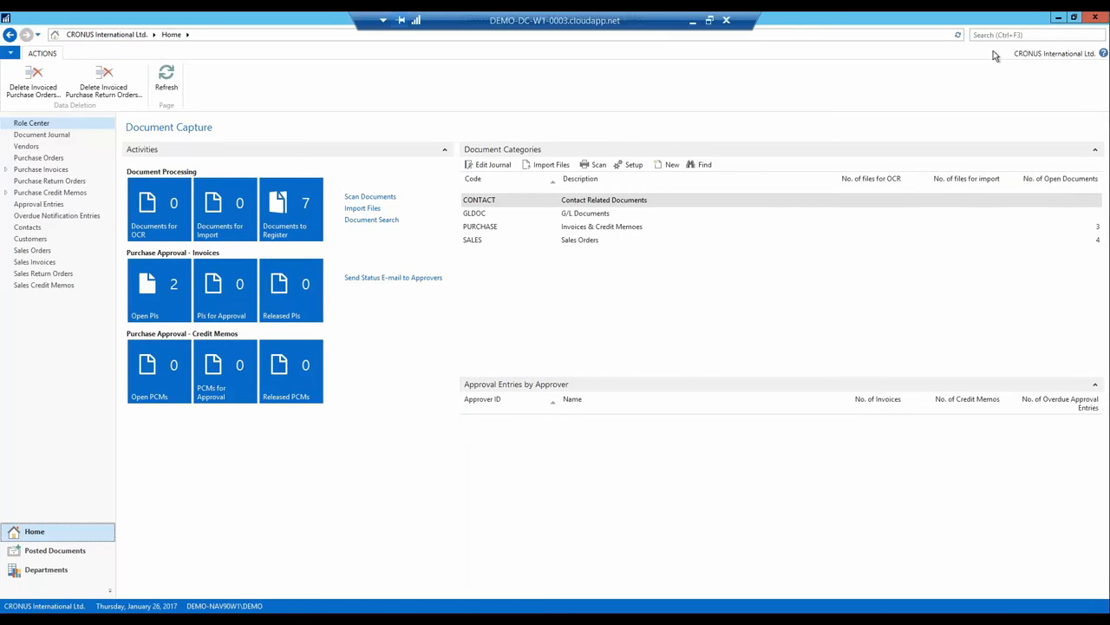
pyautogui.moveTo(925, 83)
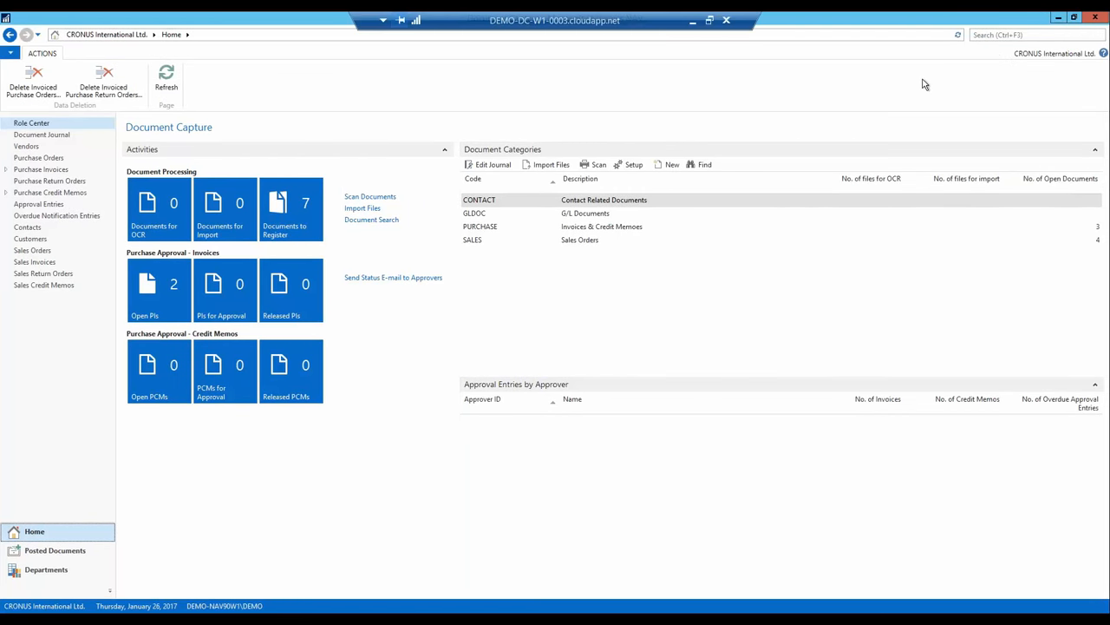
pyautogui.moveTo(269, 343)
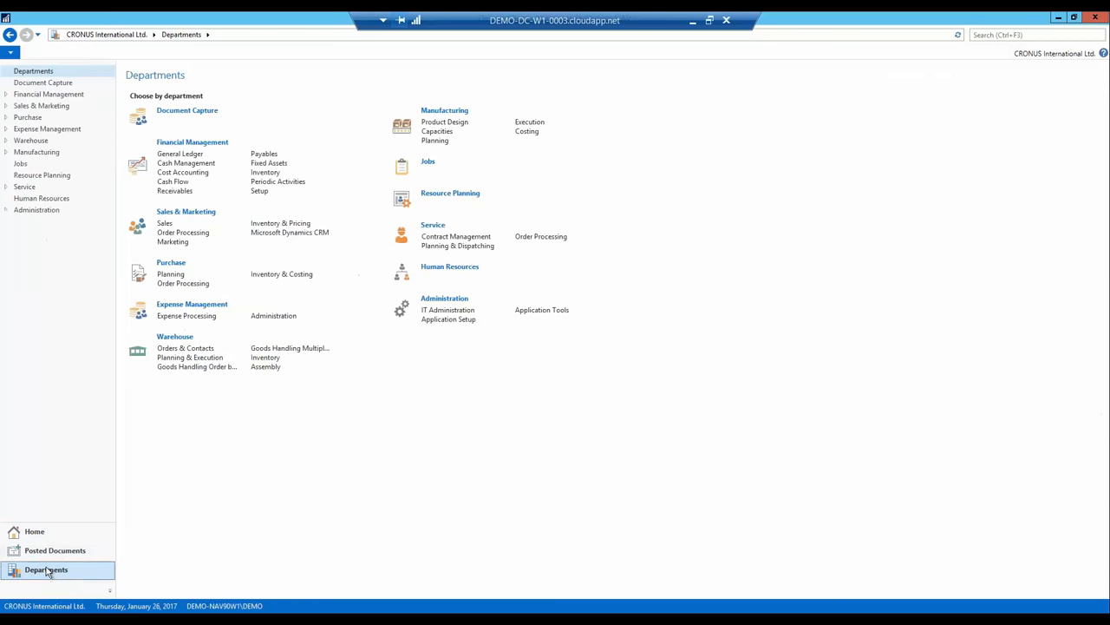
pyautogui.click(37, 208)
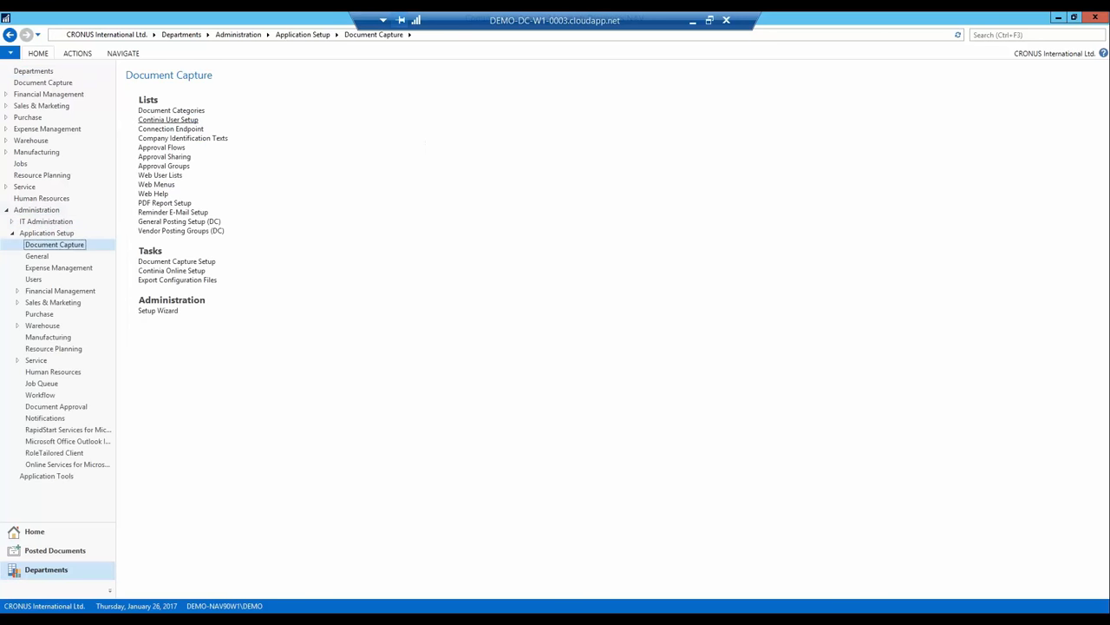
pyautogui.click(167, 120)
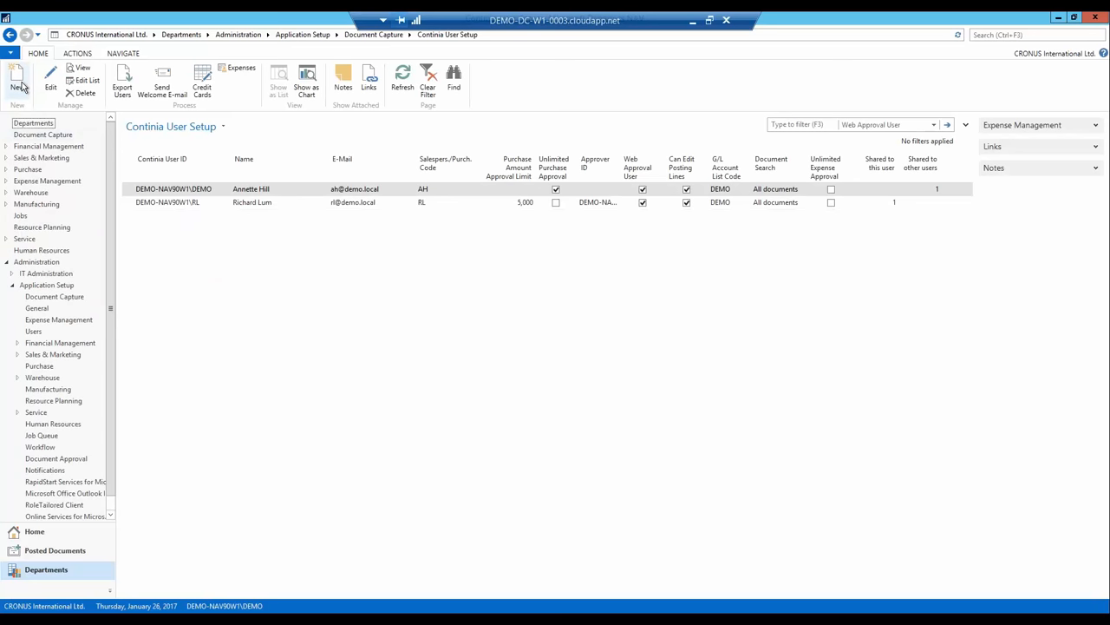
# Create a new Continia user setup card for user DEMO-NAV90W1\BD
pyautogui.click(17, 78)
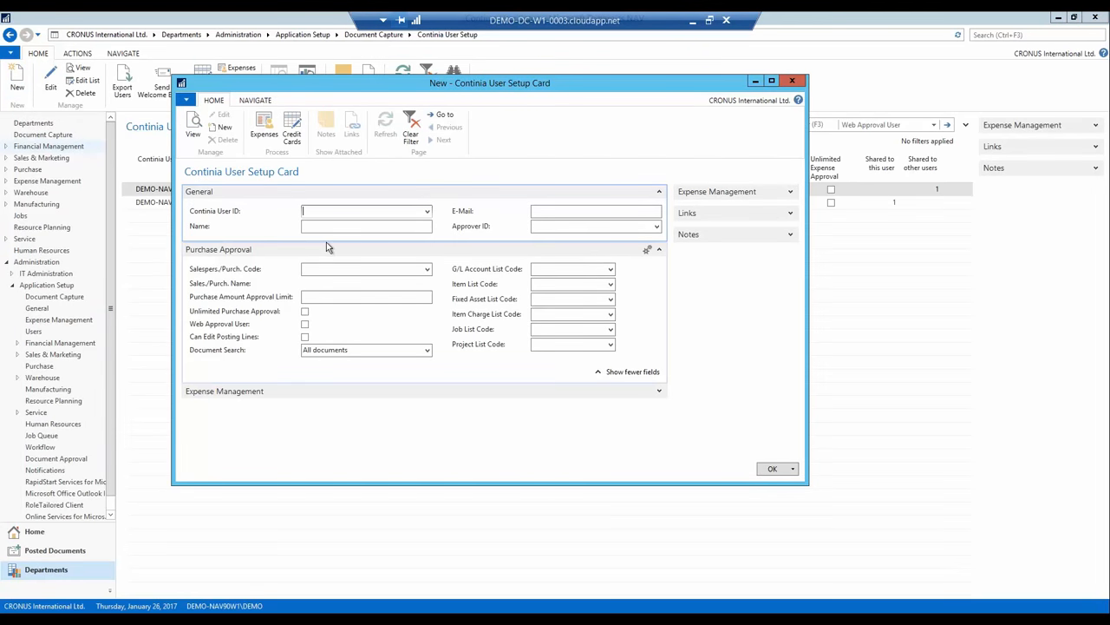
pyautogui.moveTo(467, 267)
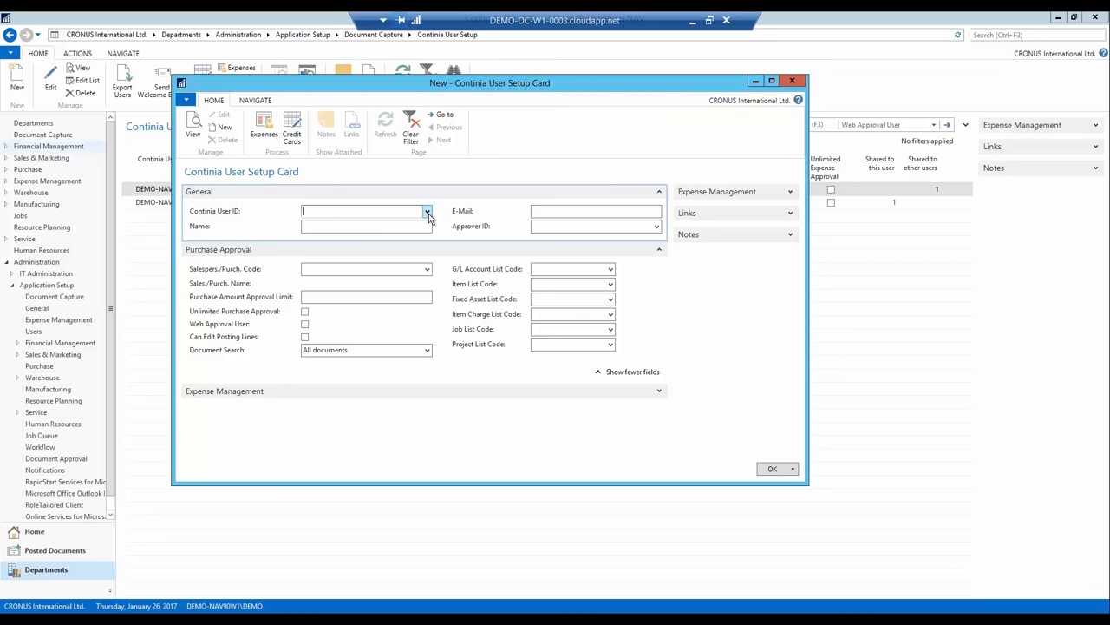
pyautogui.click(427, 212)
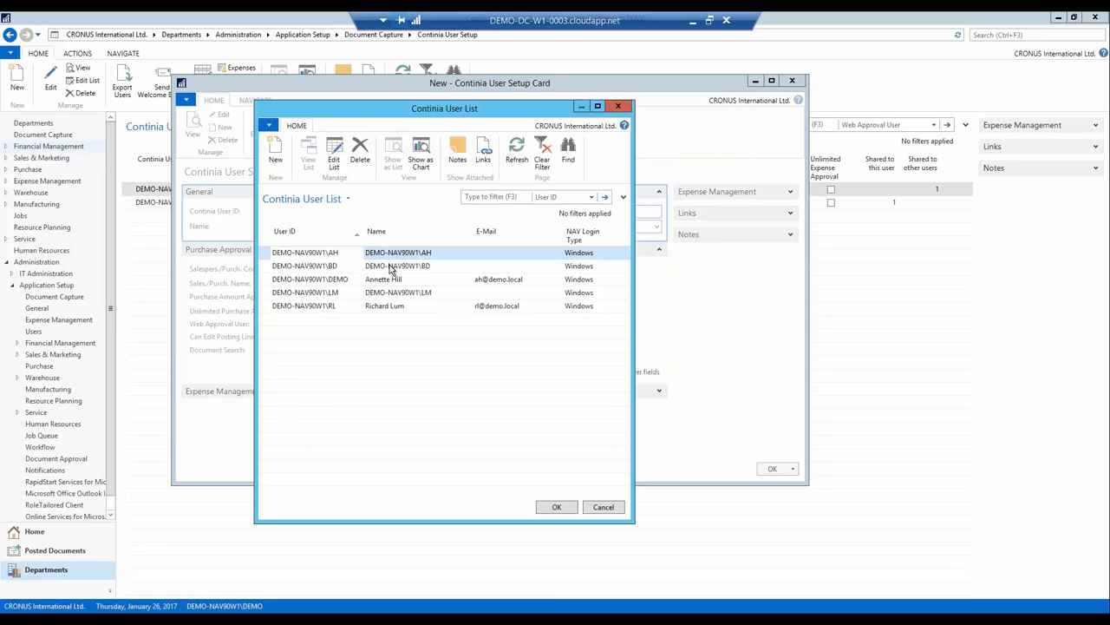
pyautogui.click(396, 266)
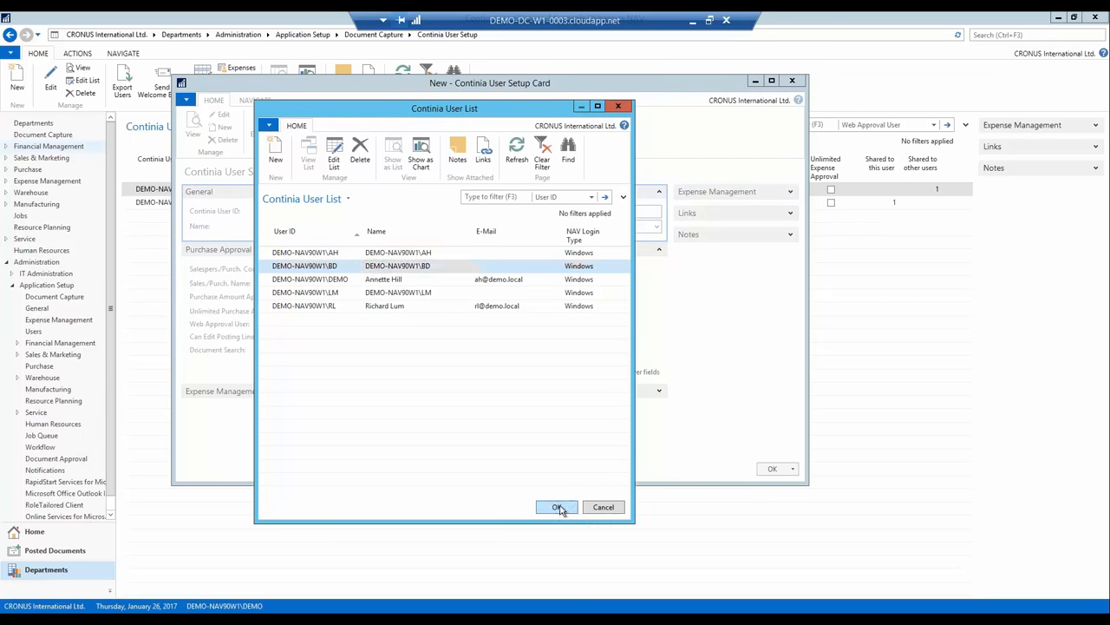
pyautogui.click(557, 506)
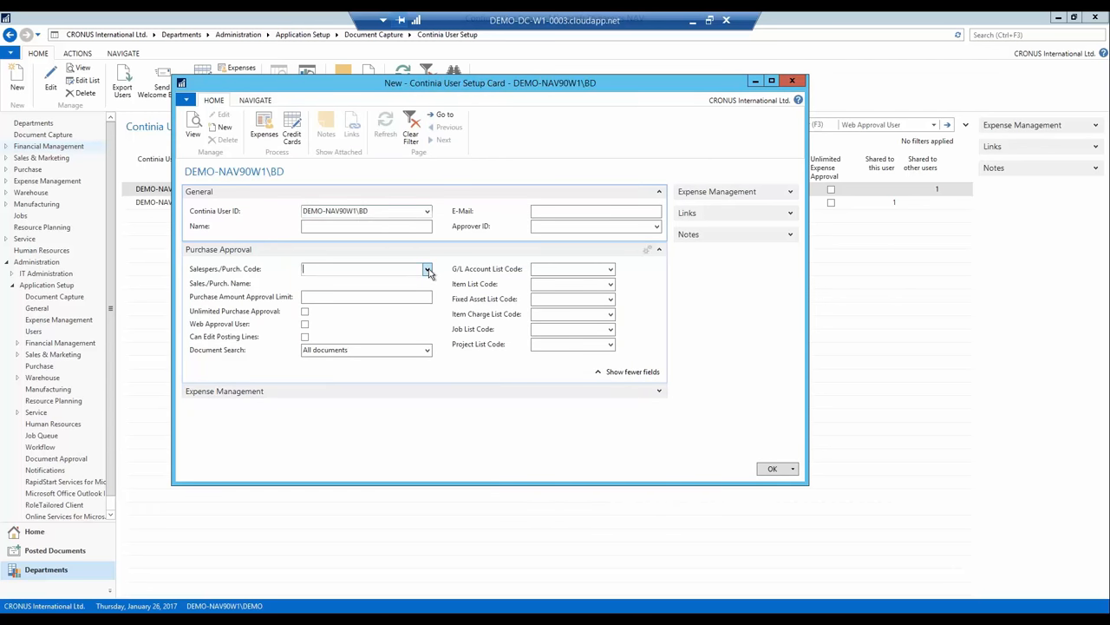
# Assign purchaser code BD and grant Bart unlimited purchase approval
pyautogui.click(427, 267)
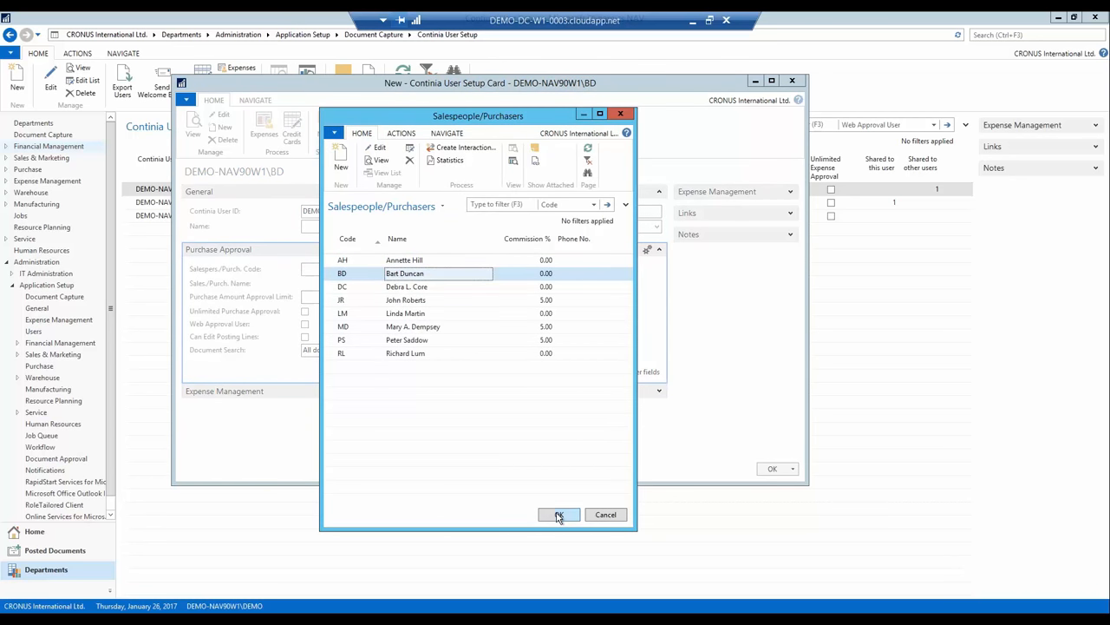
pyautogui.click(559, 513)
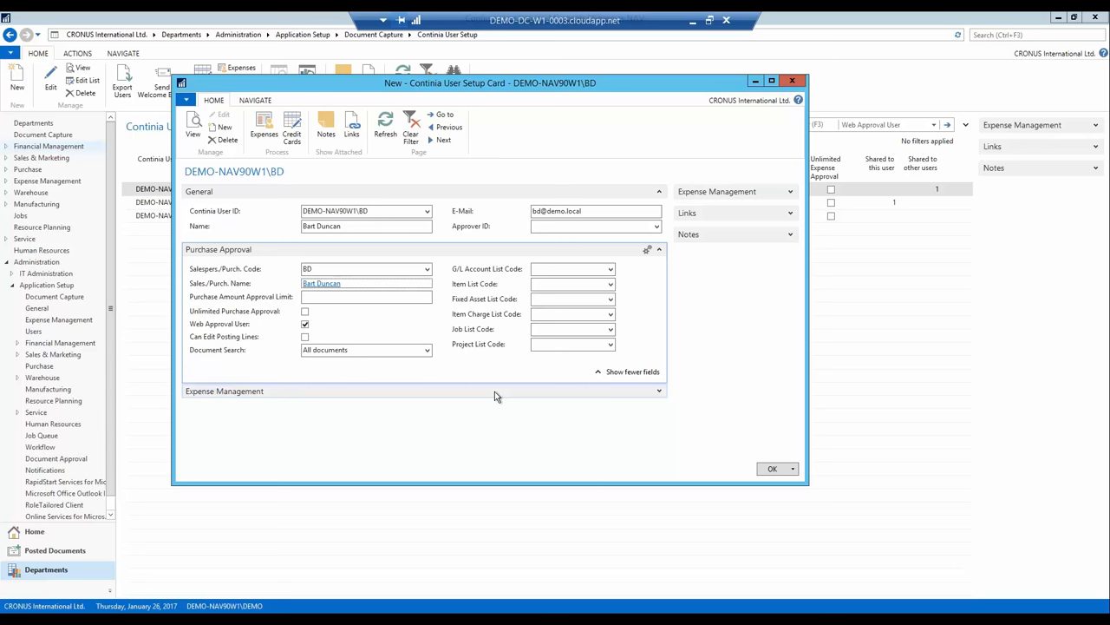
pyautogui.moveTo(333, 318)
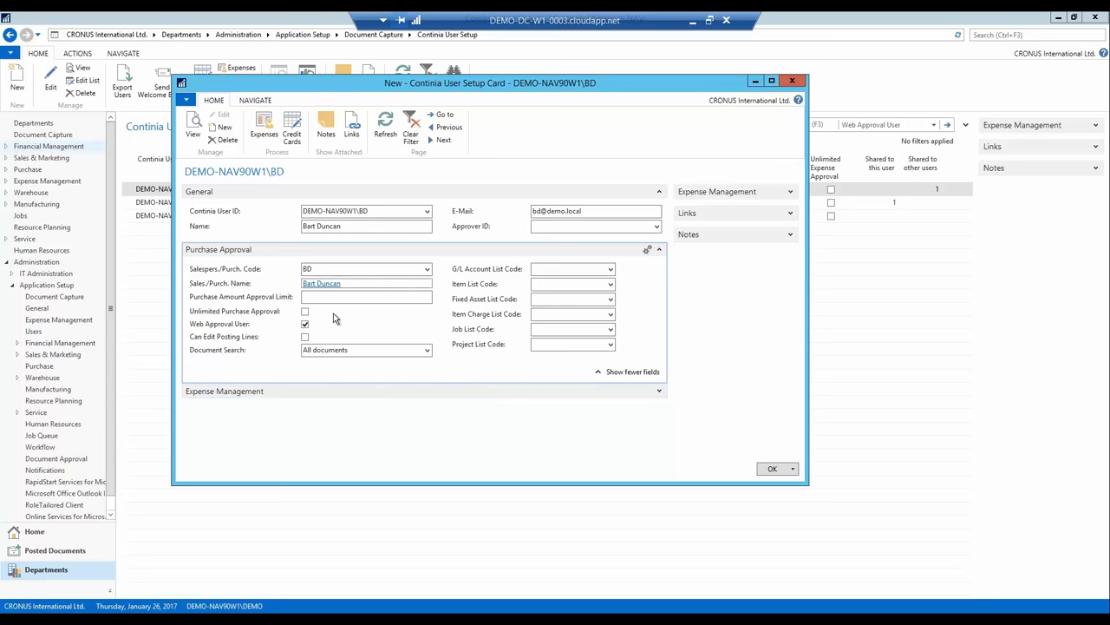
pyautogui.click(305, 311)
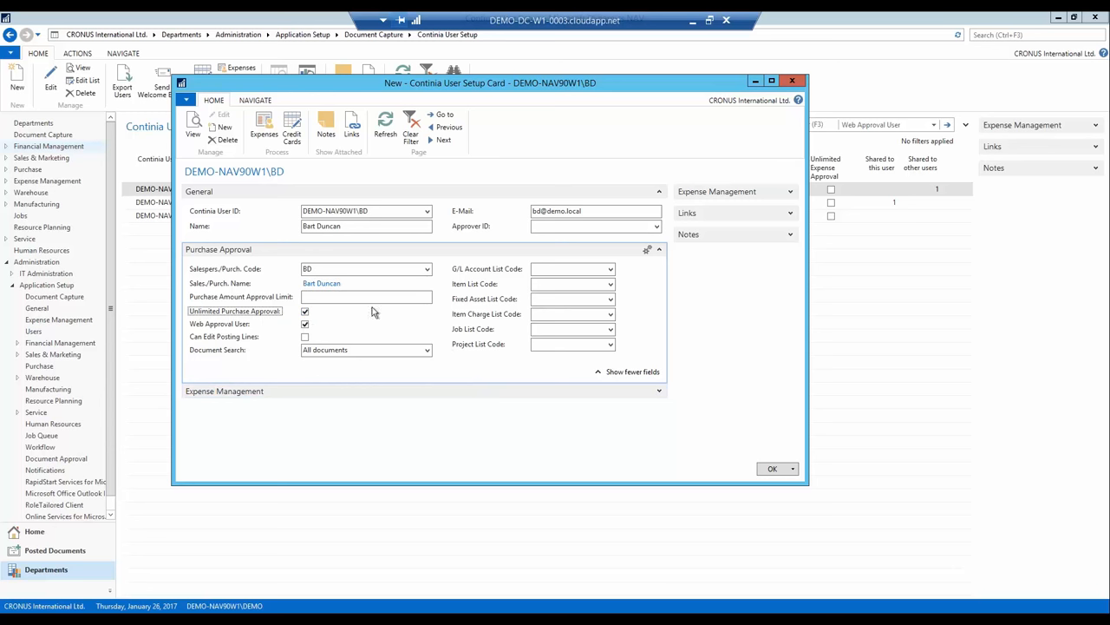
pyautogui.moveTo(397, 313)
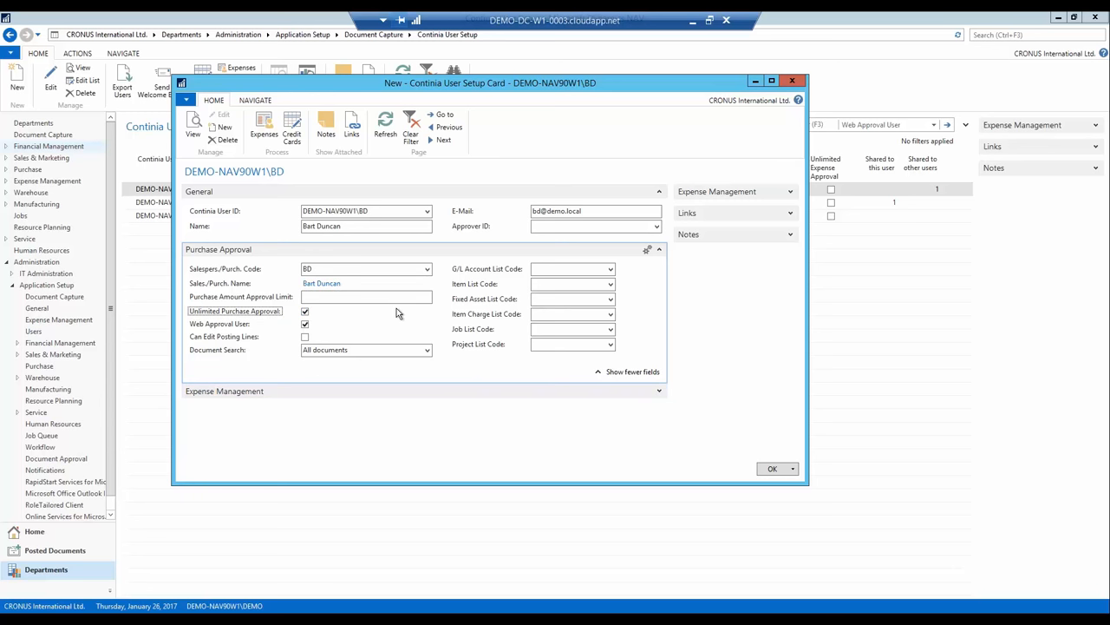
pyautogui.moveTo(363, 344)
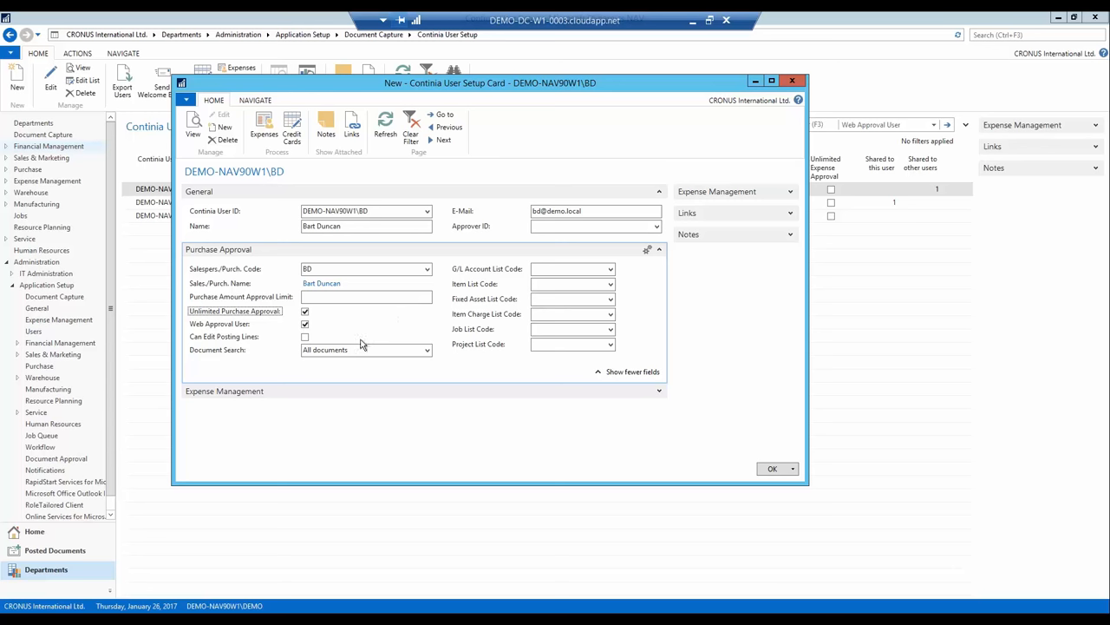
pyautogui.moveTo(311, 329)
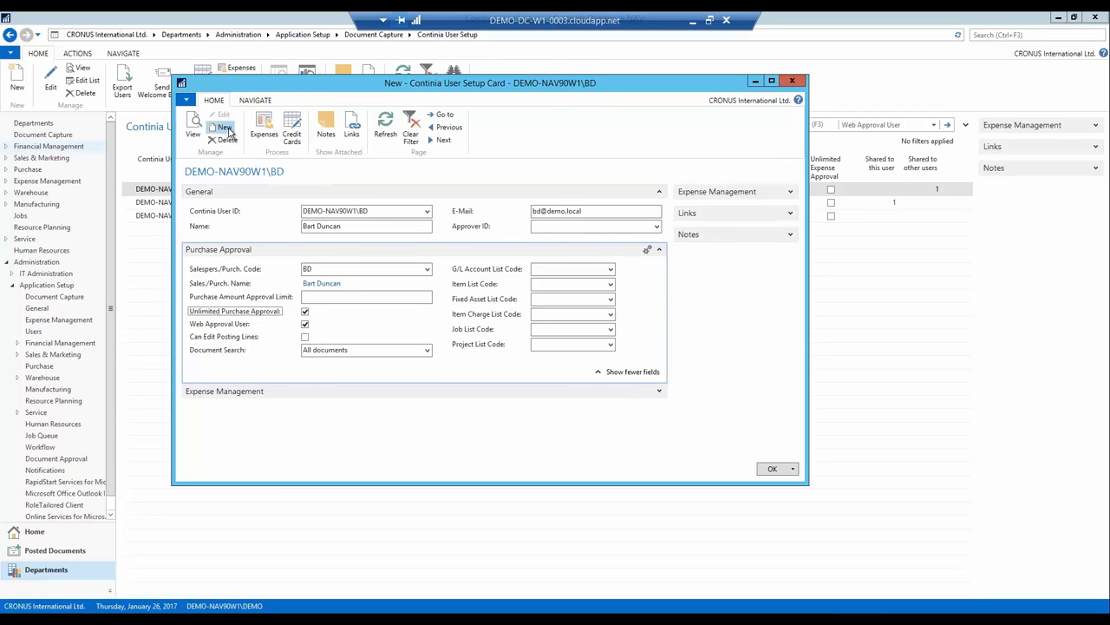
# Create another Continia user setup card for user DEMO-NAV90W1\LM
pyautogui.click(224, 129)
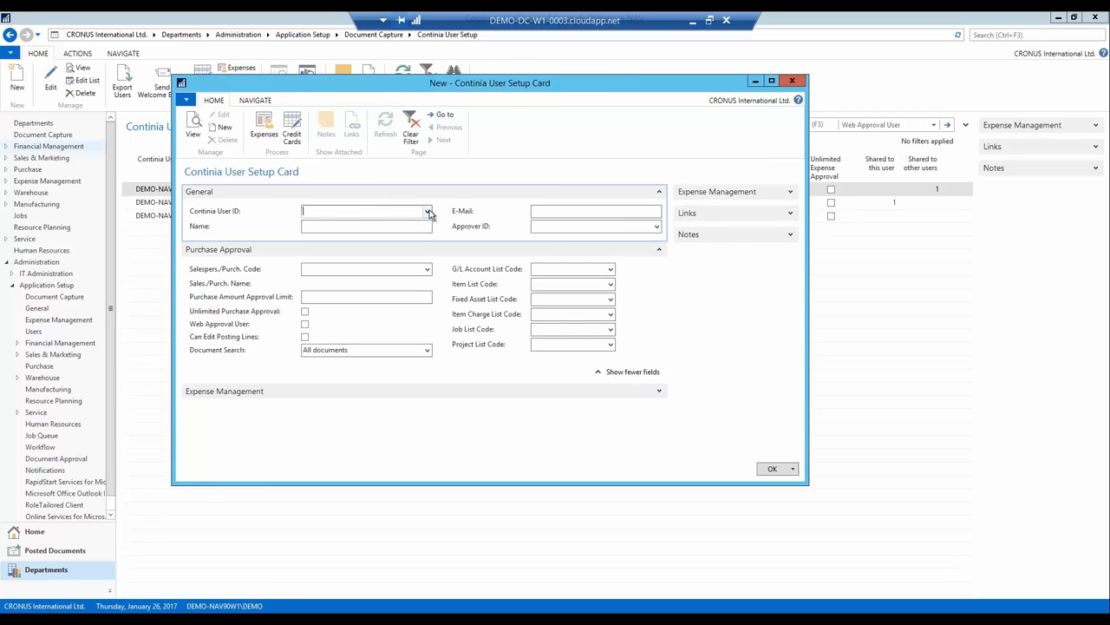
pyautogui.click(427, 212)
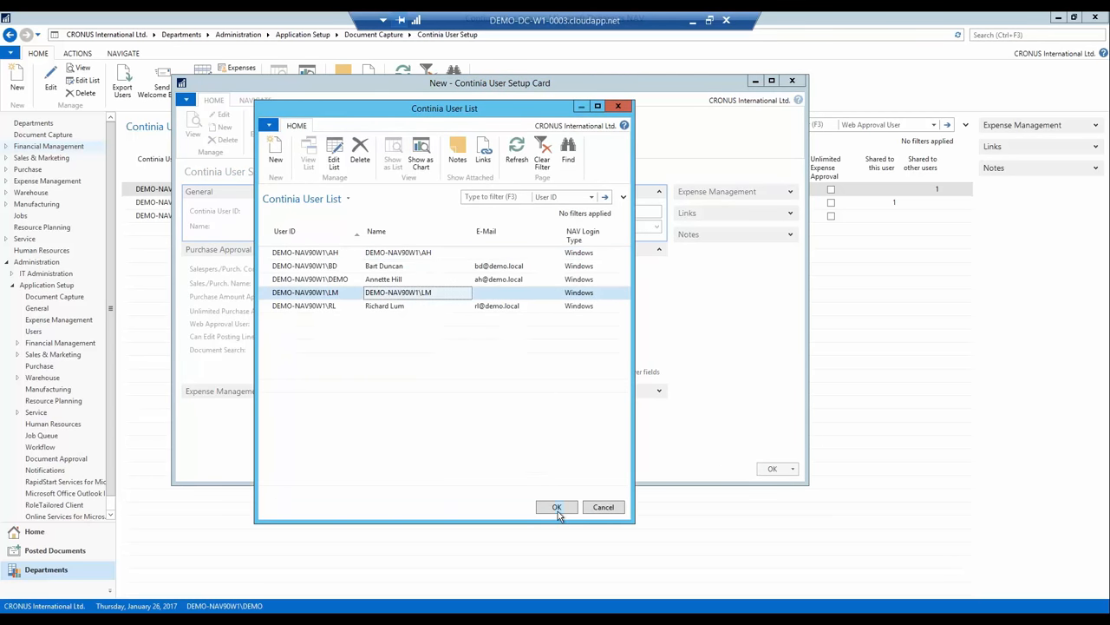
pyautogui.click(555, 507)
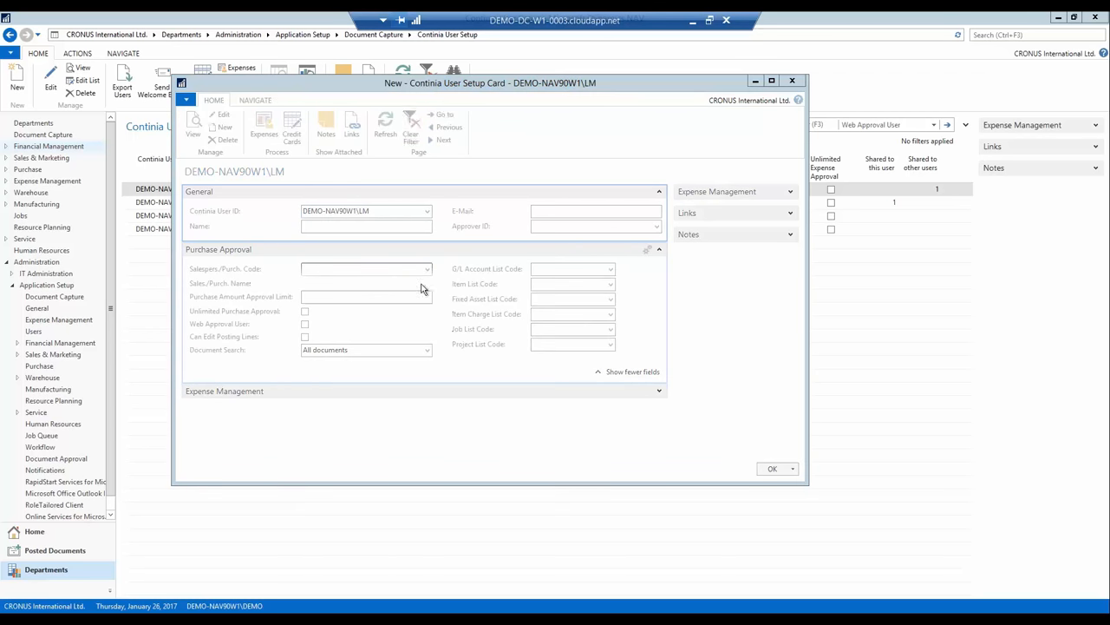
# Assign purchaser code LM, a 1000 approval limit, and choose Linda's approver
pyautogui.click(426, 267)
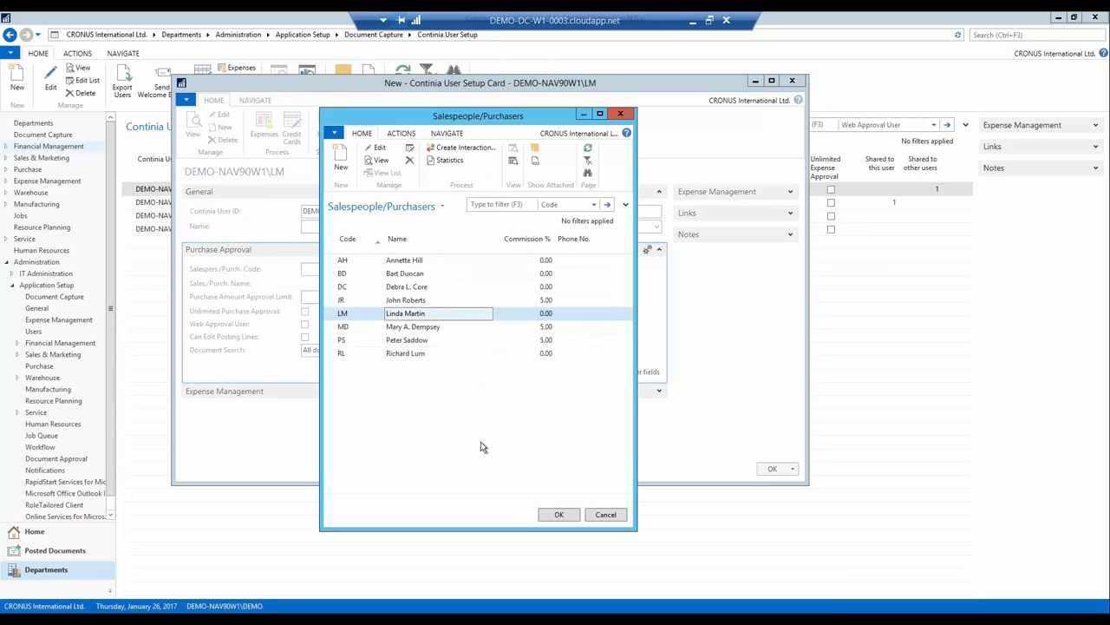
pyautogui.moveTo(559, 513)
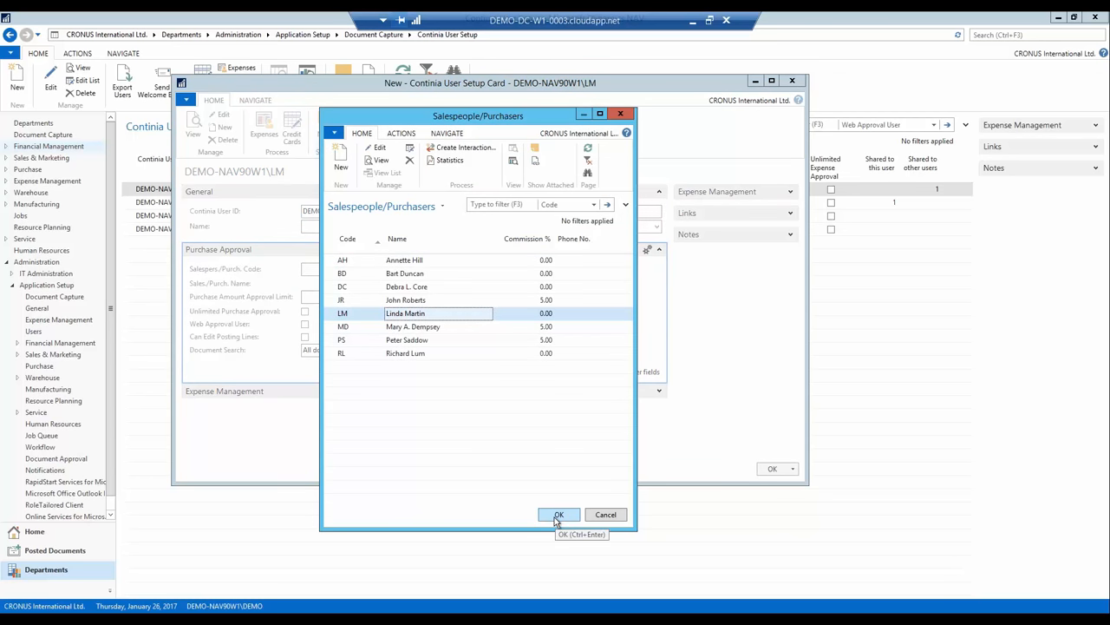
pyautogui.click(558, 513)
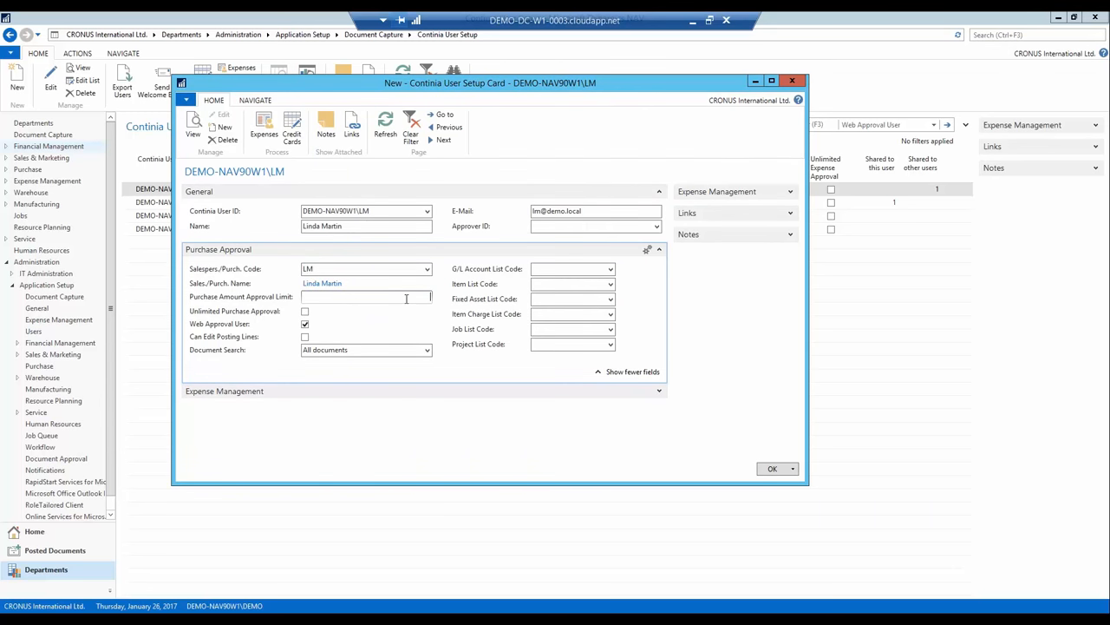
pyautogui.write('1000')
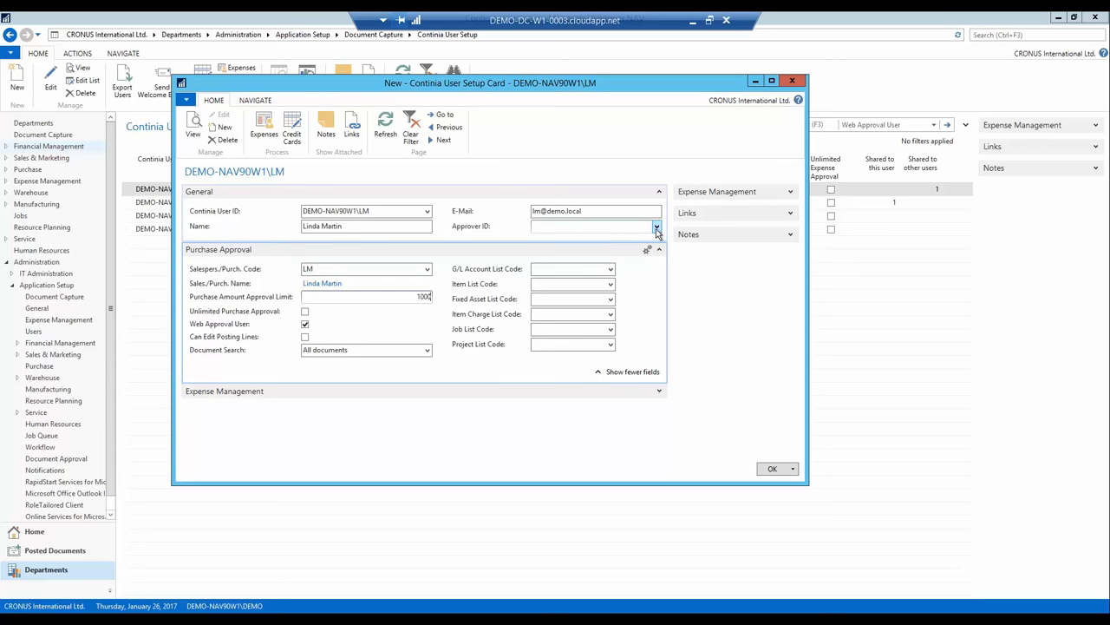
pyautogui.click(656, 212)
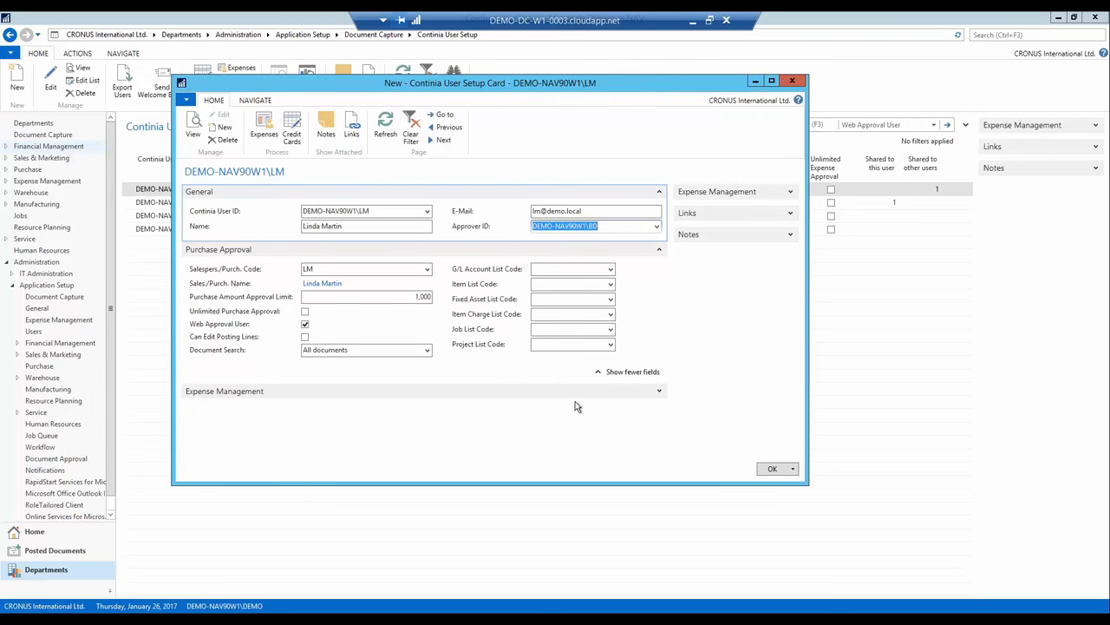
pyautogui.moveTo(770, 469)
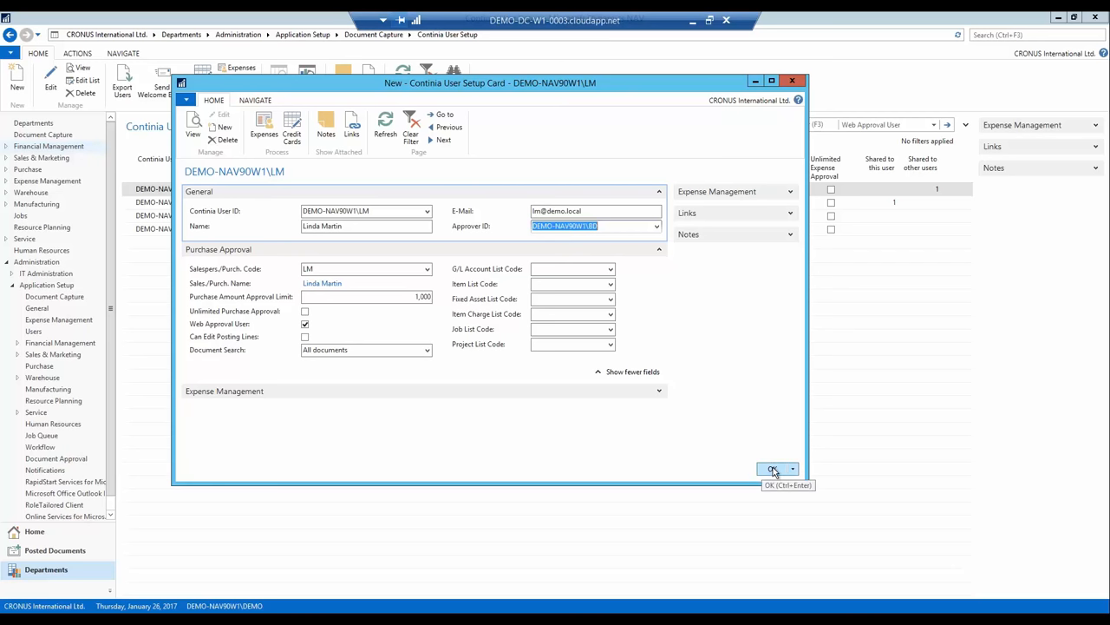
# Save Linda's card and export all four Continia users, confirming the message
pyautogui.click(772, 468)
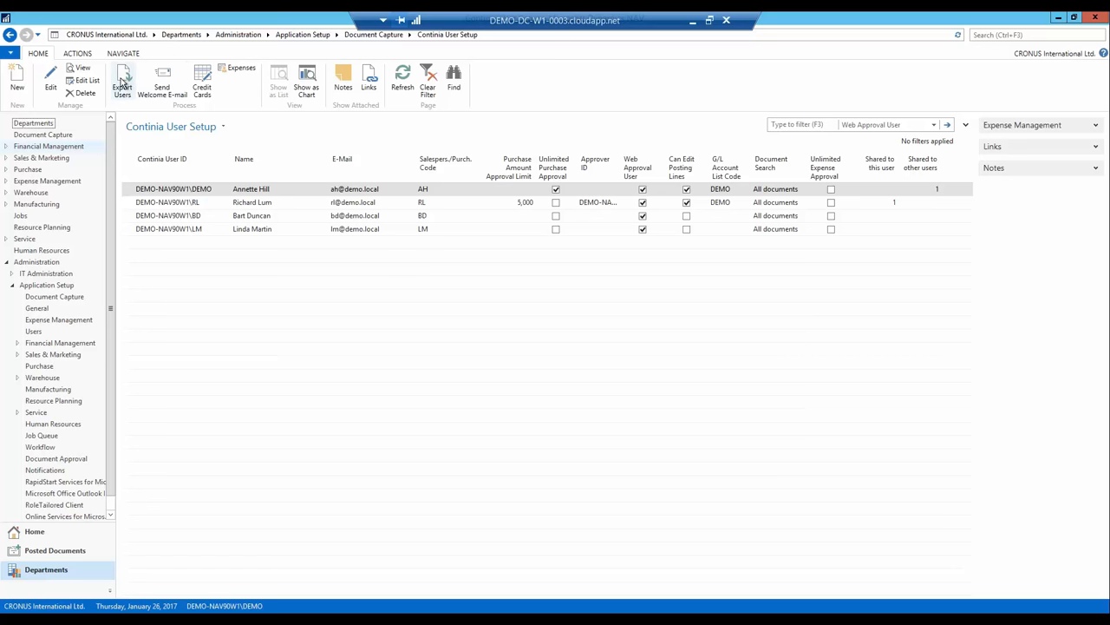
pyautogui.click(121, 83)
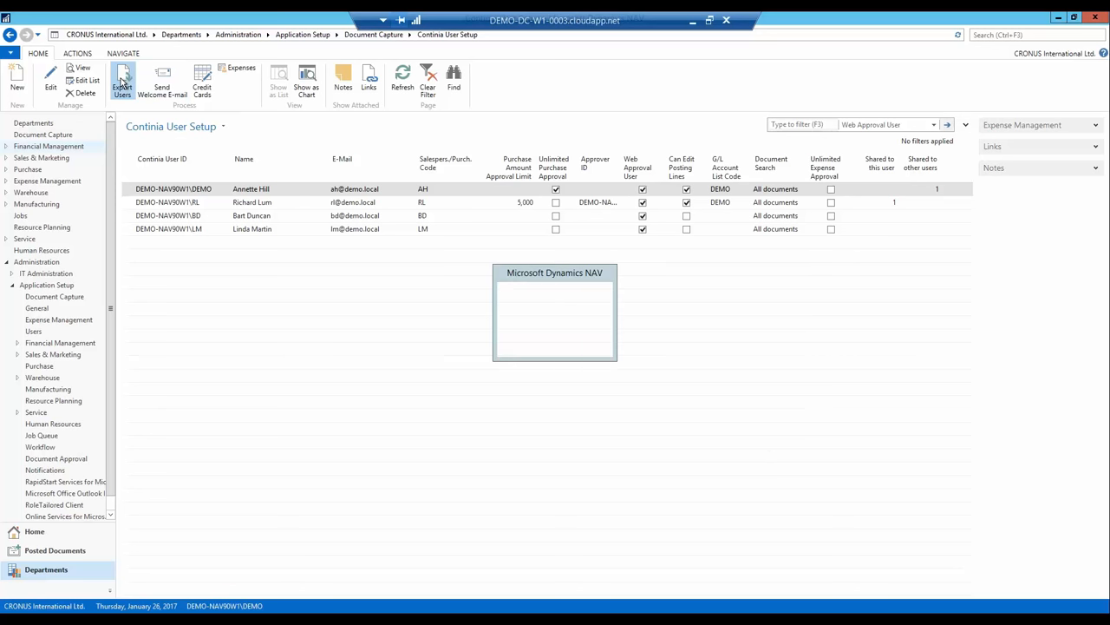
pyautogui.click(121, 81)
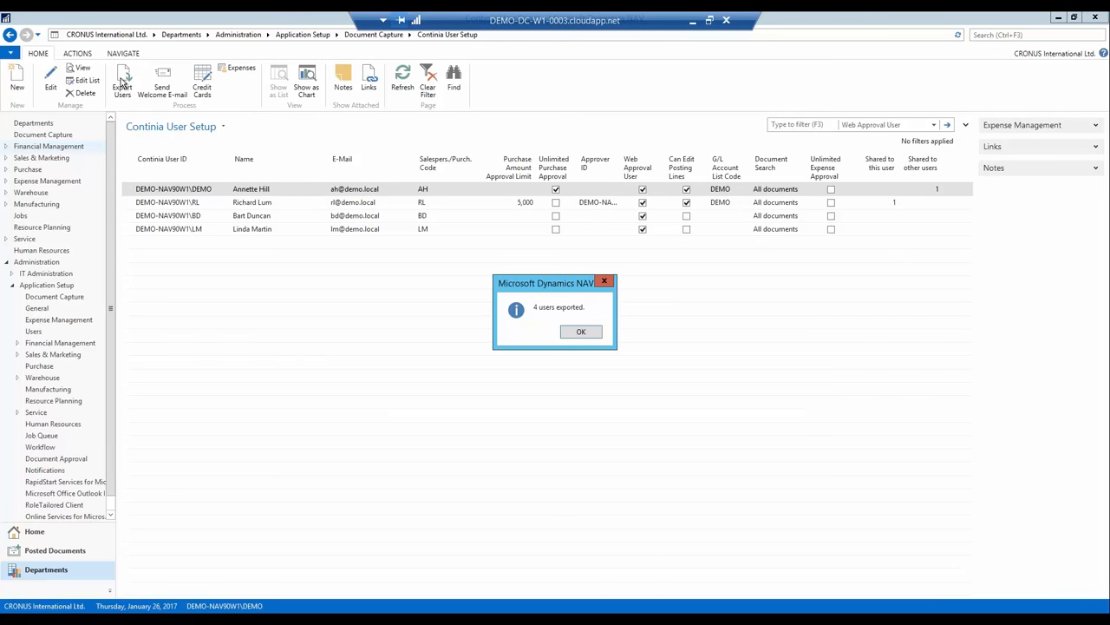
pyautogui.moveTo(907, 345)
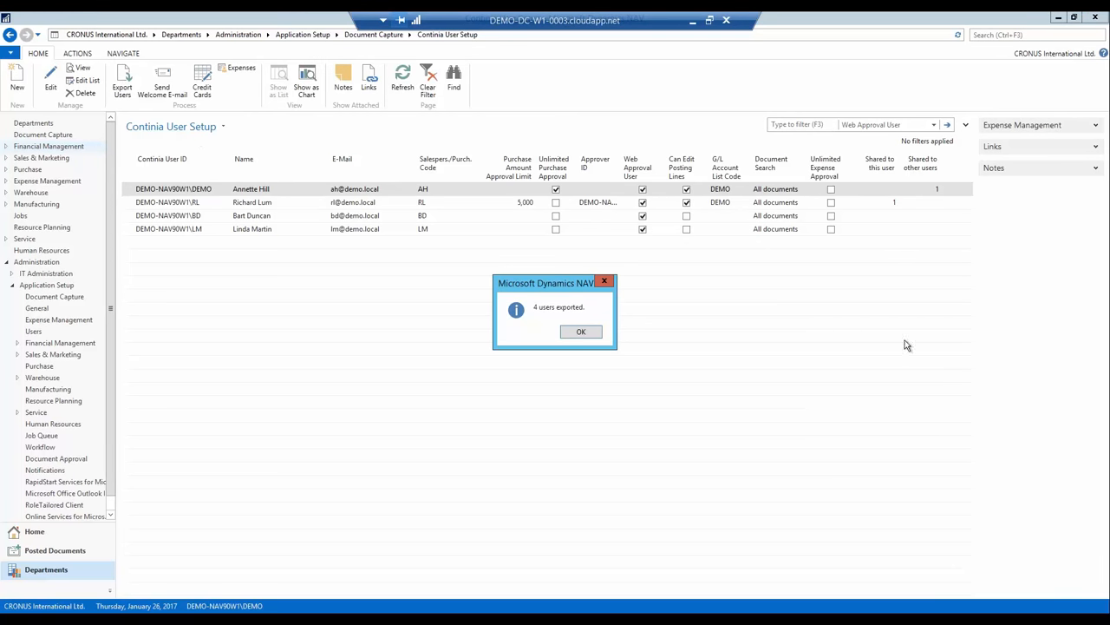
pyautogui.moveTo(862, 263)
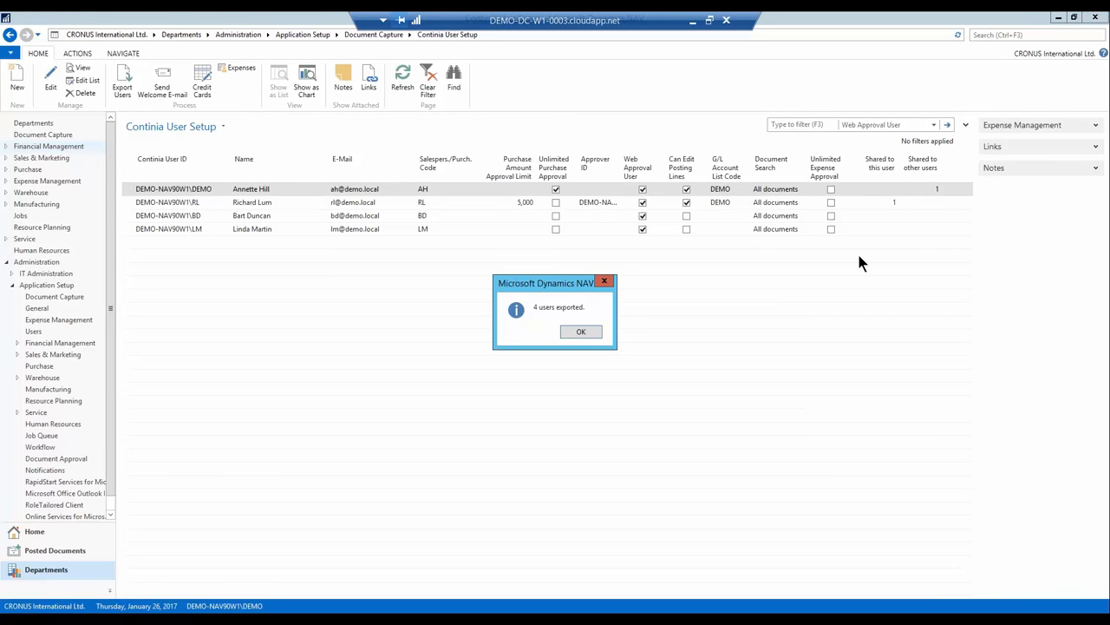
pyautogui.moveTo(581, 331)
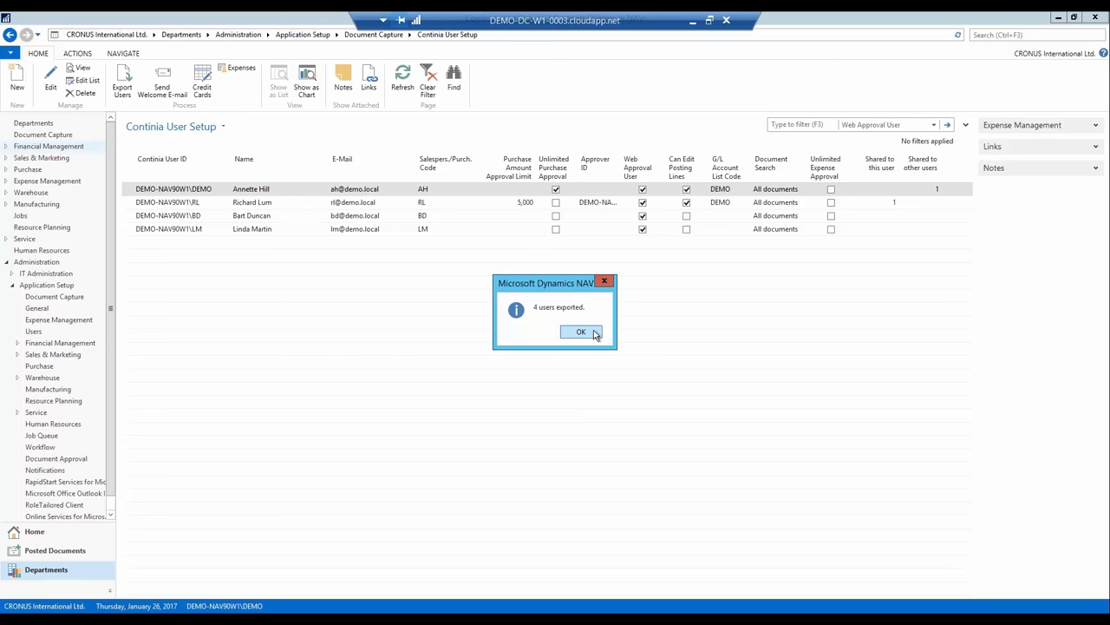
pyautogui.moveTo(633, 367)
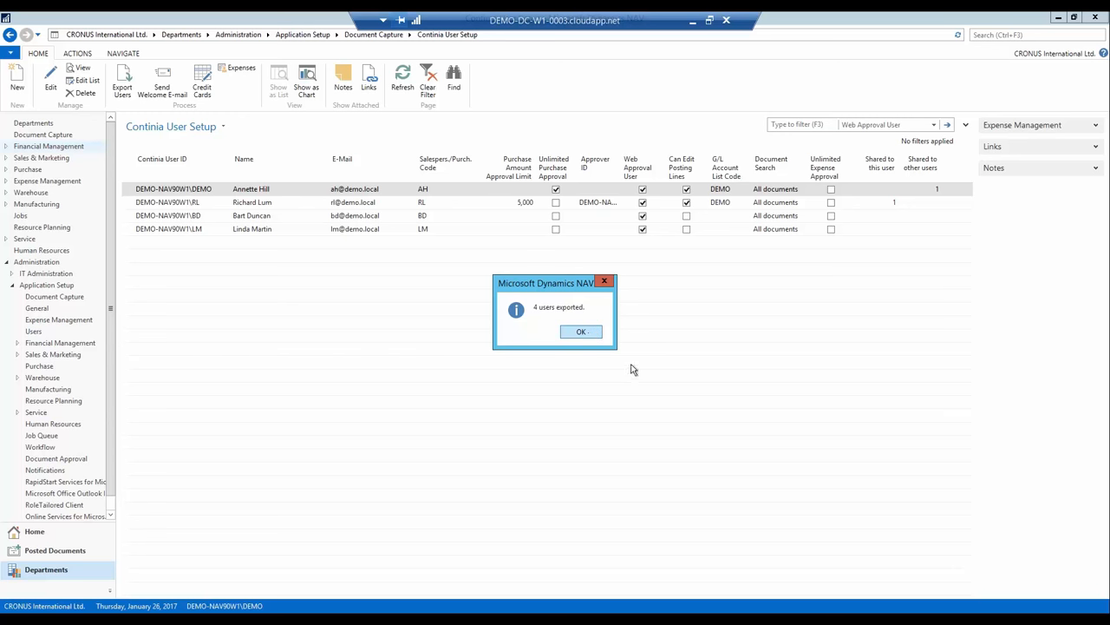
pyautogui.click(581, 332)
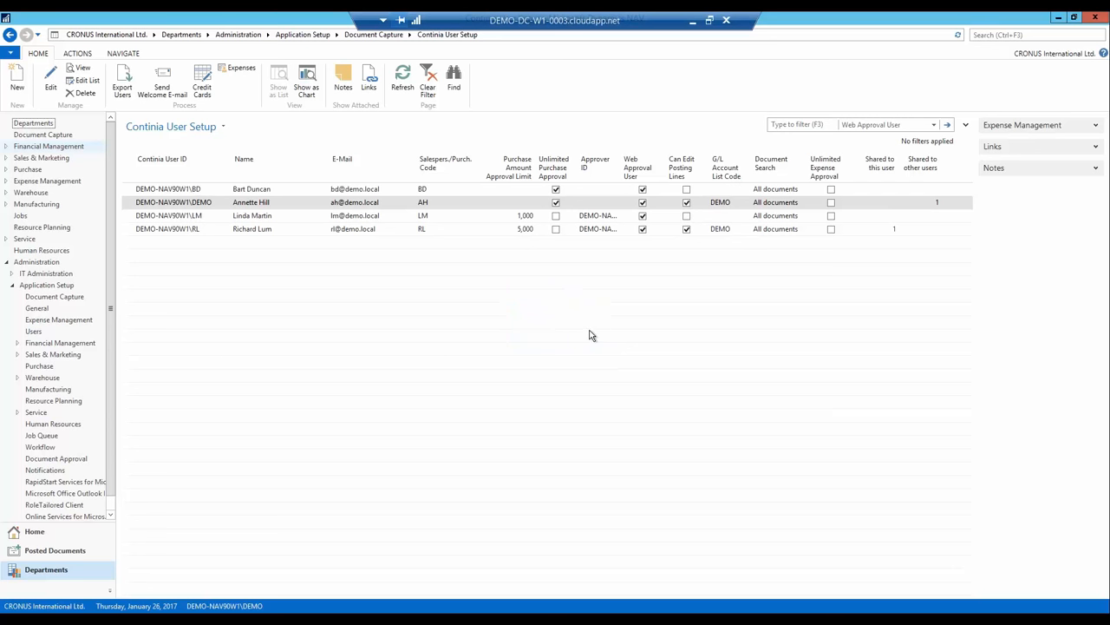
pyautogui.moveTo(93, 517)
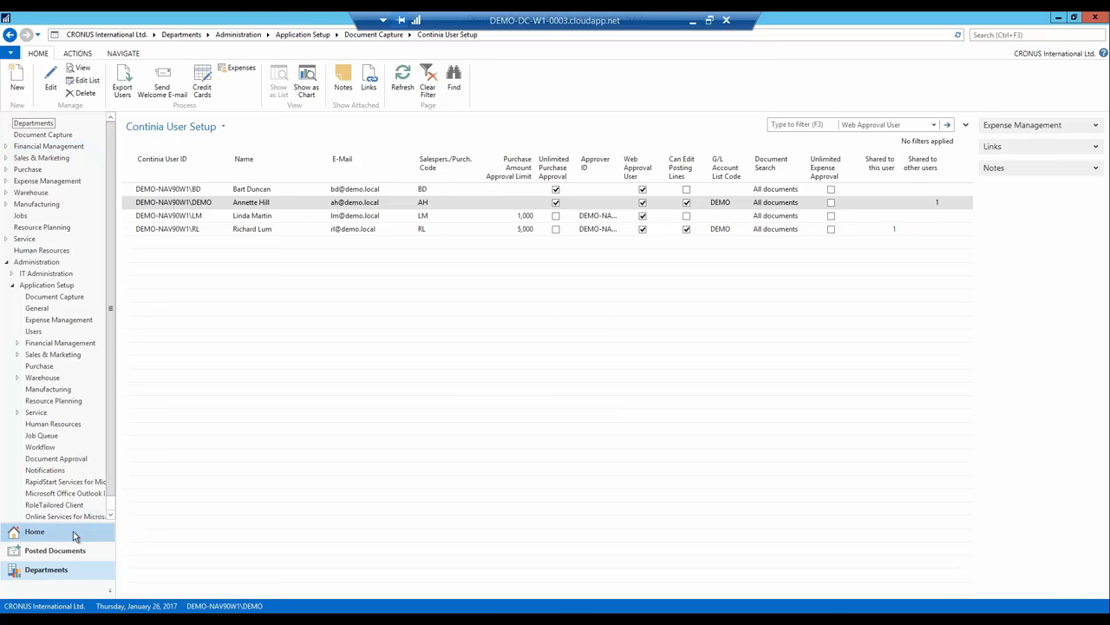
# From the home page, send purchase invoice 1002 for approval and confirm
pyautogui.click(35, 531)
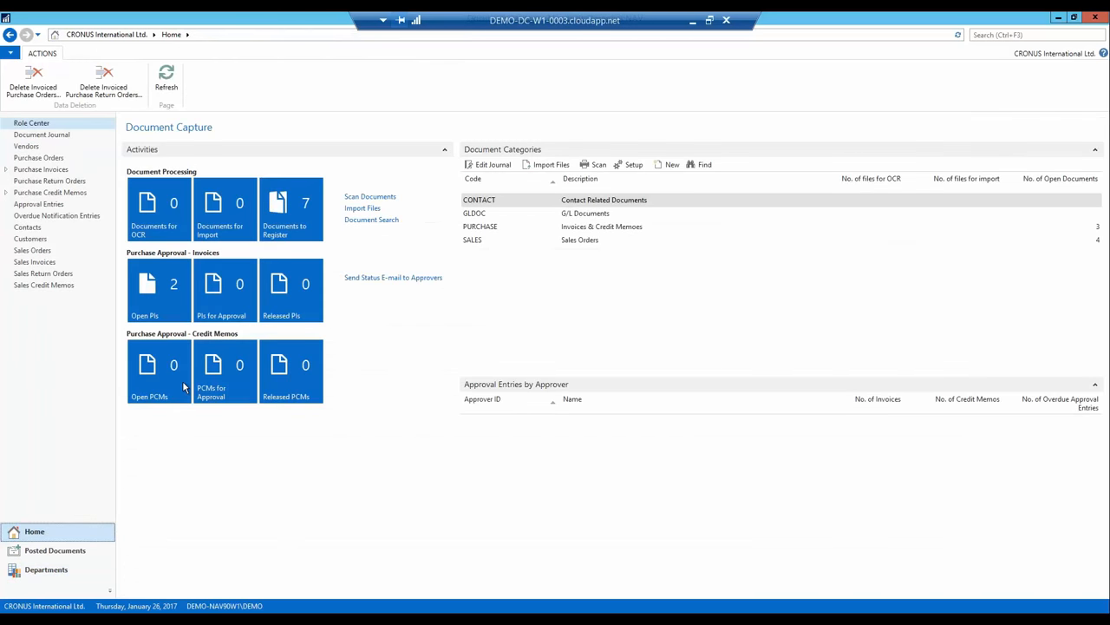
pyautogui.moveTo(40, 170)
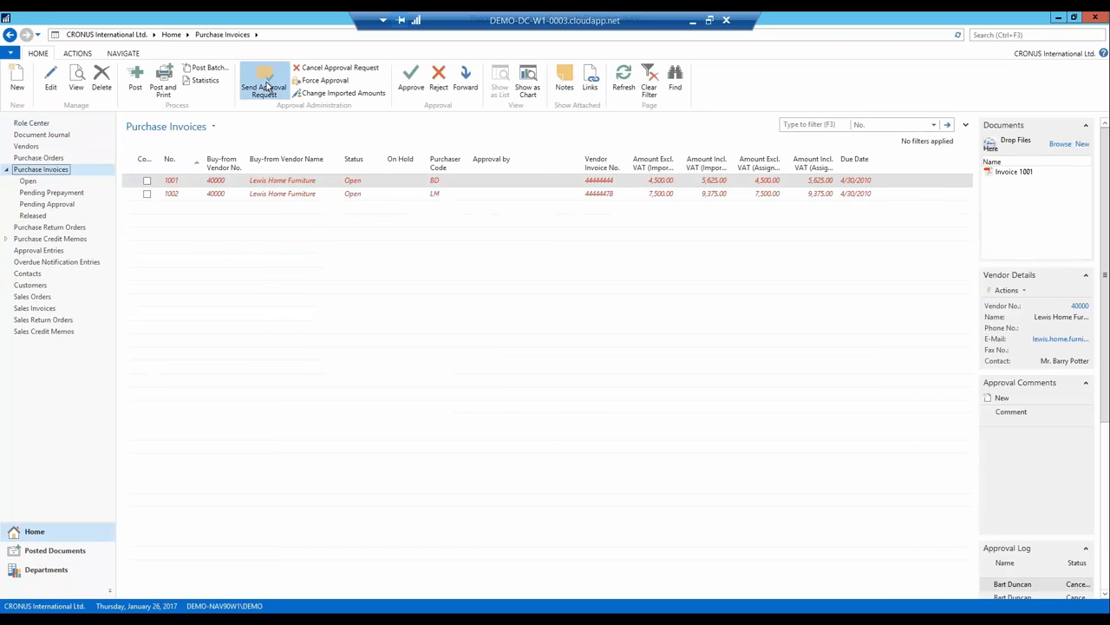
pyautogui.moveTo(278, 198)
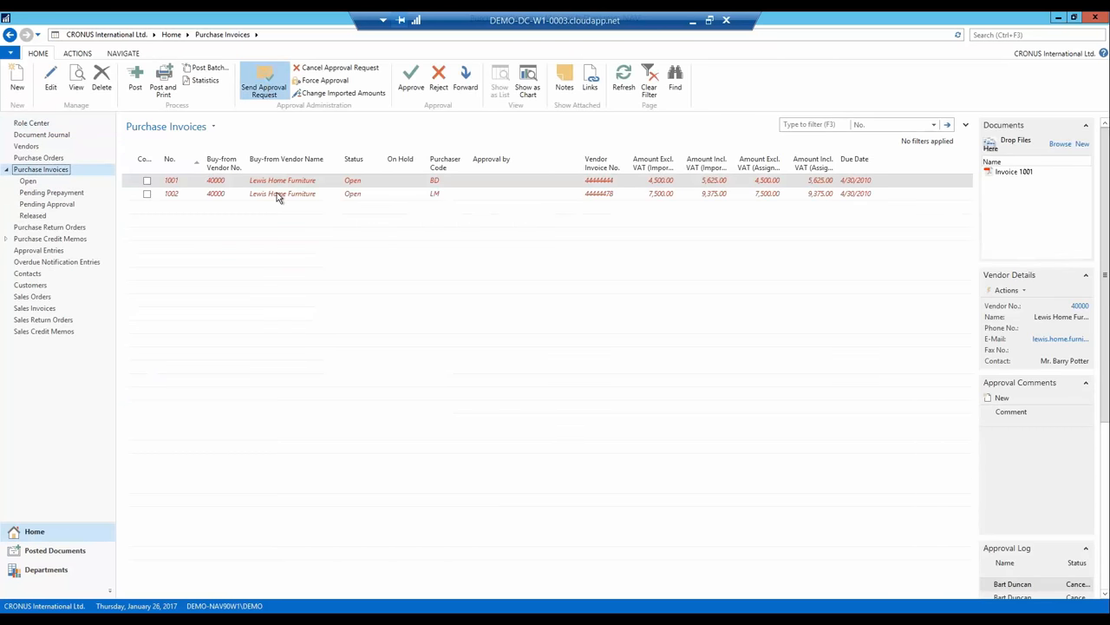
pyautogui.click(264, 83)
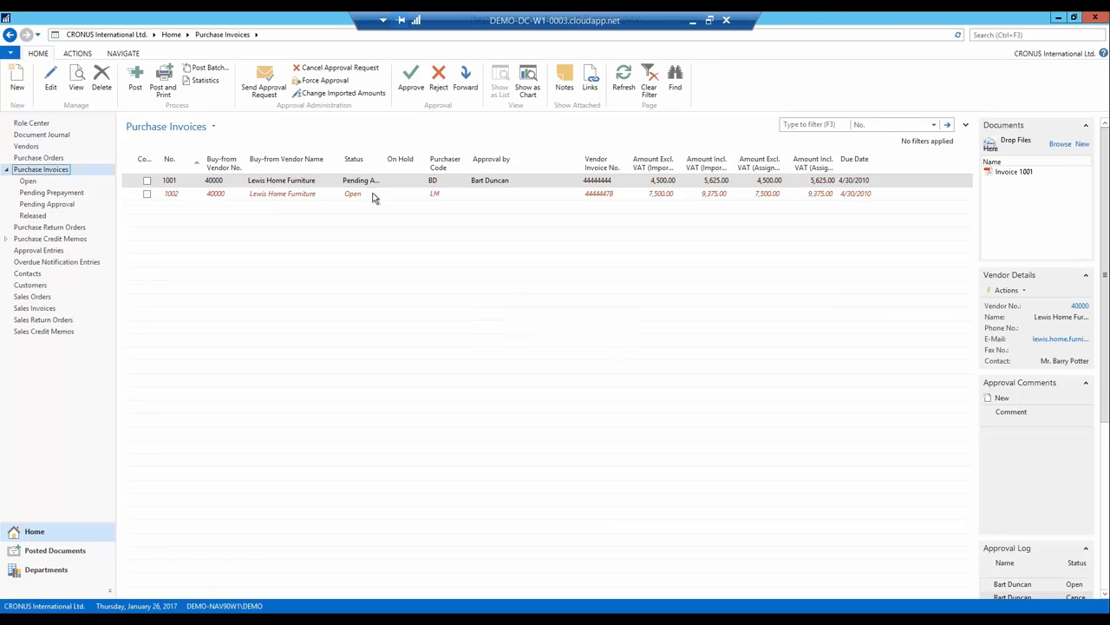
pyautogui.click(264, 83)
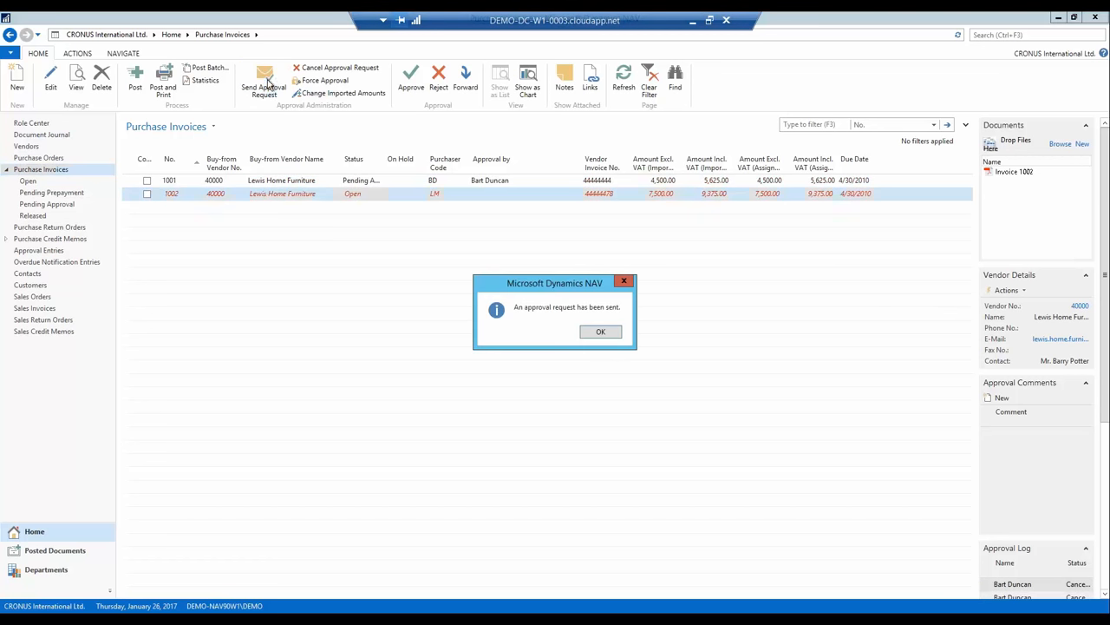
pyautogui.click(600, 331)
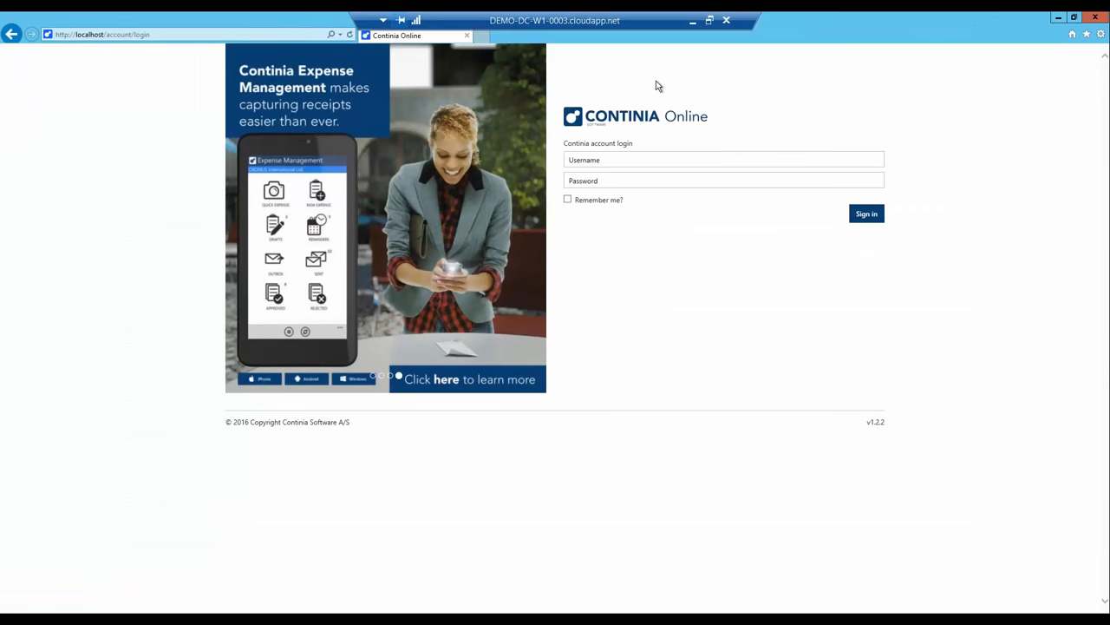
pyautogui.moveTo(691, 88)
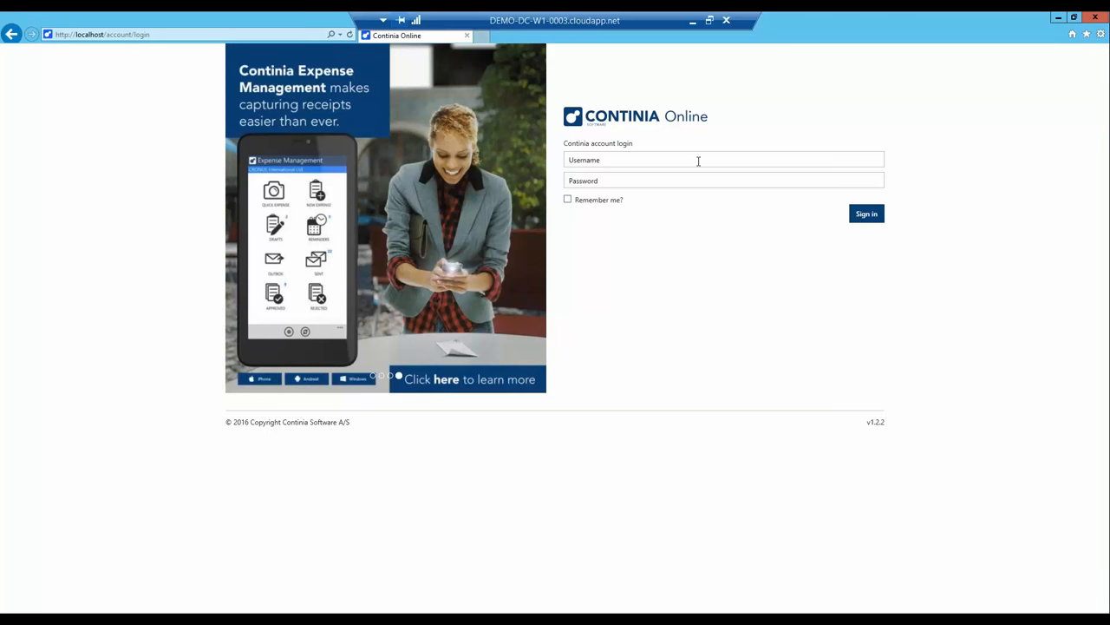
pyautogui.click(723, 159)
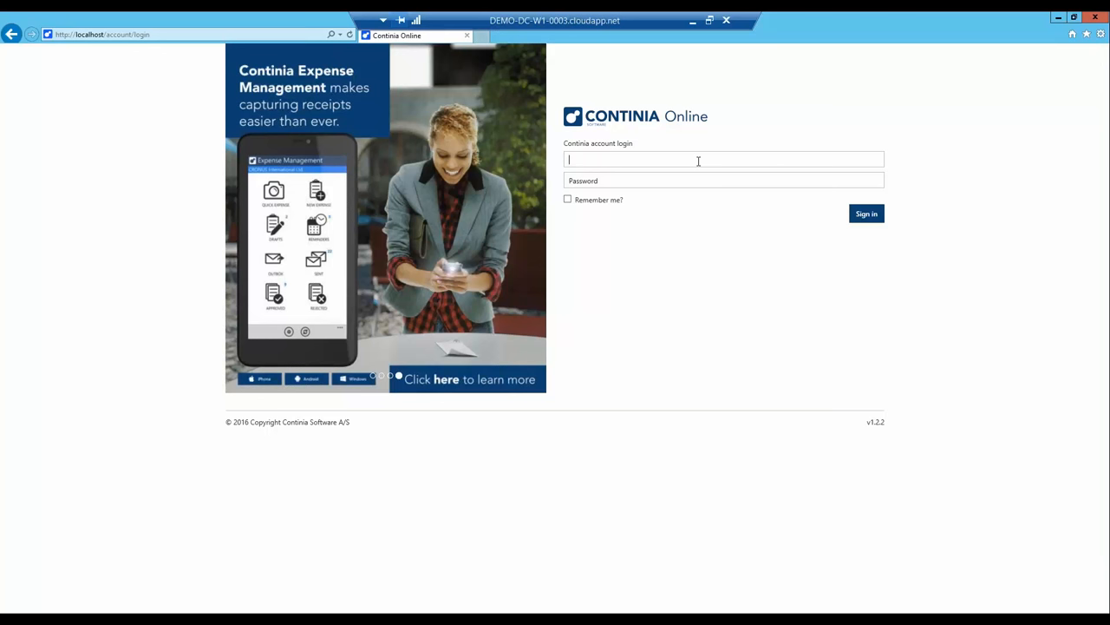
pyautogui.write('bd@demo')
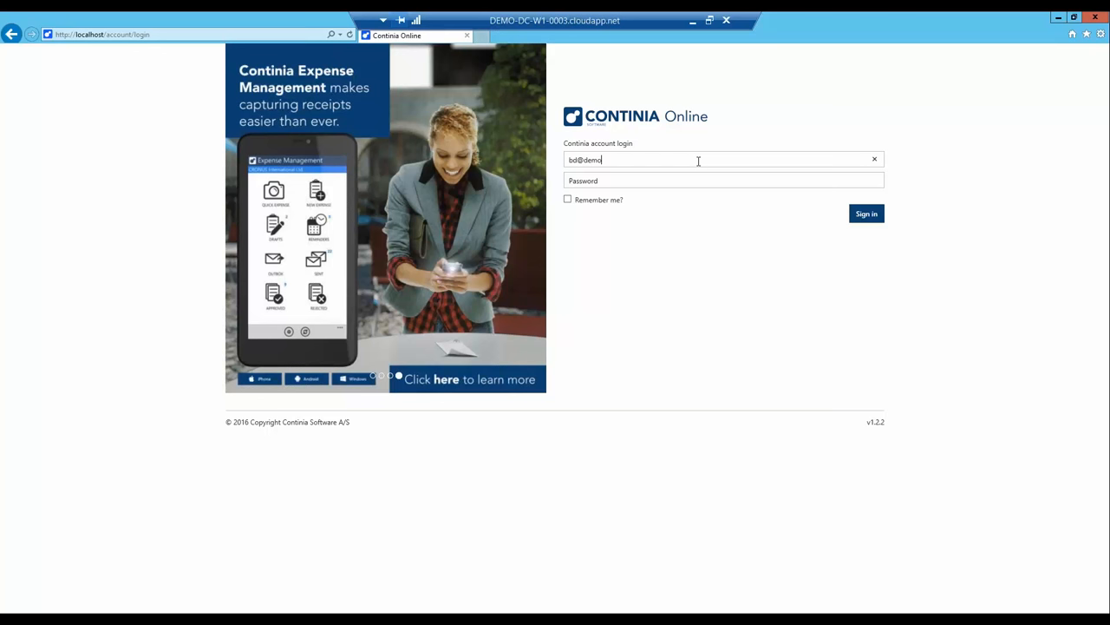
pyautogui.write('.local')
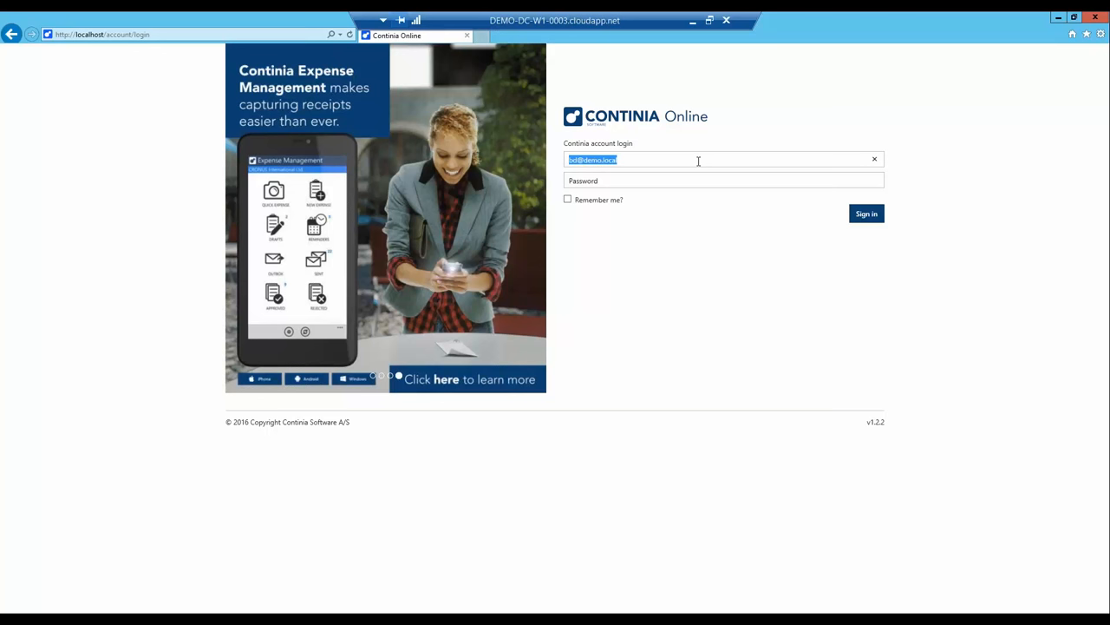
pyautogui.write('bo')
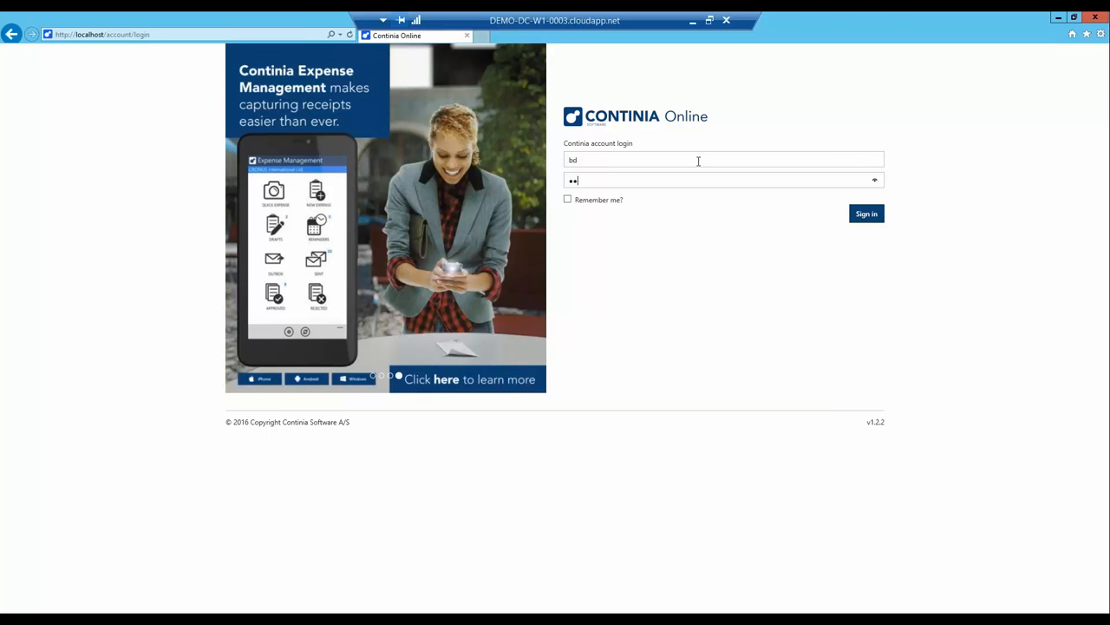
pyautogui.click(868, 215)
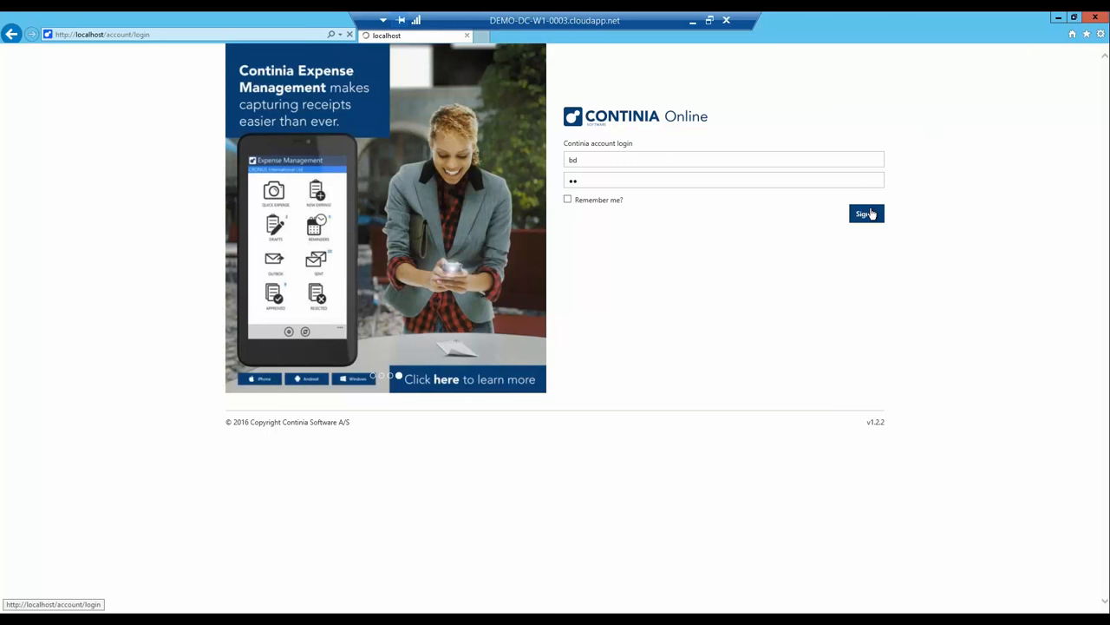
pyautogui.click(866, 215)
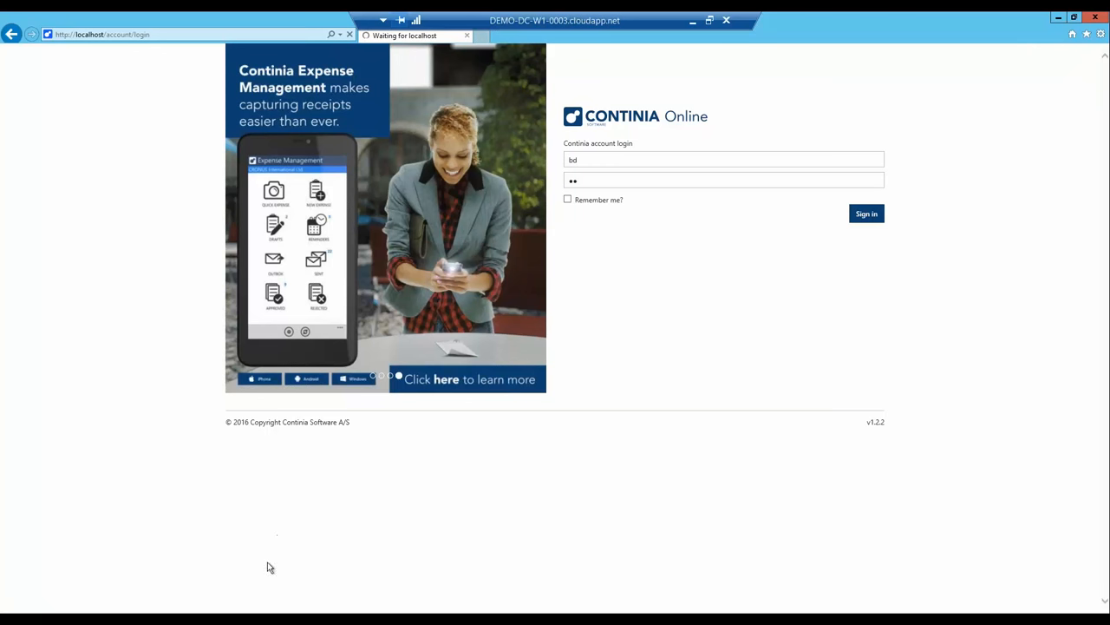
pyautogui.moveTo(555, 444)
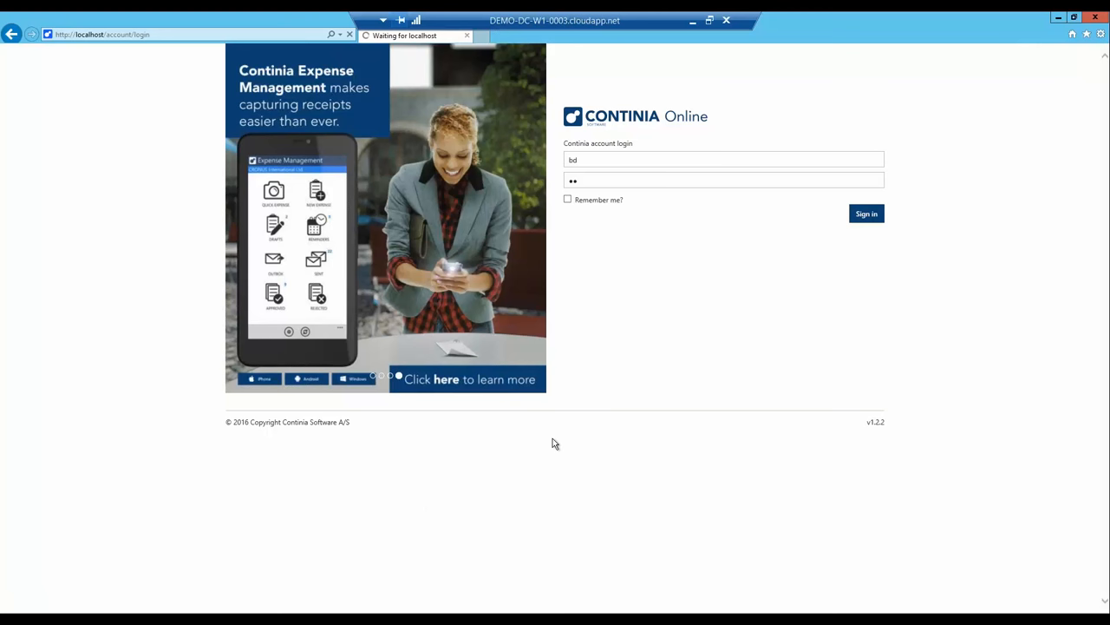
# Land on My Open Approvals listing Invoice 1001 from Lewis Home Furniture
pyautogui.click(866, 213)
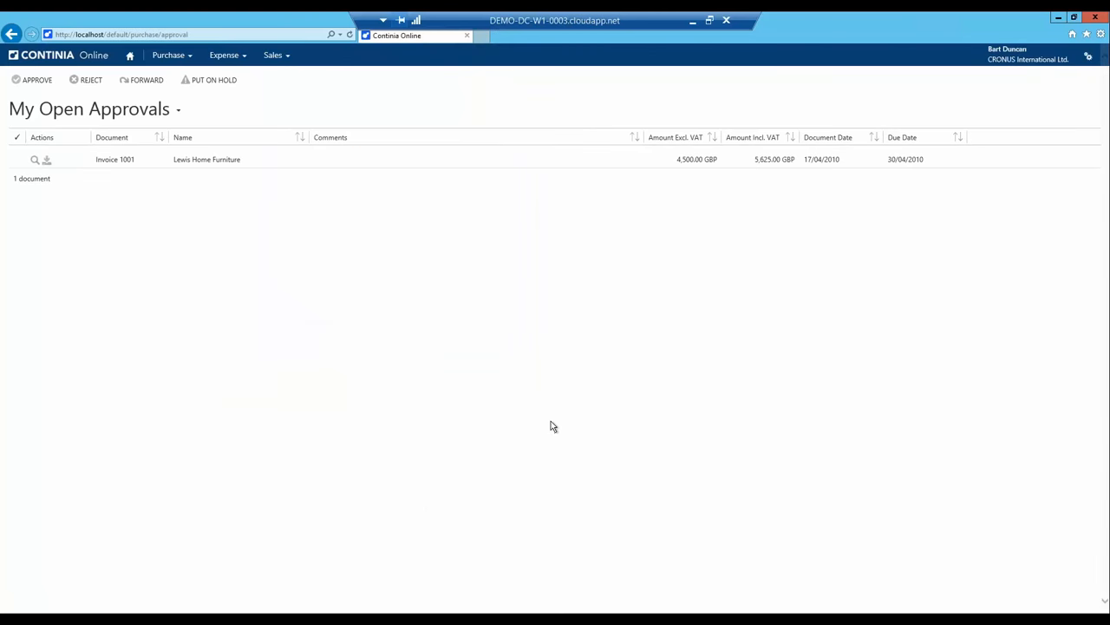
pyautogui.moveTo(524, 295)
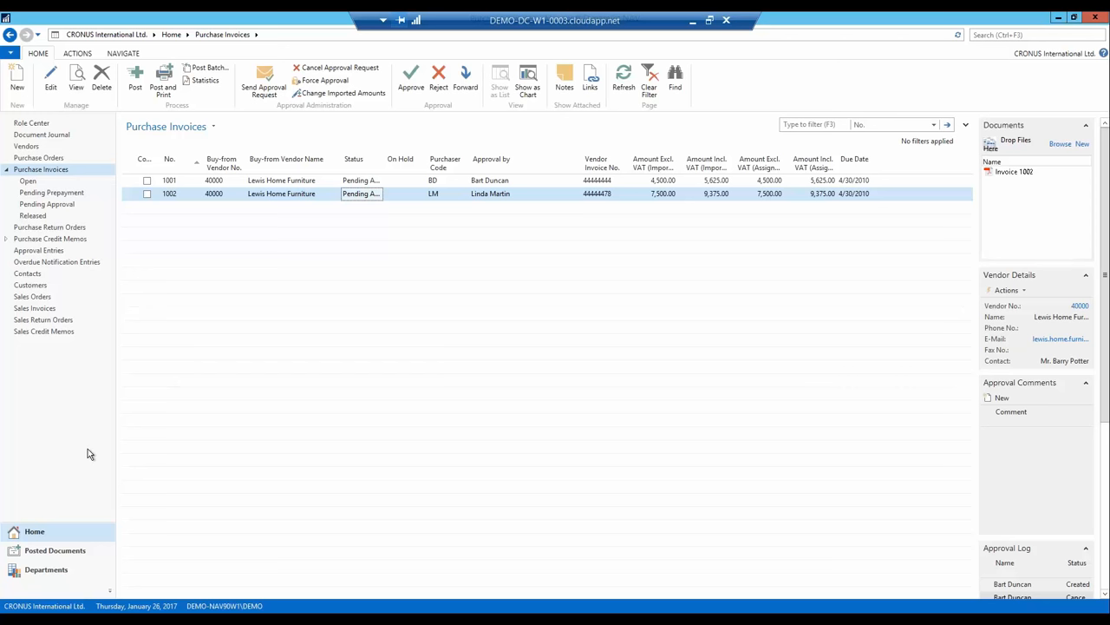
pyautogui.moveTo(90, 461)
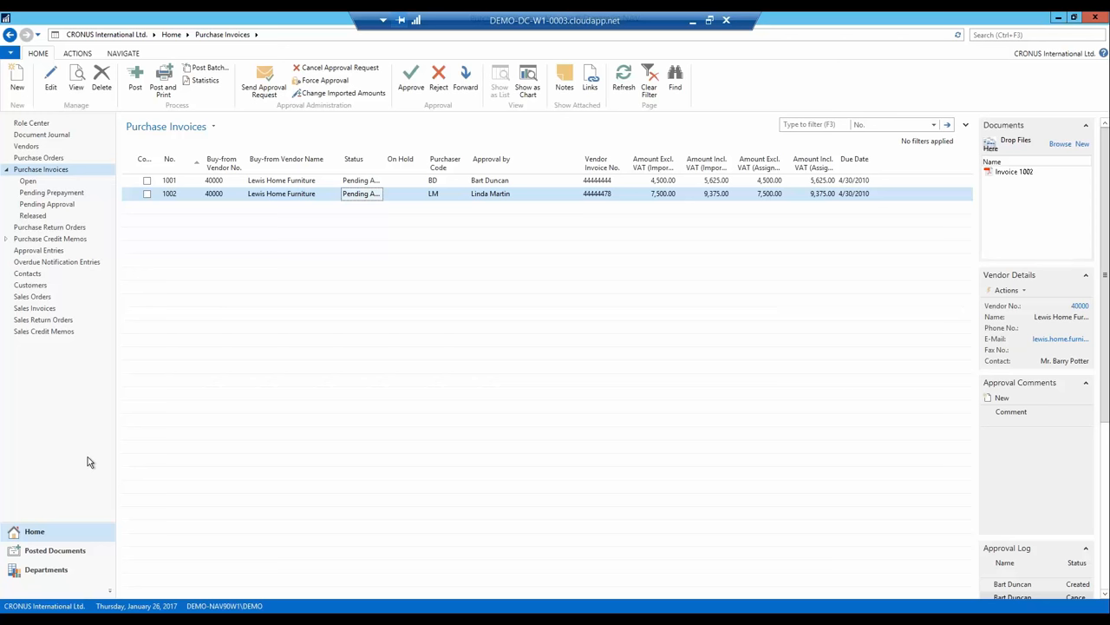
pyautogui.moveTo(45, 569)
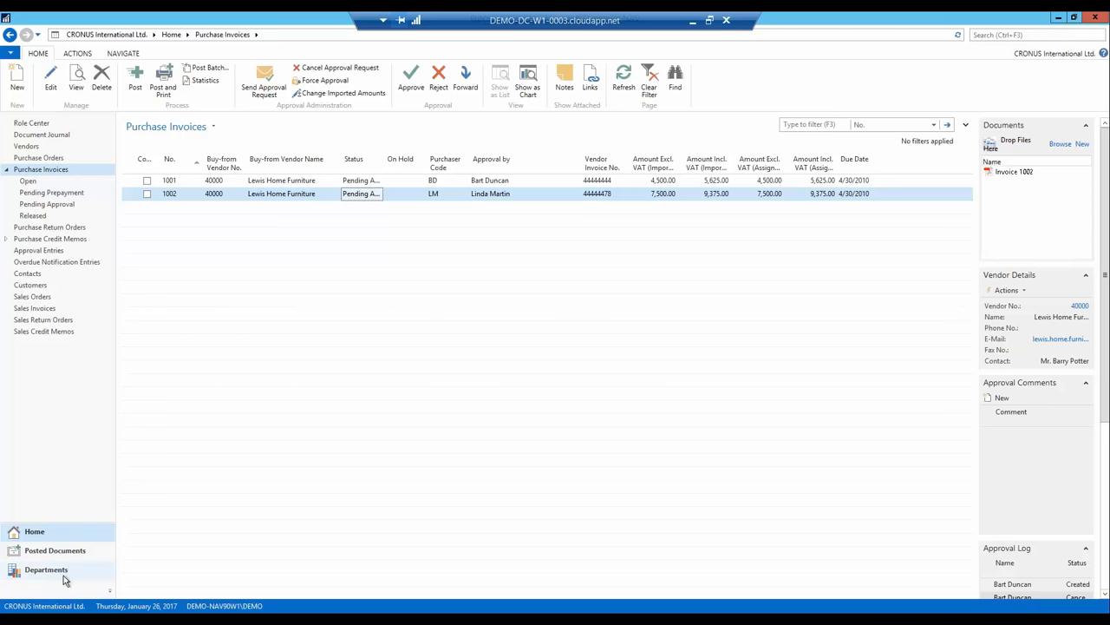
pyautogui.moveTo(45, 569)
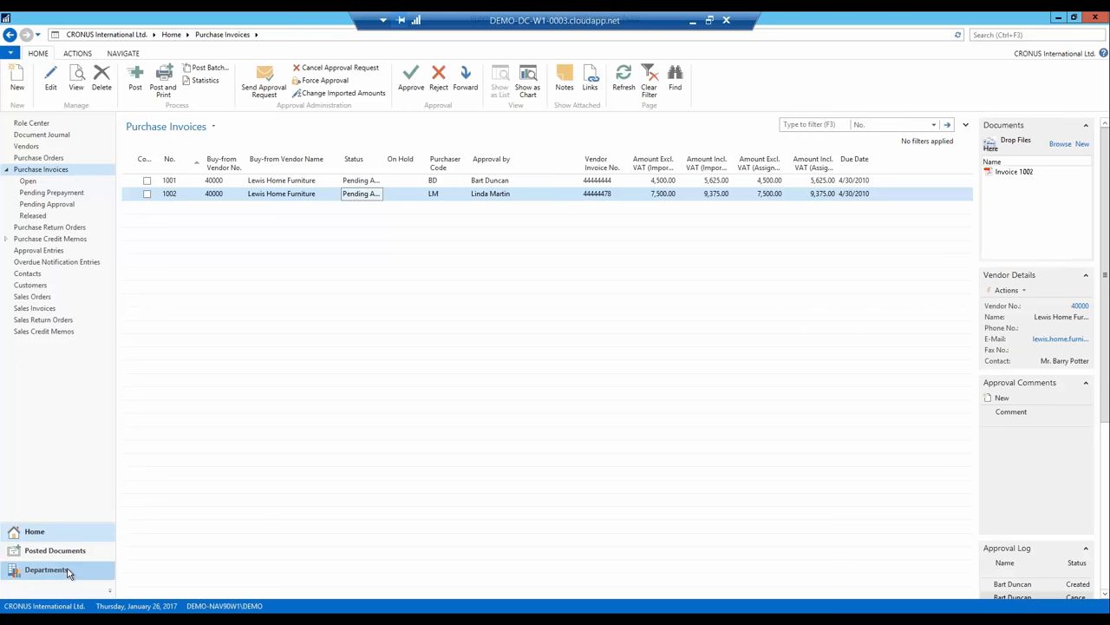
# Return to the Document Capture setup page and open Web User Lists
pyautogui.click(45, 569)
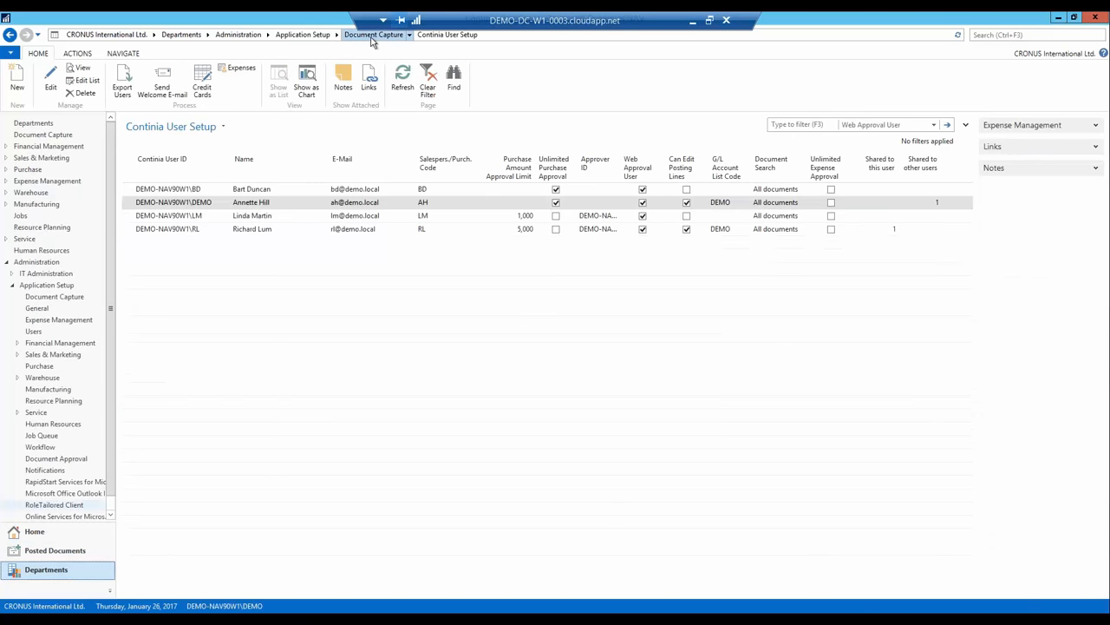
pyautogui.click(373, 35)
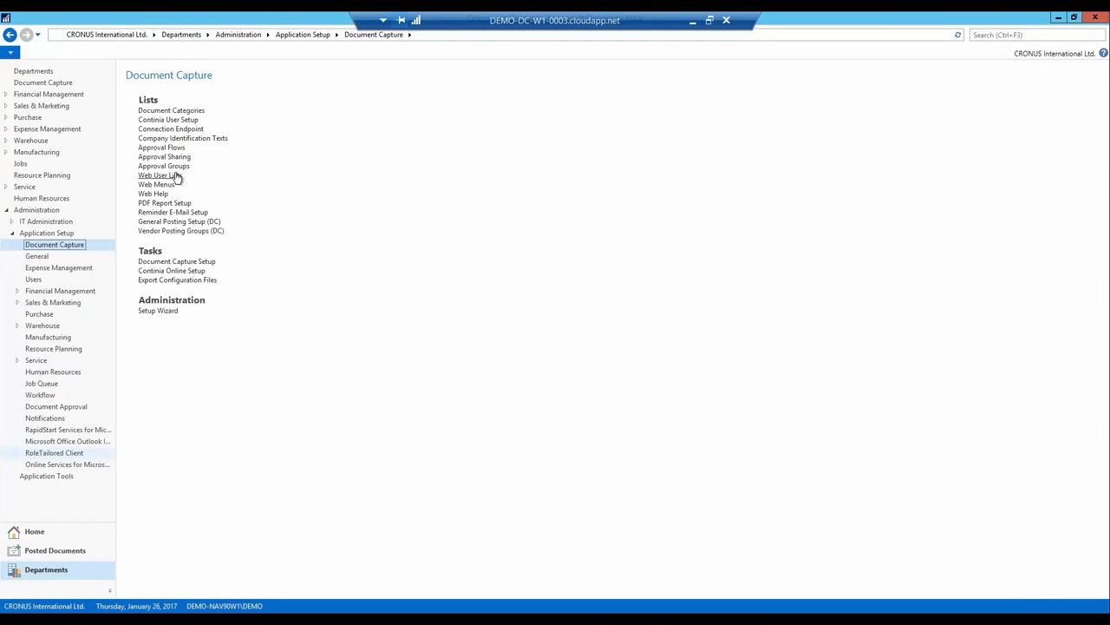
pyautogui.click(160, 175)
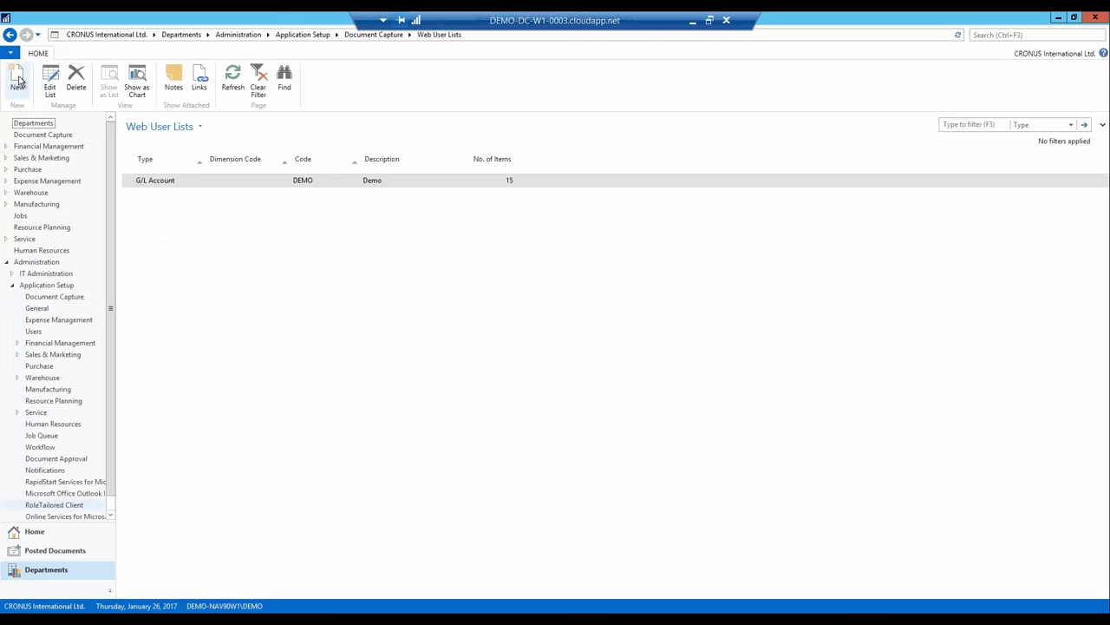
# Add G/L Account web user list BART described 'Bart's list' and open its items
pyautogui.click(17, 80)
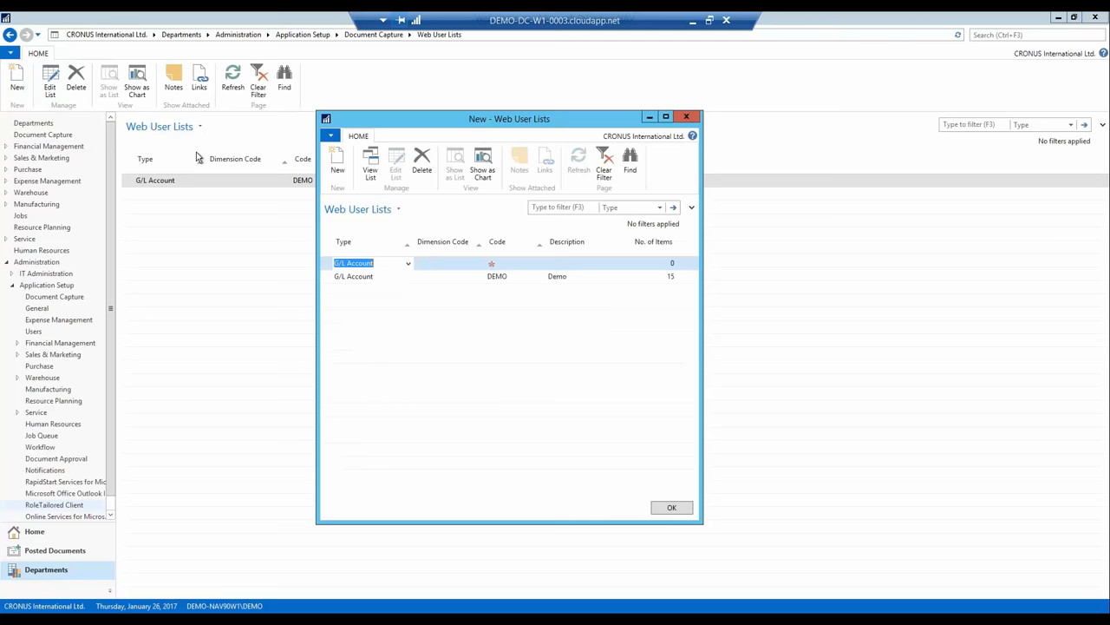
pyautogui.moveTo(231, 168)
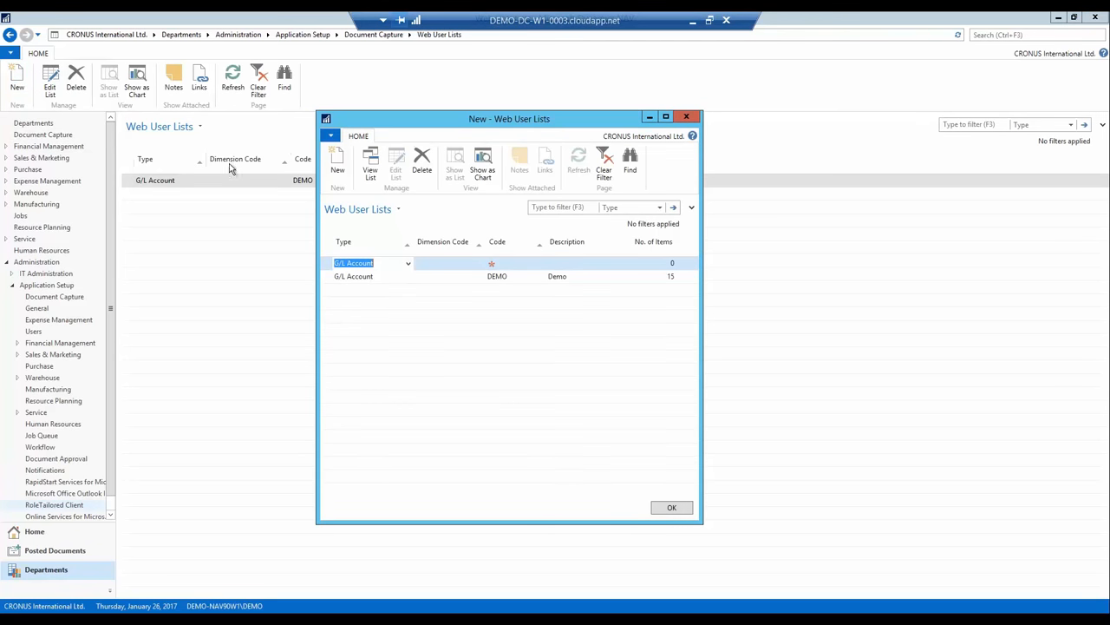
pyautogui.moveTo(506, 267)
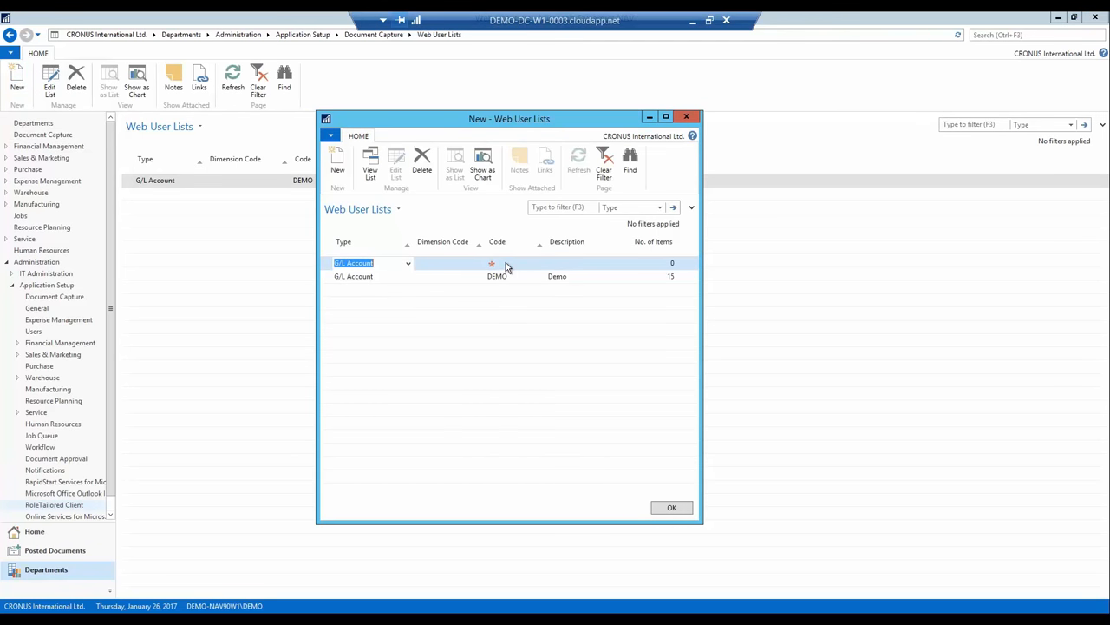
pyautogui.write('ba')
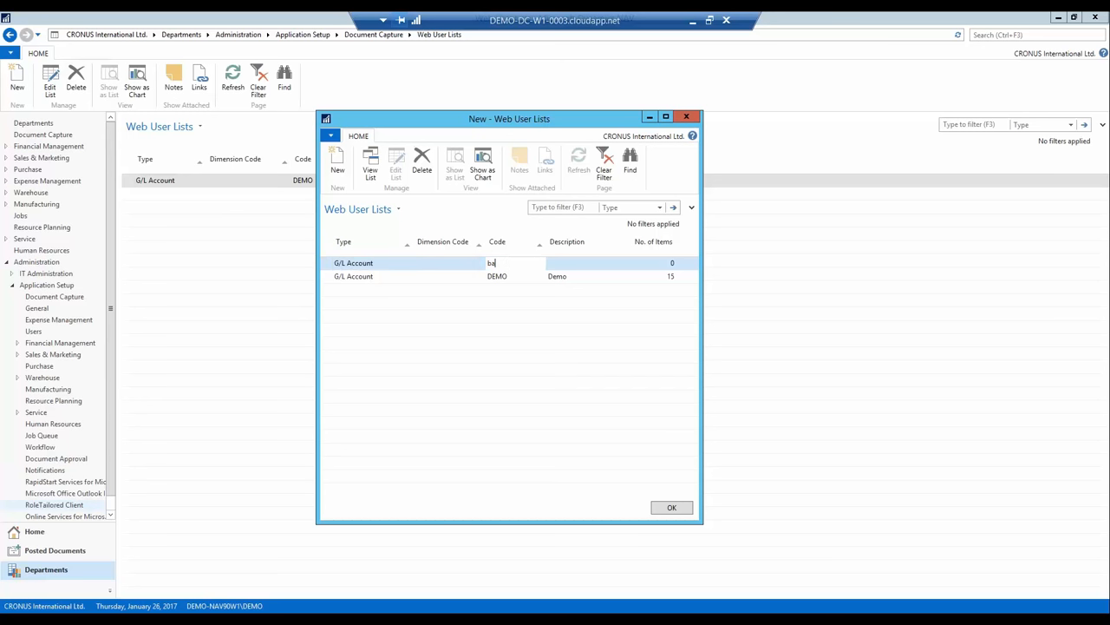
pyautogui.write('rt')
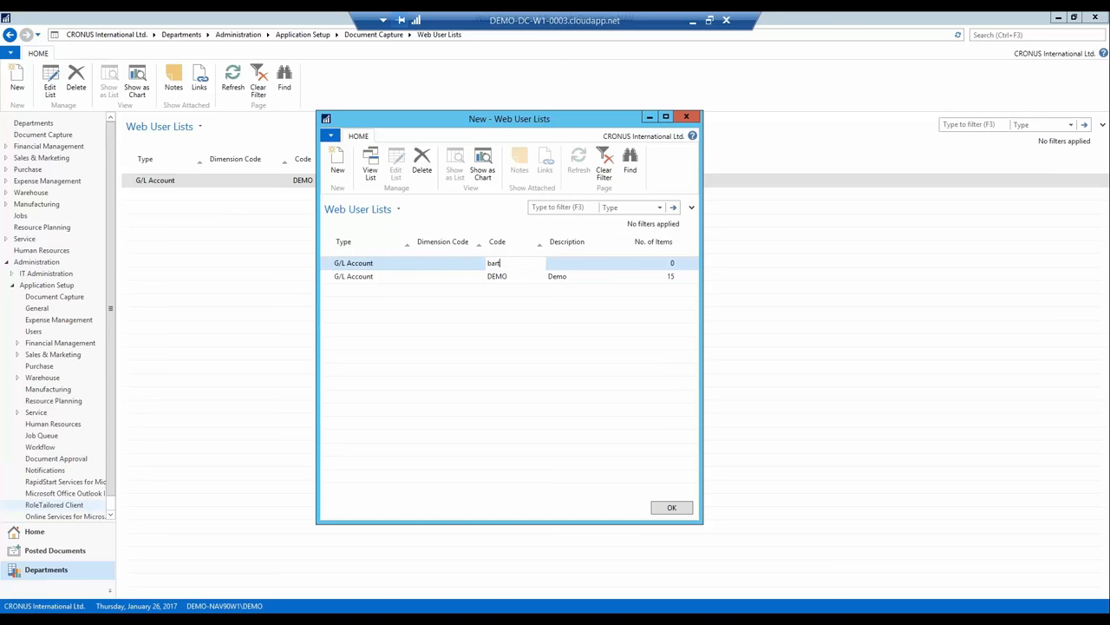
pyautogui.write('Bar')
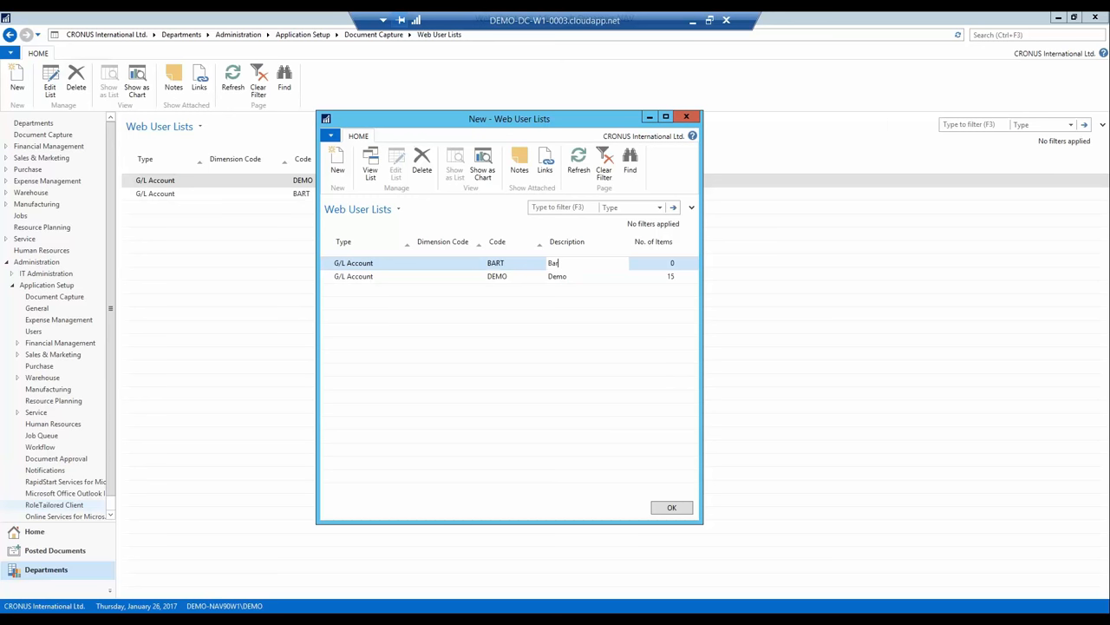
pyautogui.write("'s list")
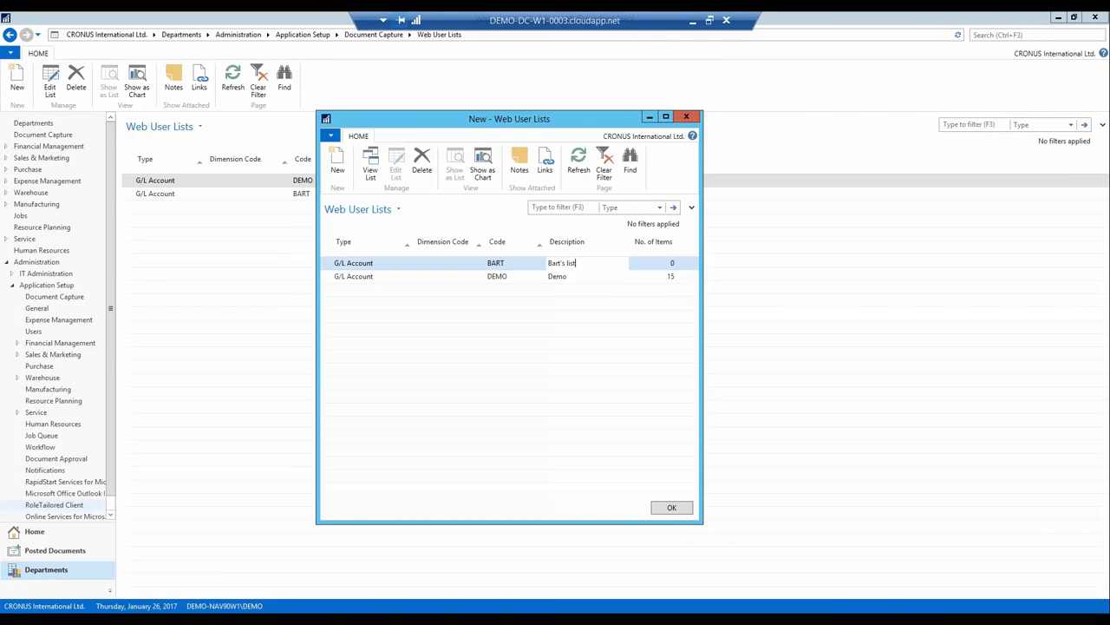
pyautogui.click(652, 263)
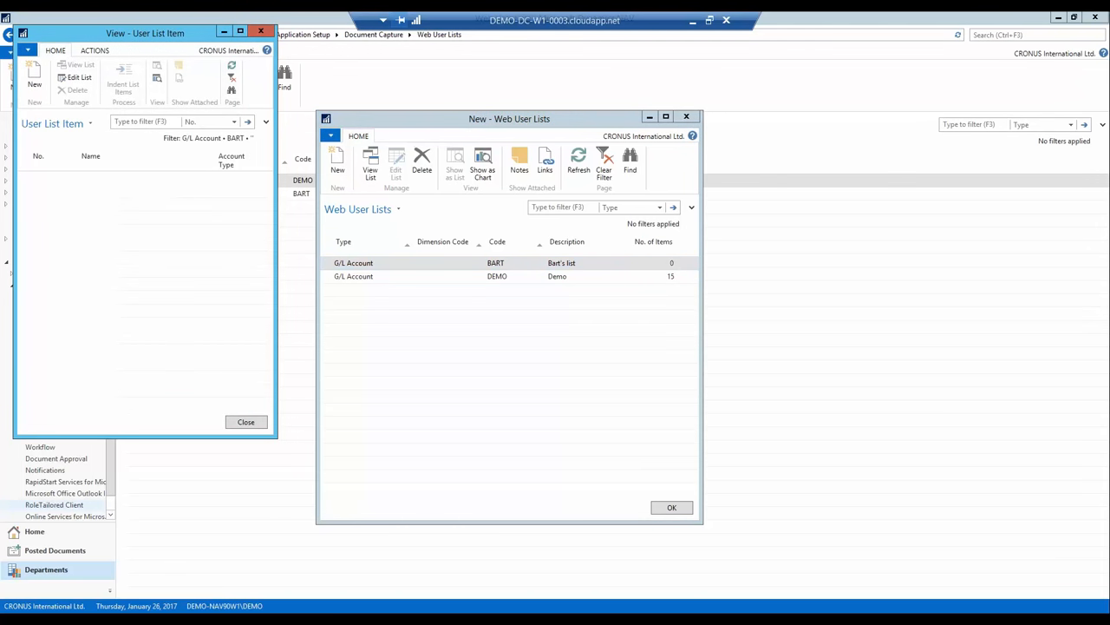
pyautogui.moveTo(78, 77)
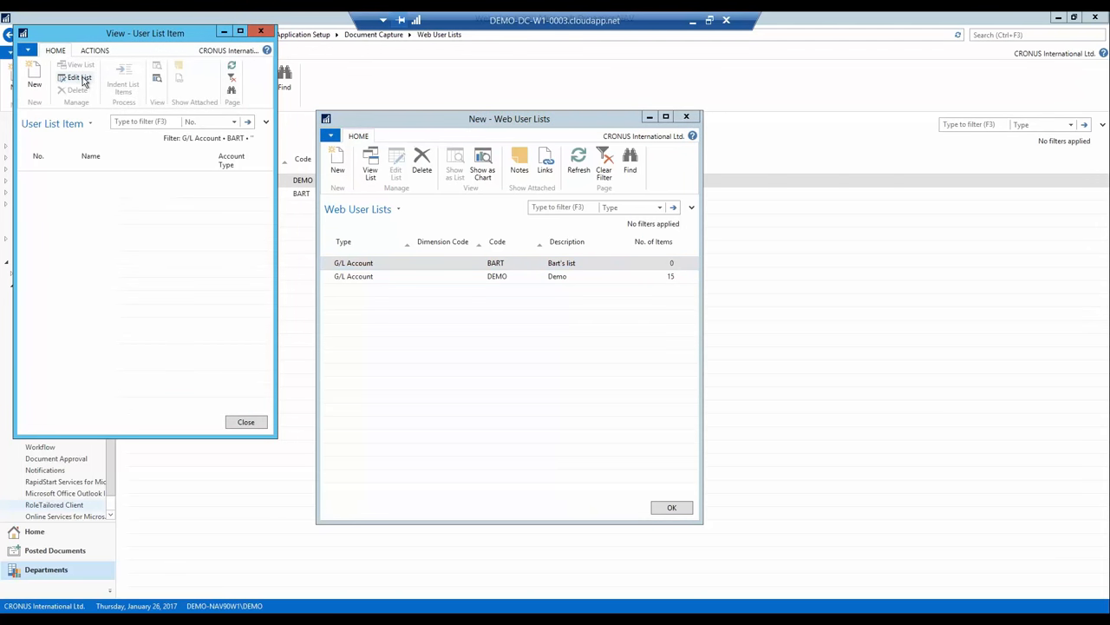
pyautogui.moveTo(78, 78)
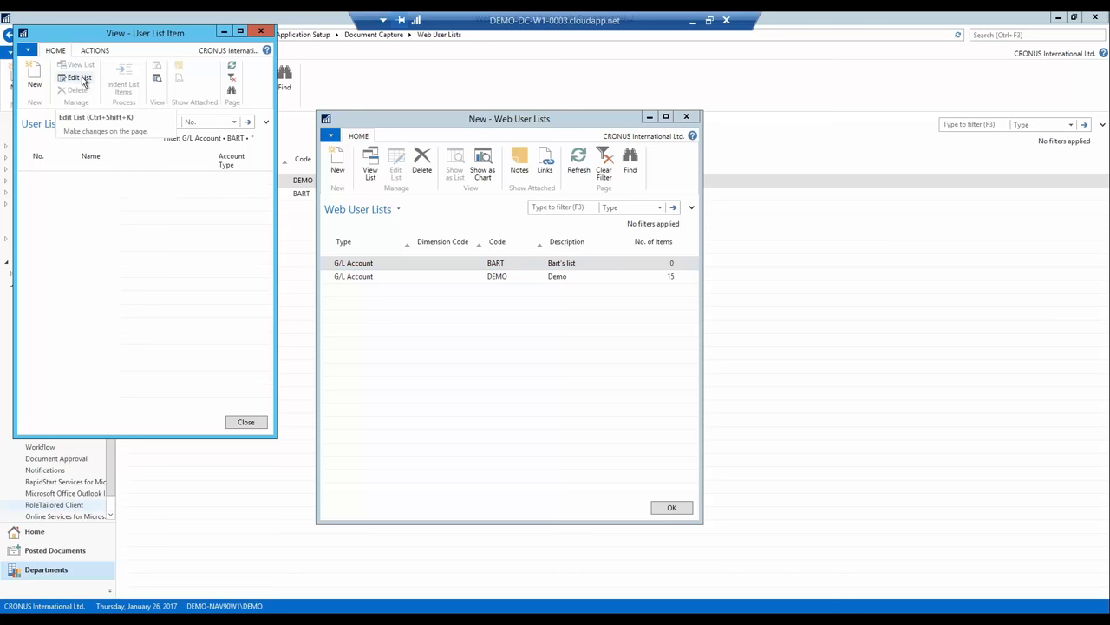
# Add G/L accounts 8200 Administrative Expenses through 8390 to Bart's list, giving it 12 items
pyautogui.click(77, 76)
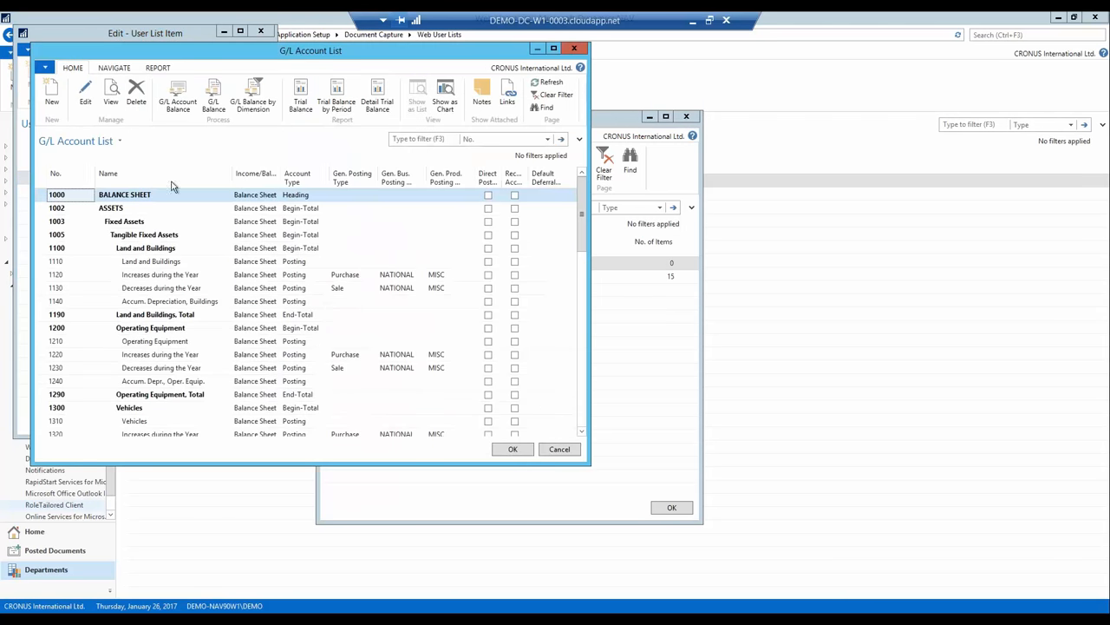
pyautogui.scroll(-3)
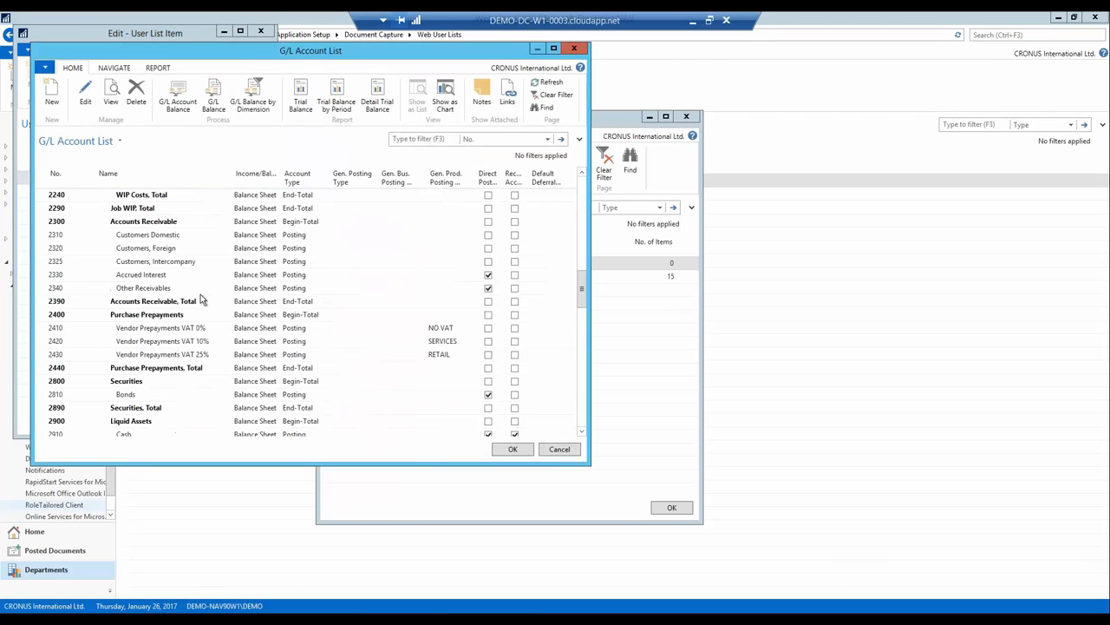
pyautogui.scroll(-3)
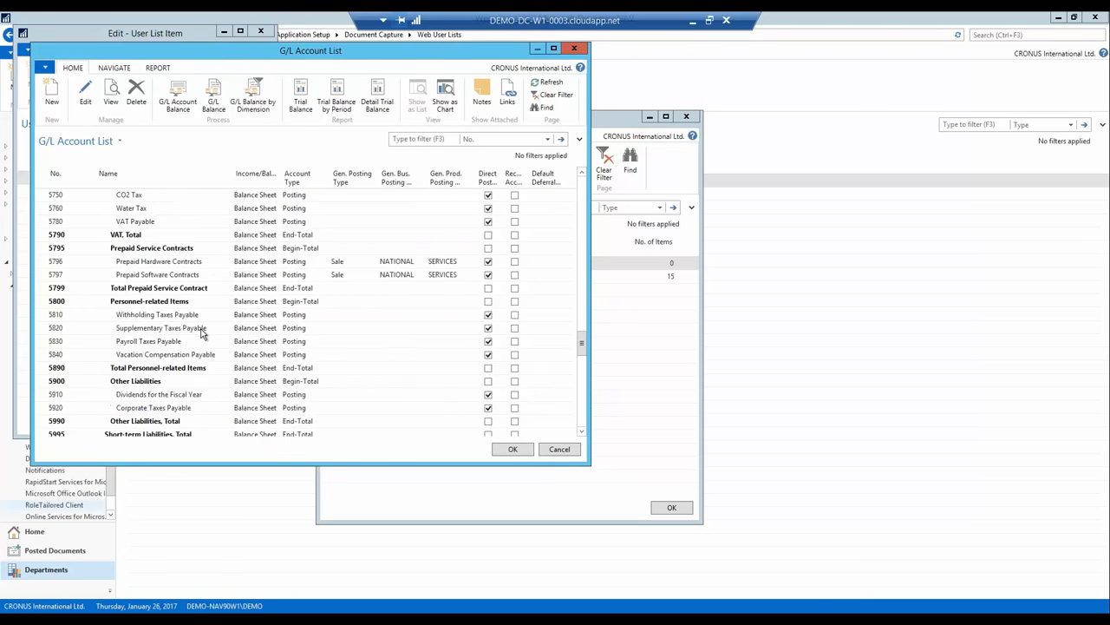
pyautogui.scroll(-3)
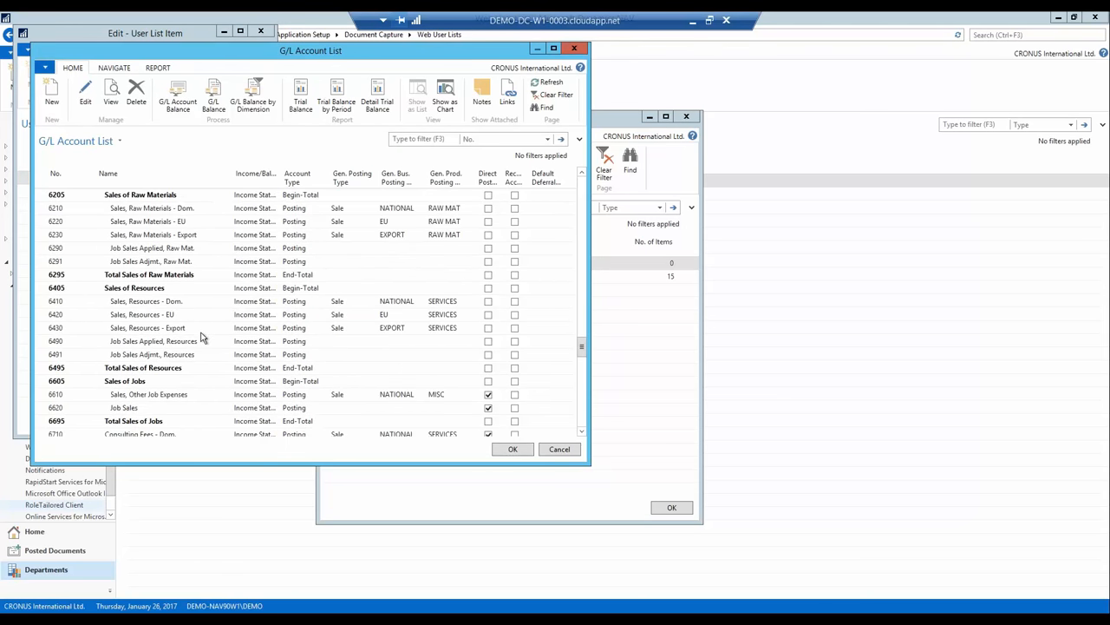
pyautogui.scroll(-3)
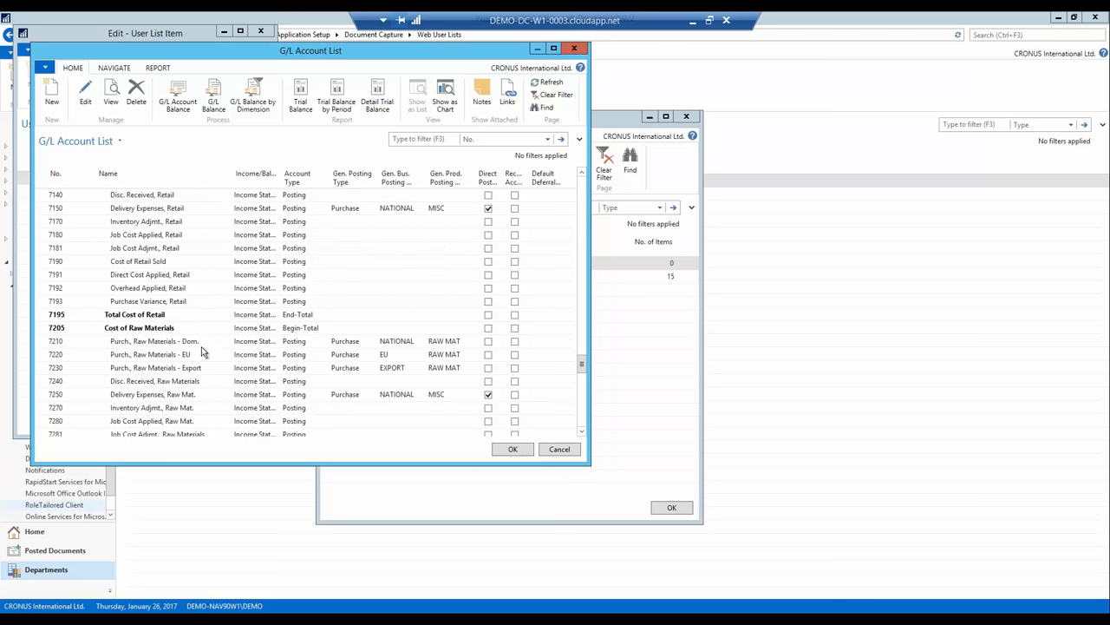
pyautogui.scroll(-3)
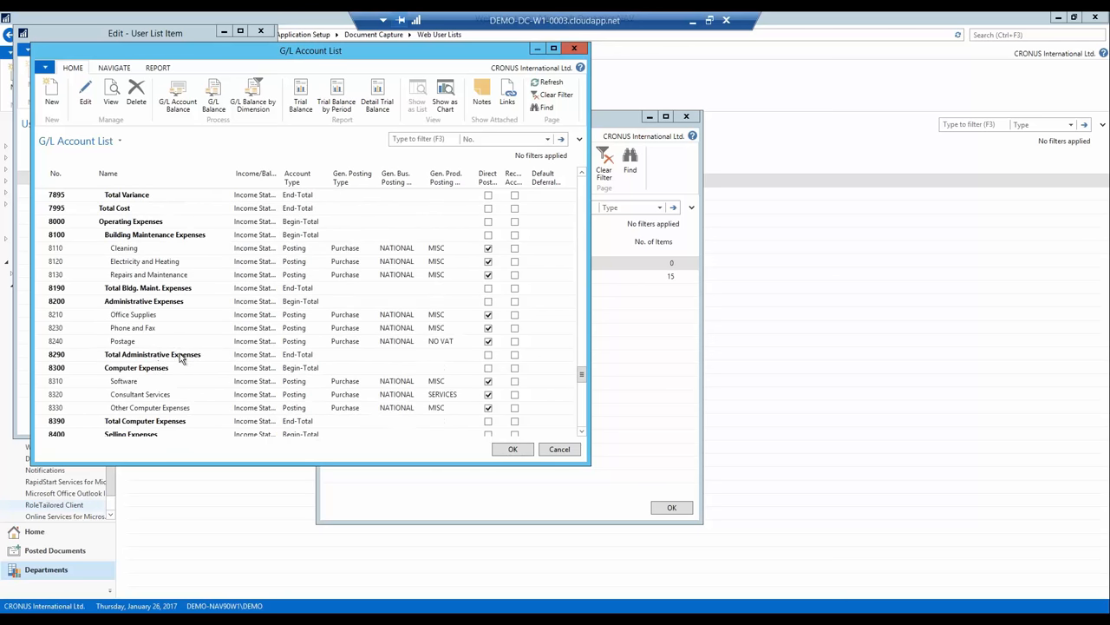
pyautogui.click(142, 300)
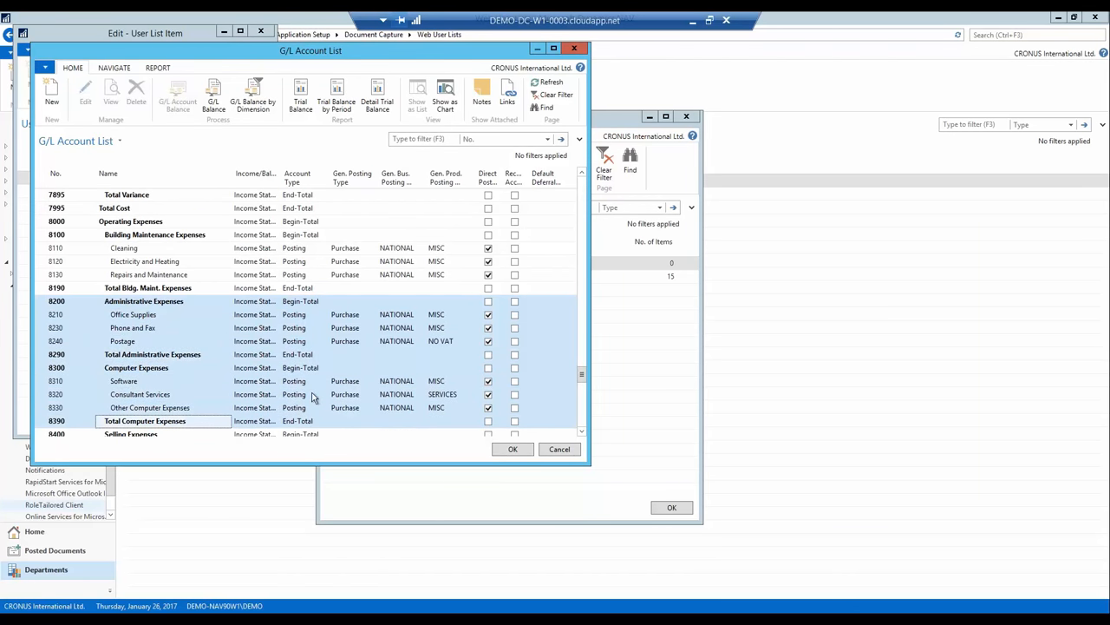
pyautogui.moveTo(514, 448)
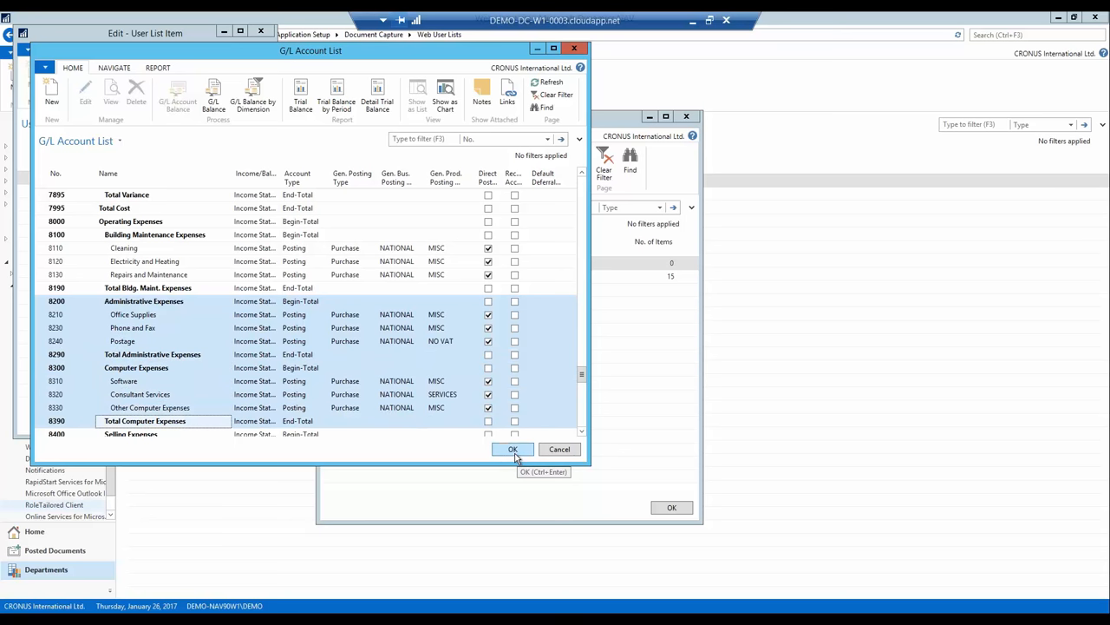
pyautogui.click(511, 448)
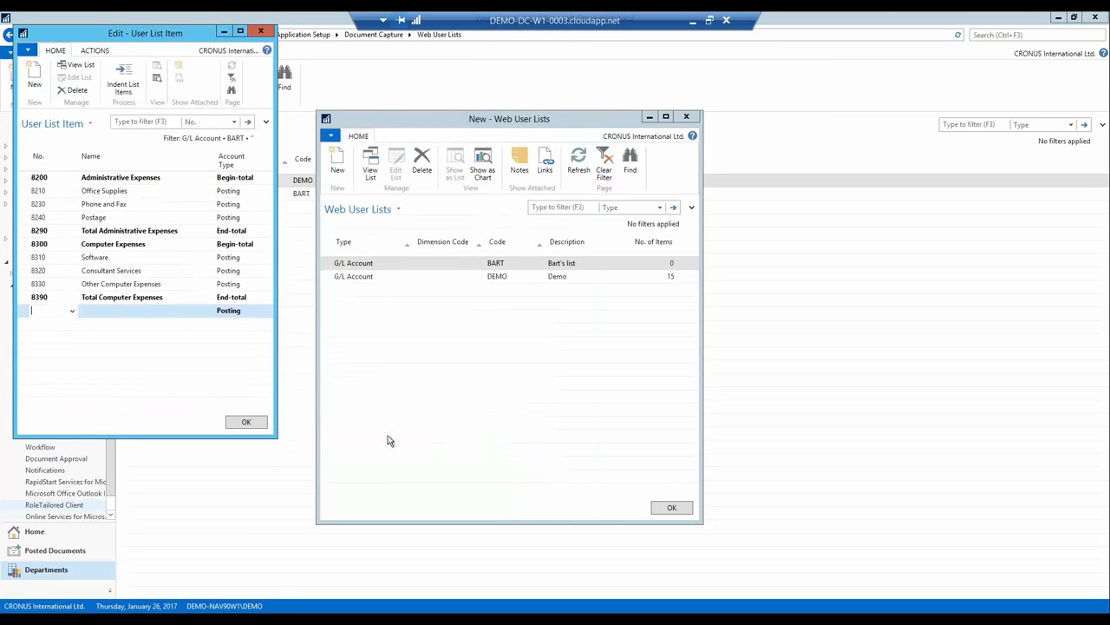
pyautogui.click(247, 421)
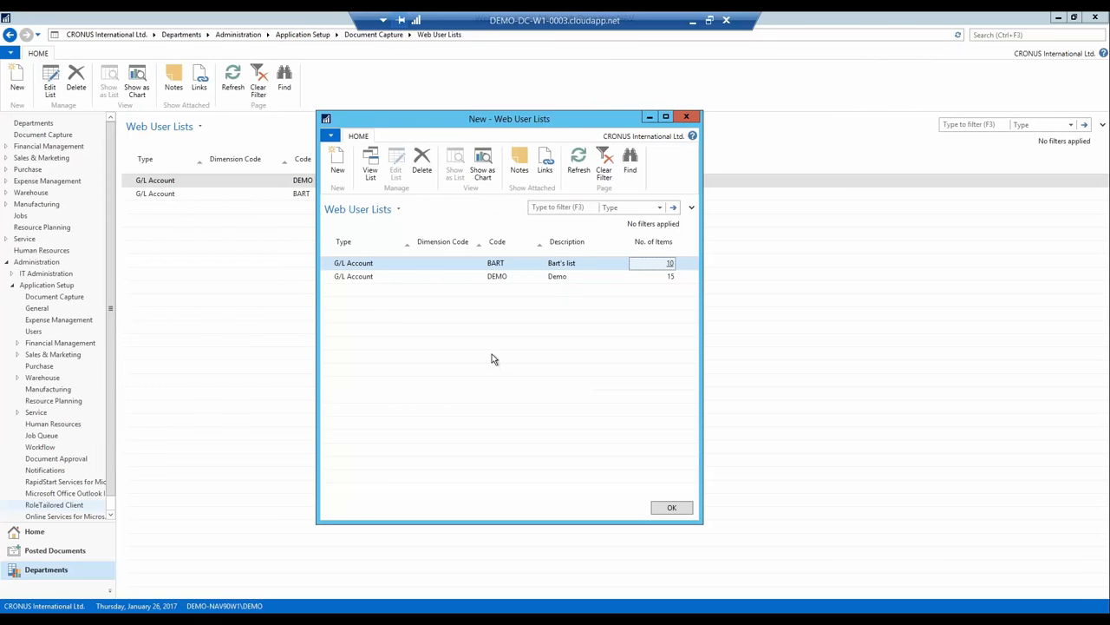
pyautogui.moveTo(479, 350)
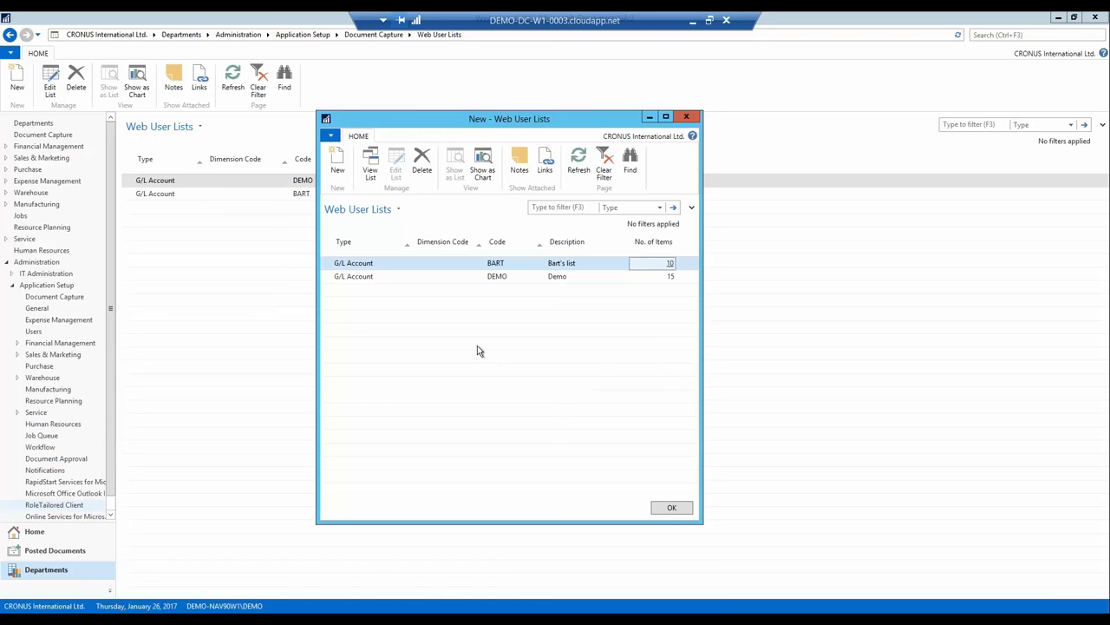
pyautogui.moveTo(421, 333)
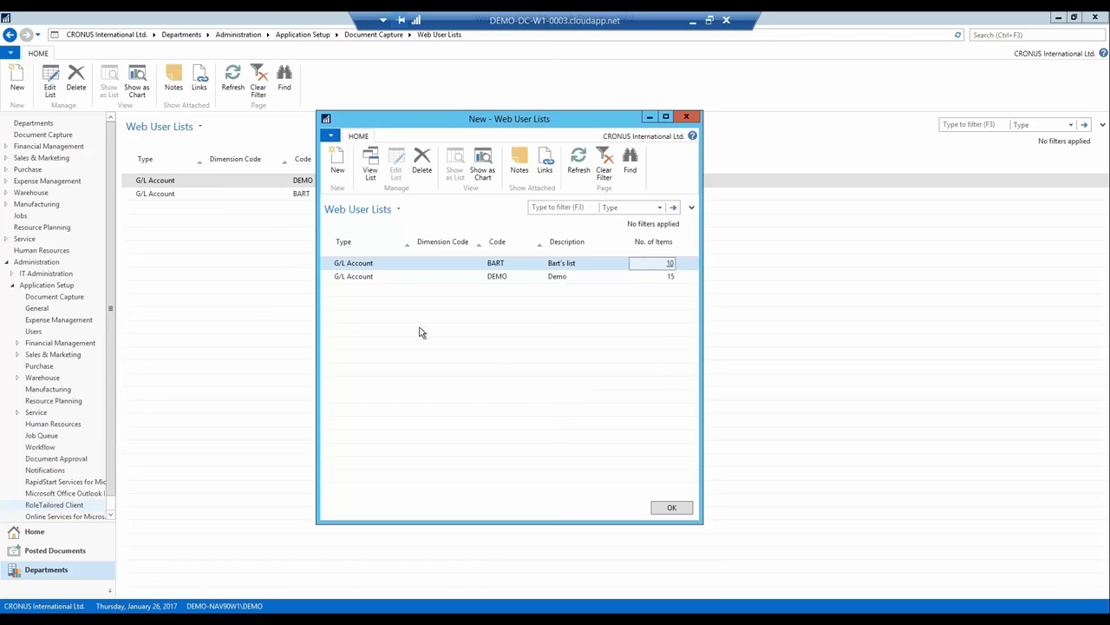
pyautogui.moveTo(337, 159)
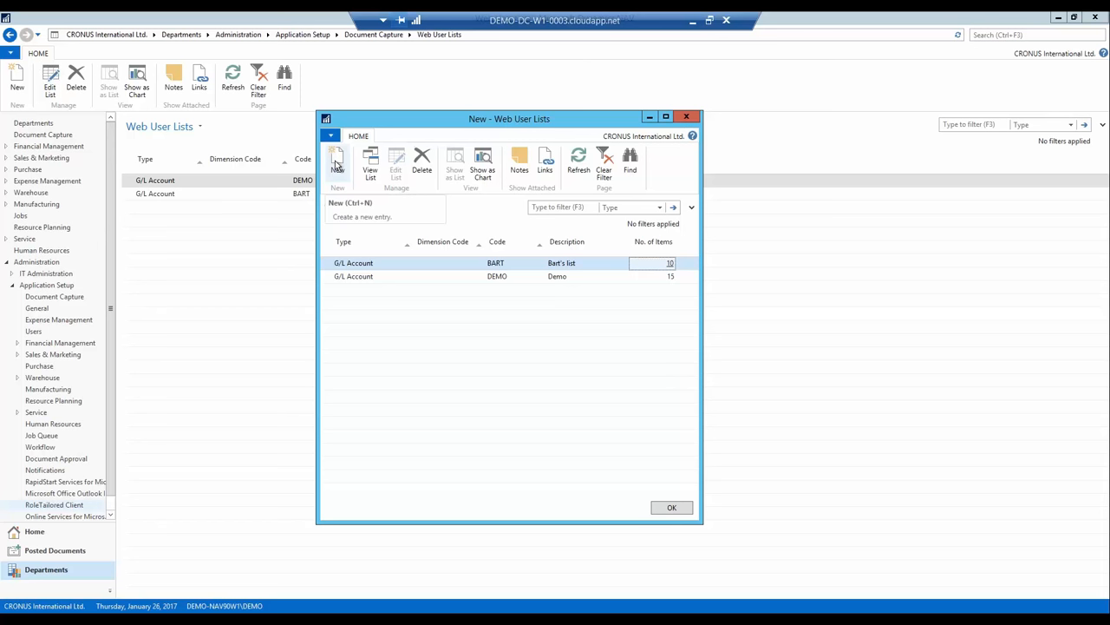
# Start a new Dimension Value web user list for PROJECT with code VW and description VW-list
pyautogui.click(337, 160)
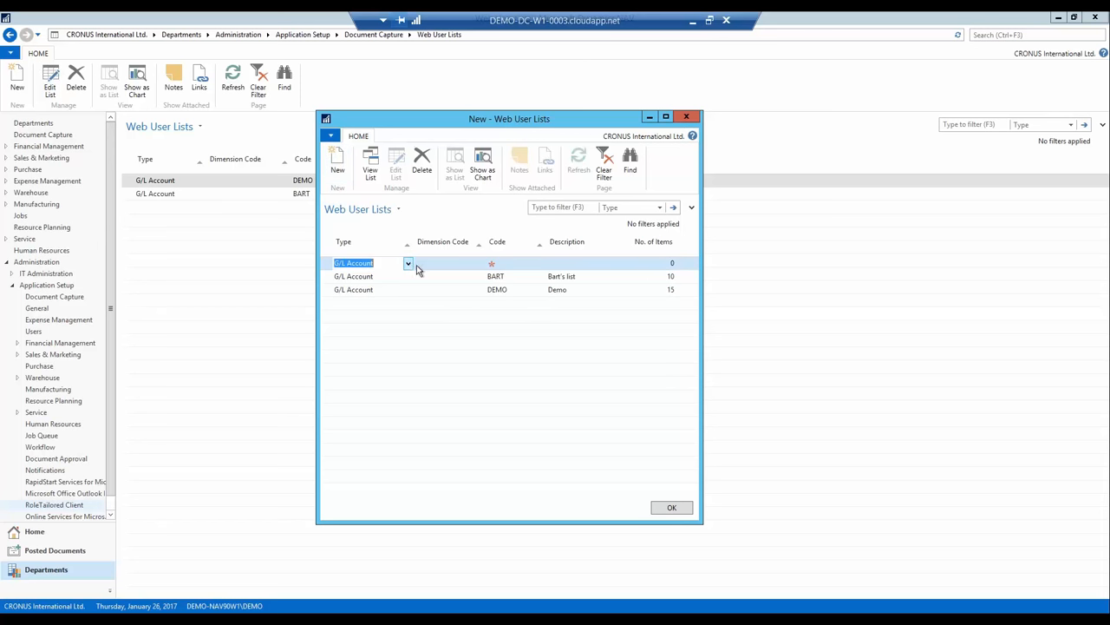
pyautogui.click(408, 264)
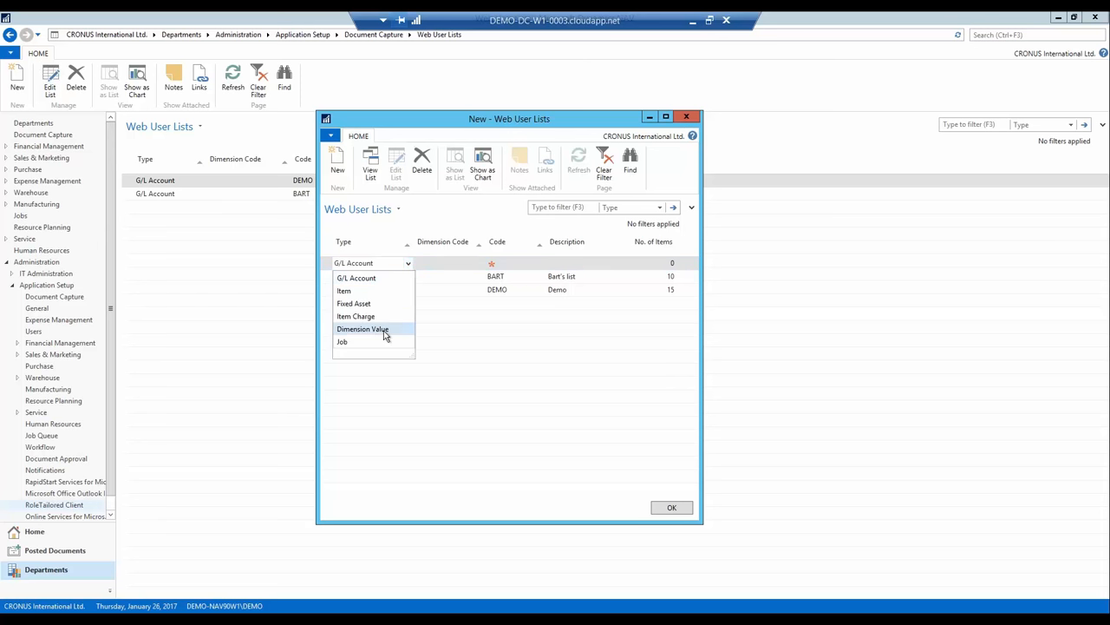
pyautogui.click(360, 330)
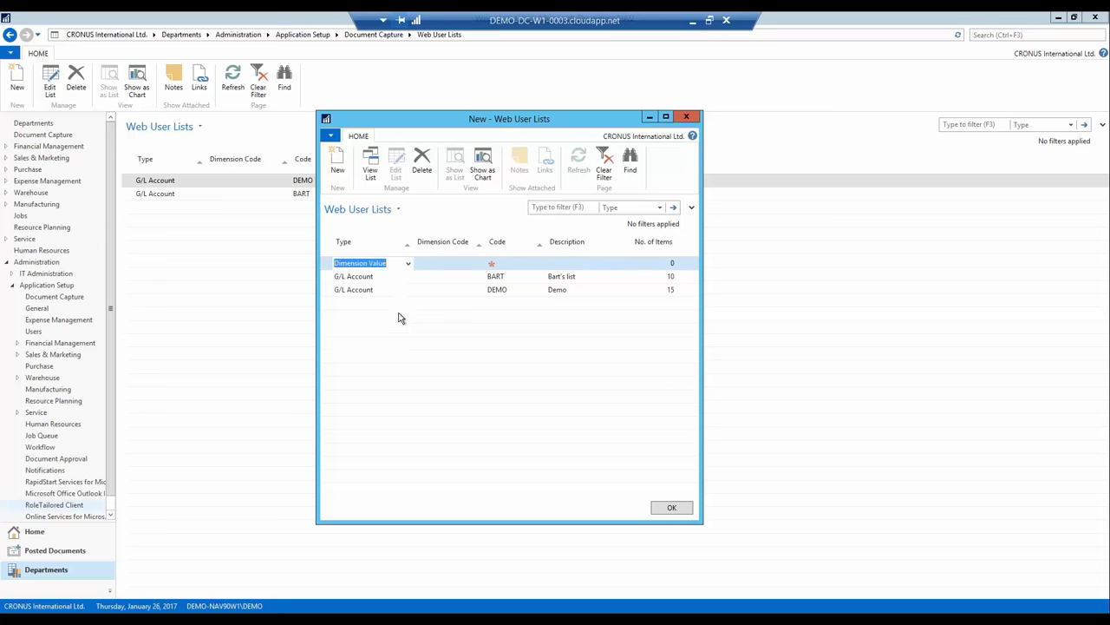
pyautogui.moveTo(494, 286)
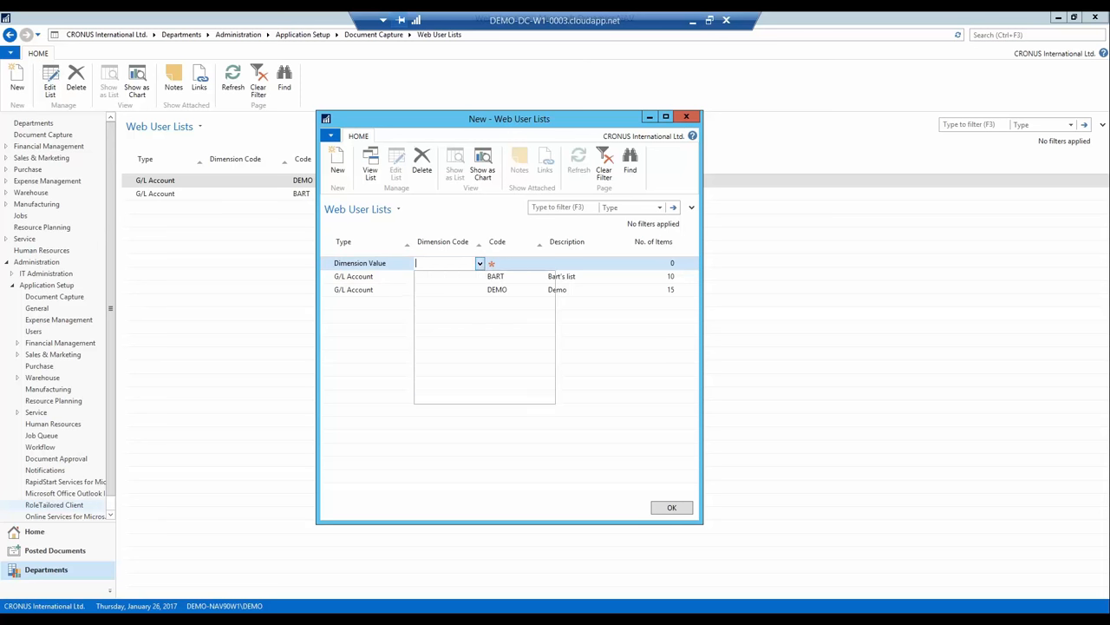
pyautogui.write('PROJECT')
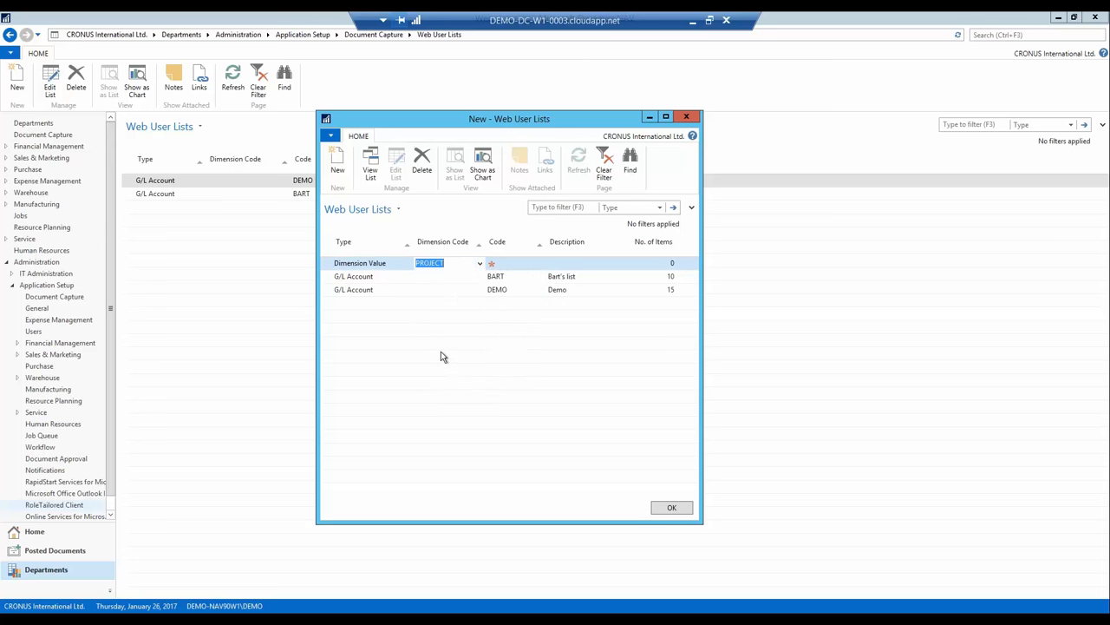
pyautogui.click(517, 264)
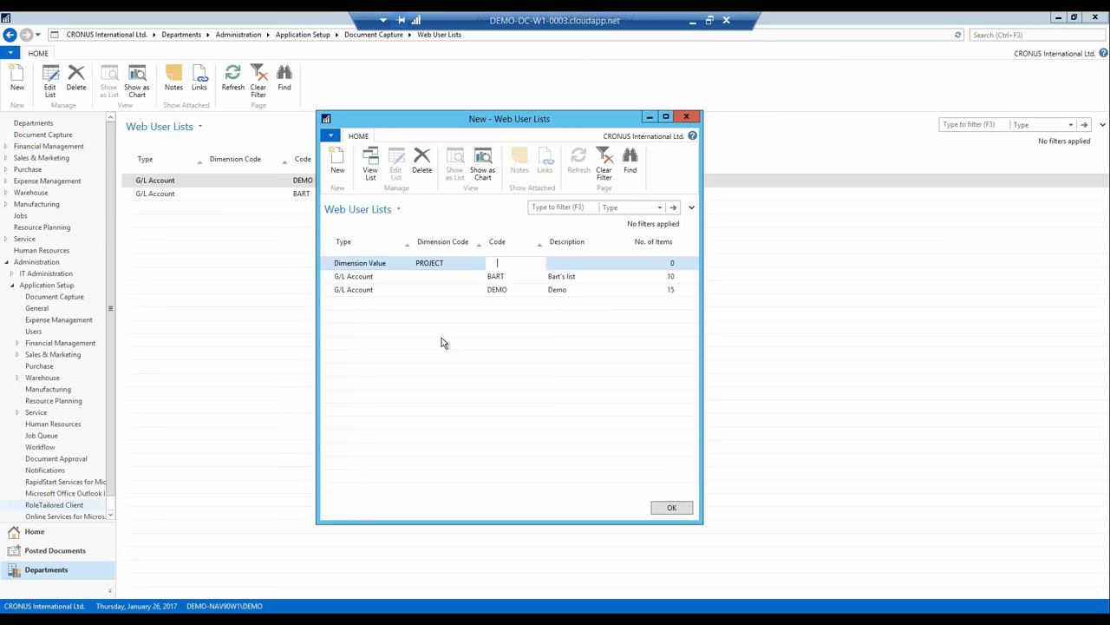
pyautogui.write('VW')
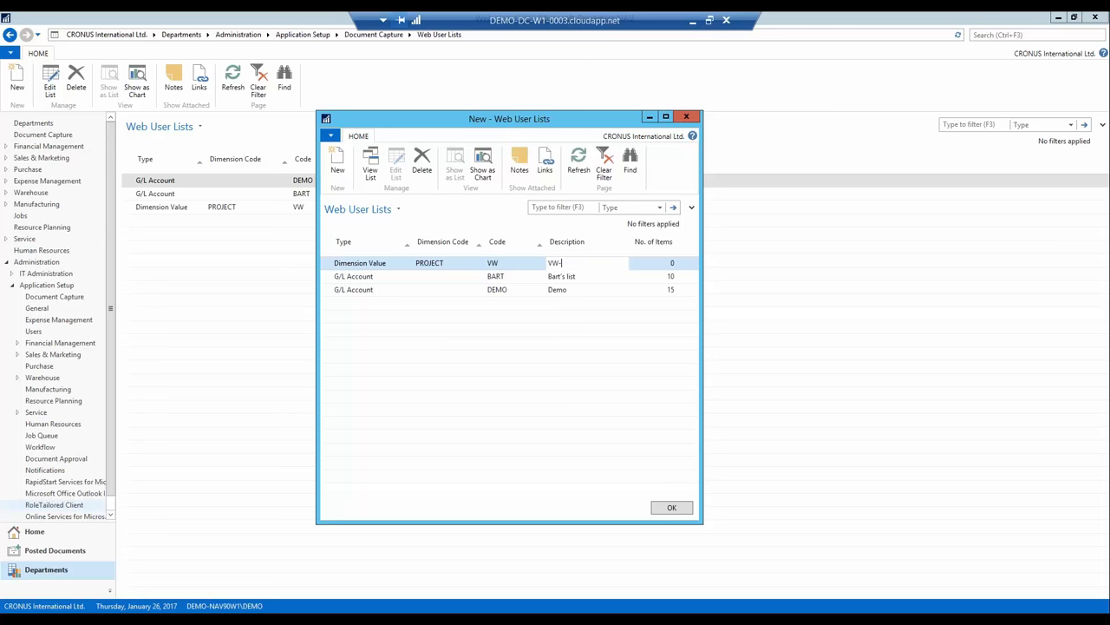
pyautogui.write('list')
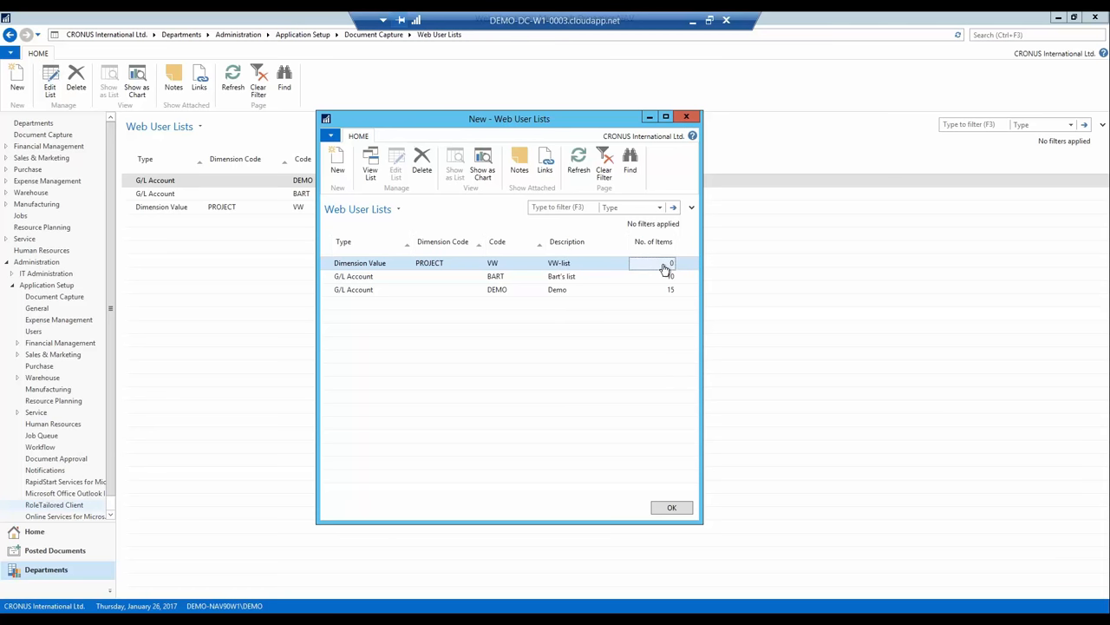
# Add VW Transporter as the single item of the VW list and save it
pyautogui.click(665, 264)
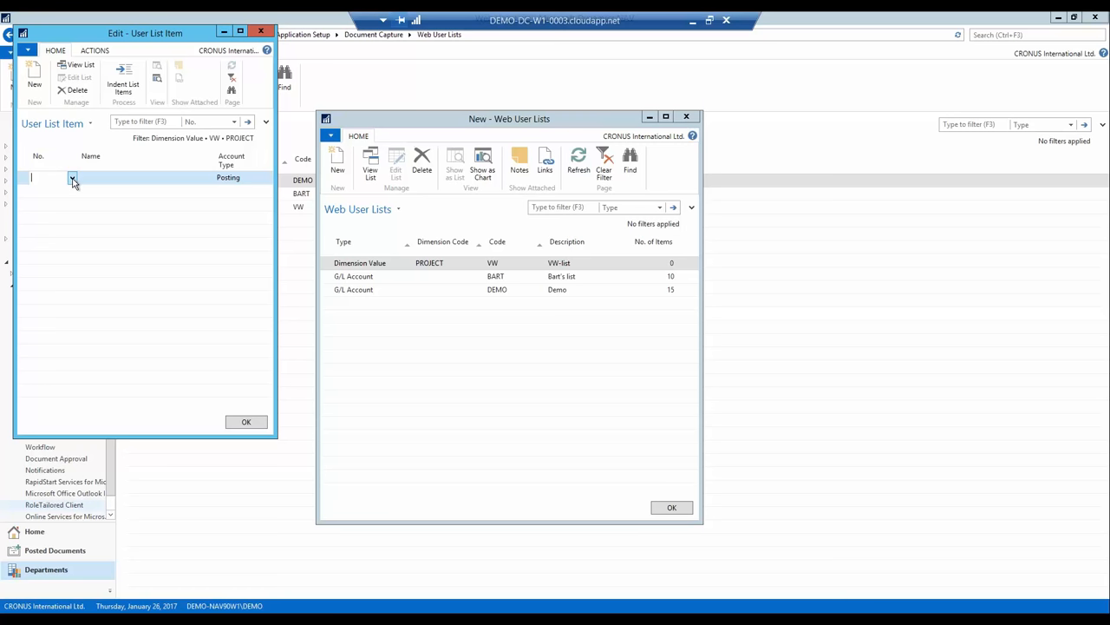
pyautogui.click(73, 177)
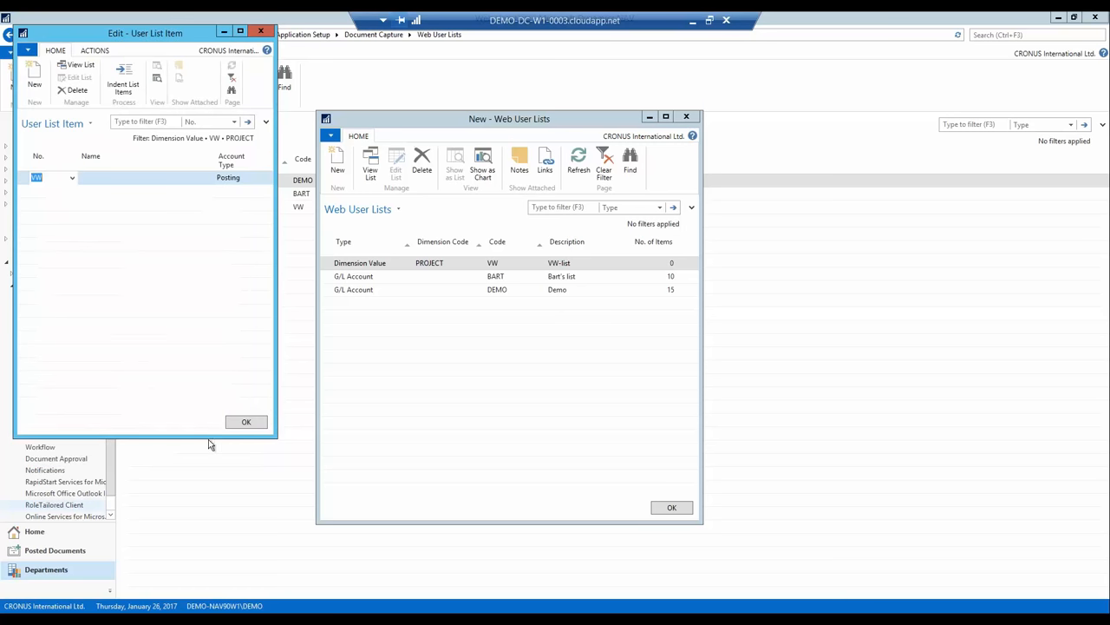
pyautogui.click(246, 422)
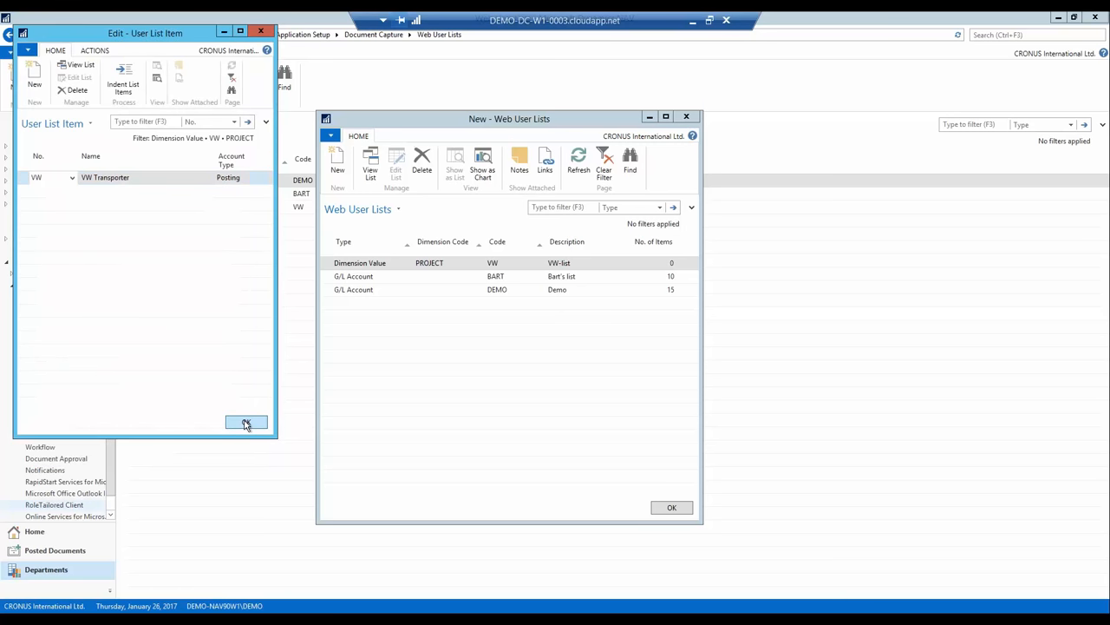
pyautogui.click(246, 423)
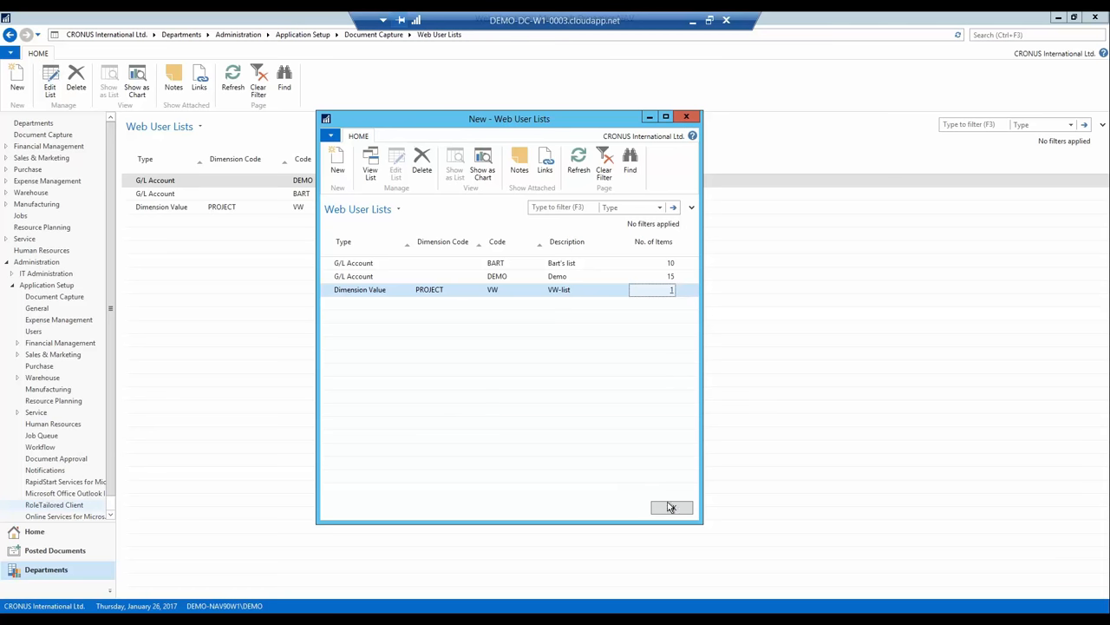
pyautogui.click(672, 507)
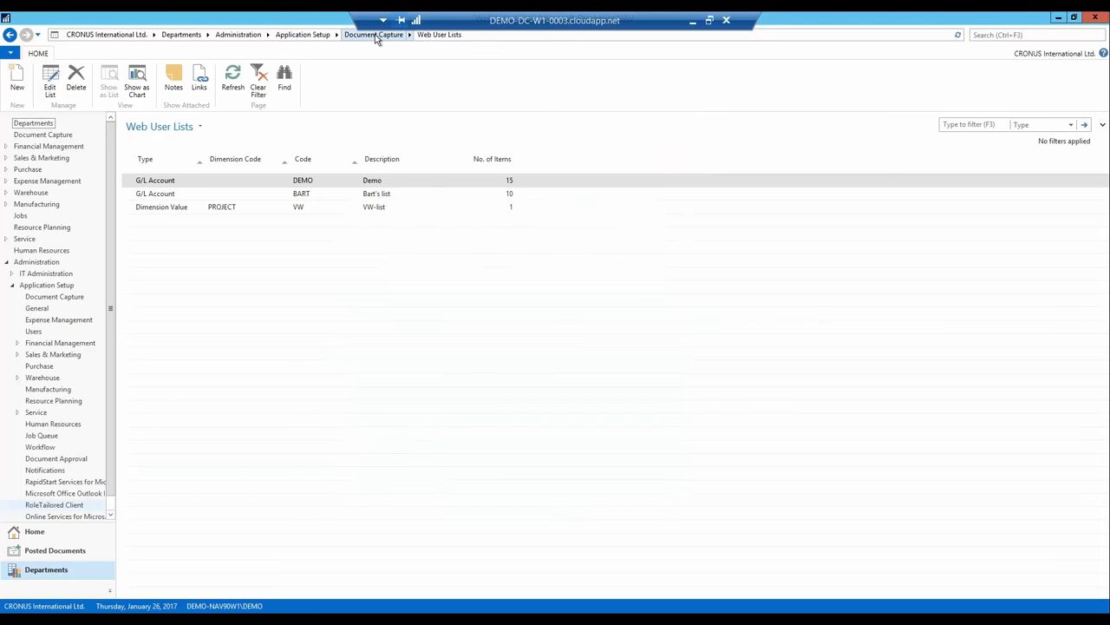
pyautogui.click(373, 35)
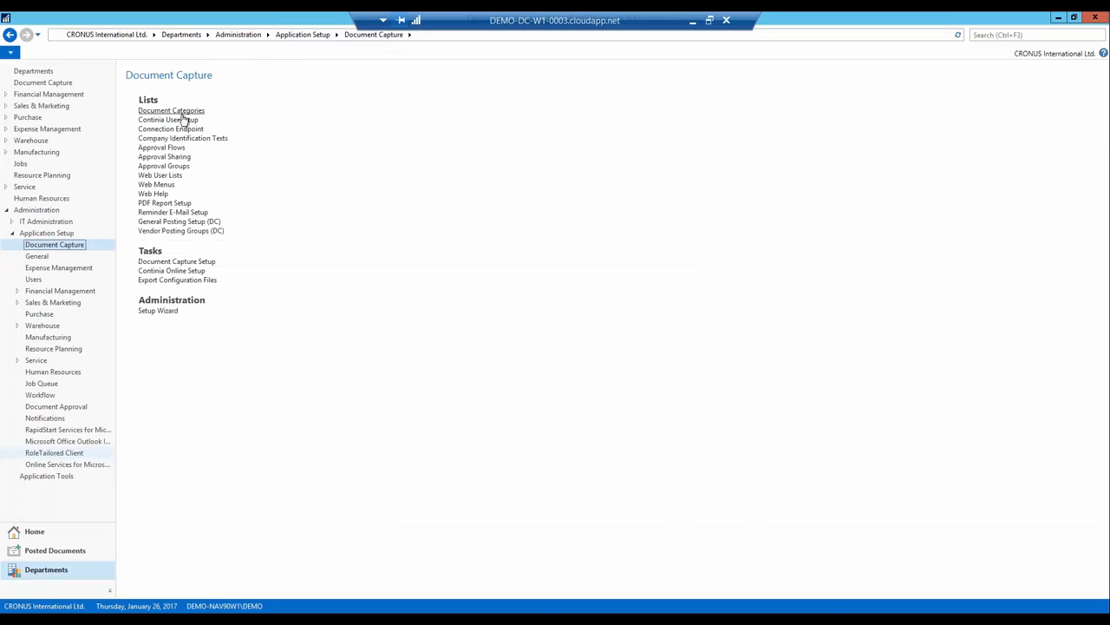
pyautogui.click(166, 120)
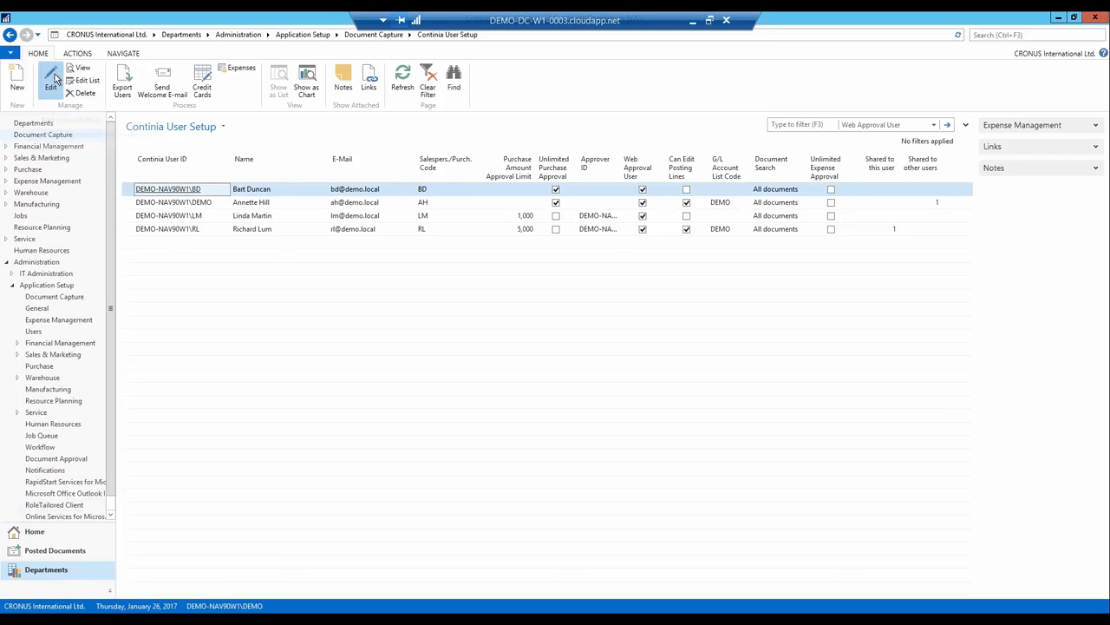
pyautogui.click(50, 80)
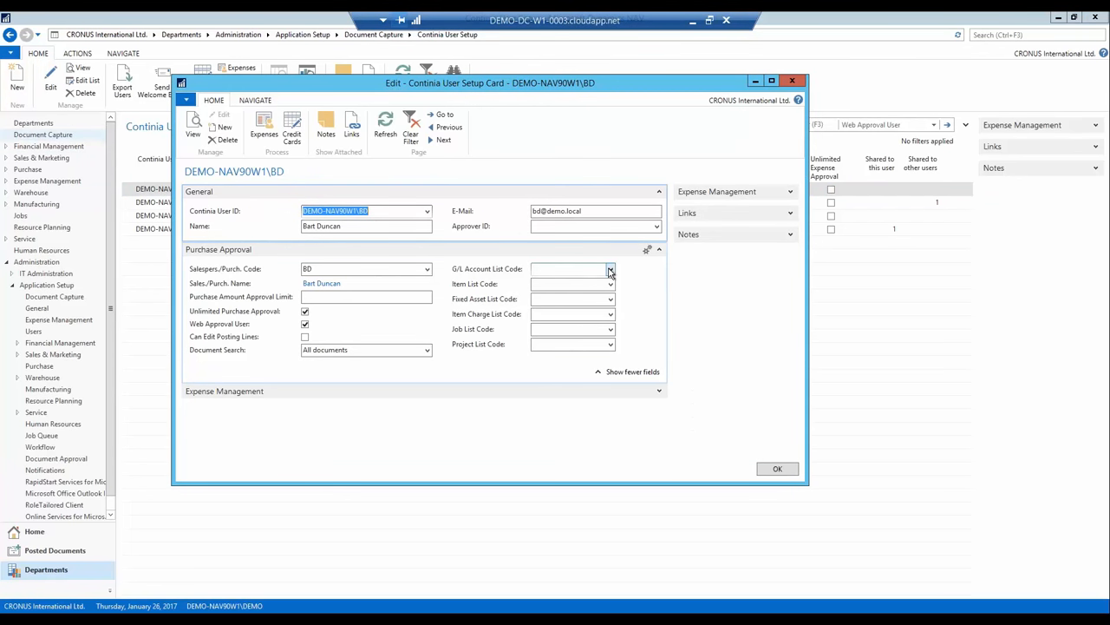
# Set Bart's G/L Account List Code to BART and Project List Code to VW
pyautogui.click(611, 267)
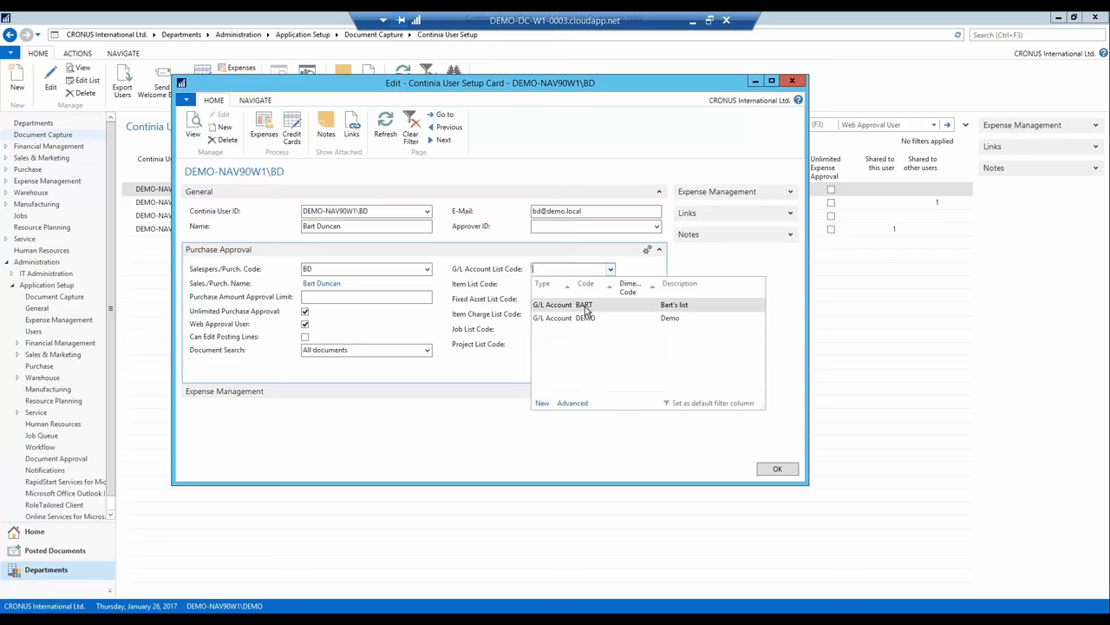
pyautogui.click(552, 305)
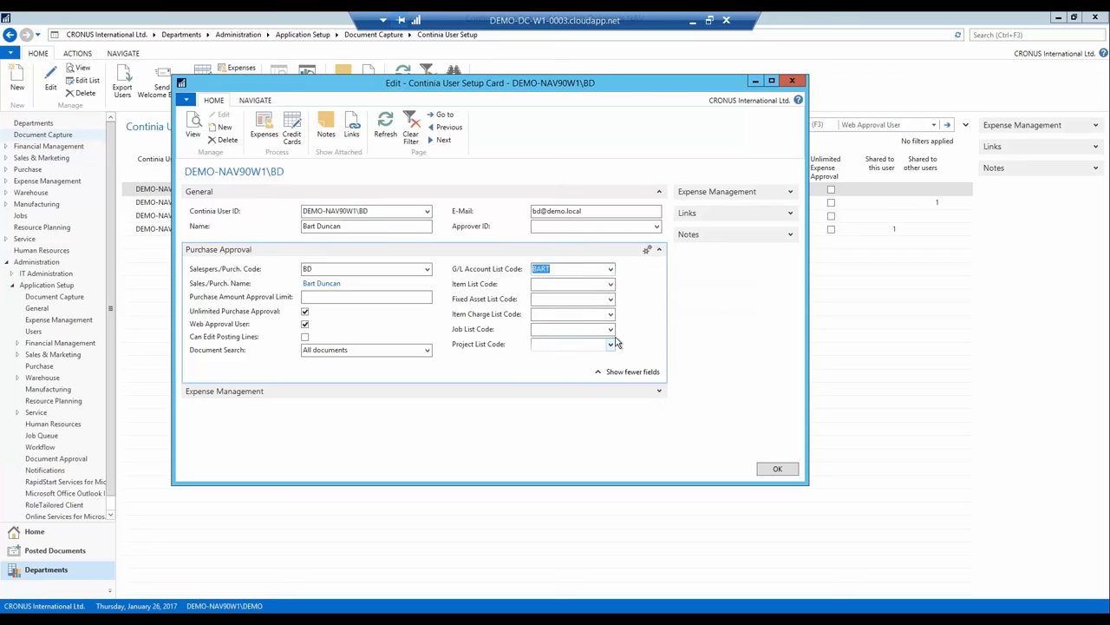
pyautogui.click(611, 344)
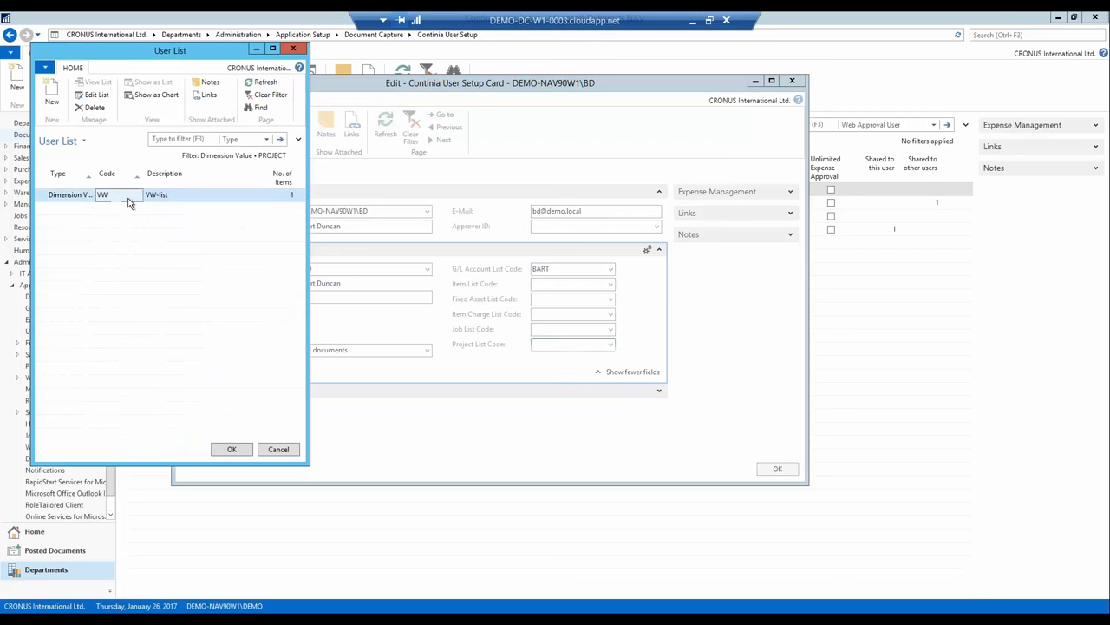
pyautogui.click(233, 447)
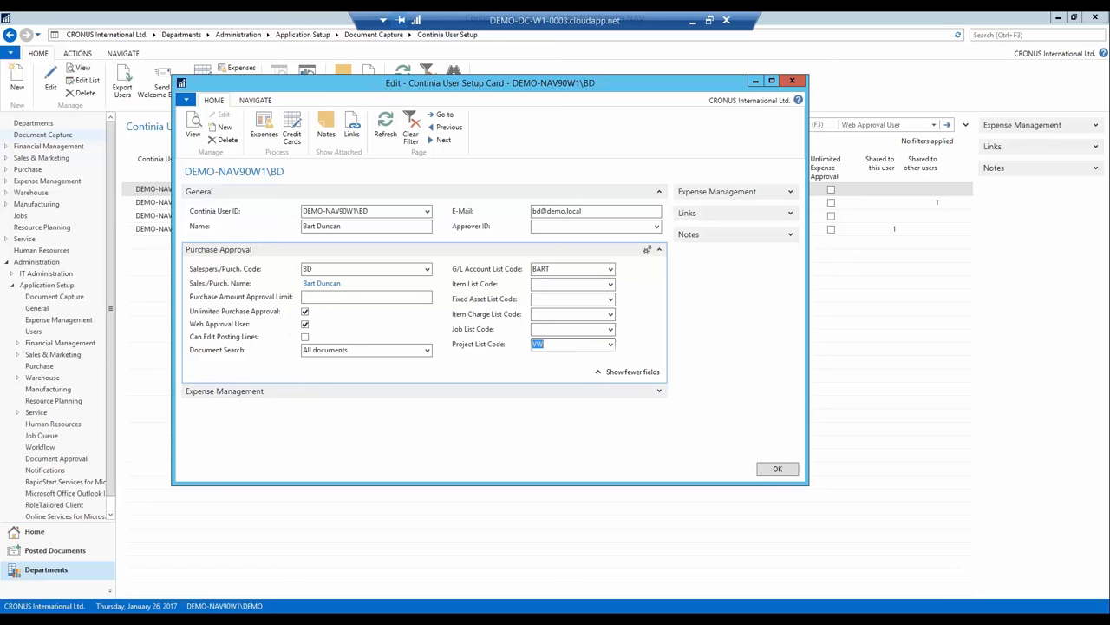
pyautogui.moveTo(319, 324)
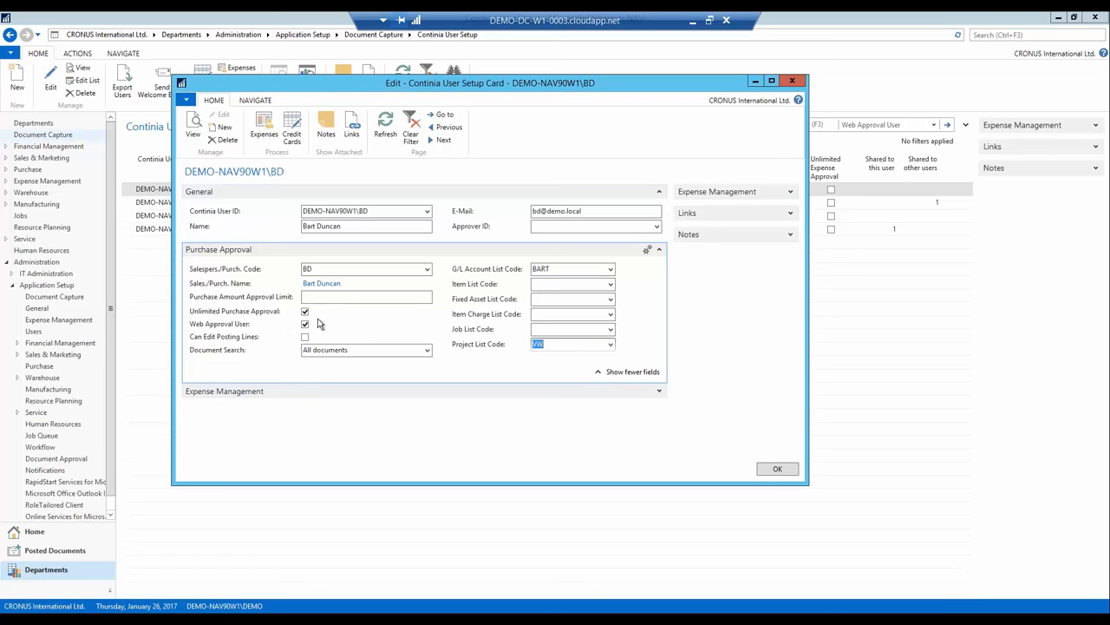
pyautogui.click(305, 336)
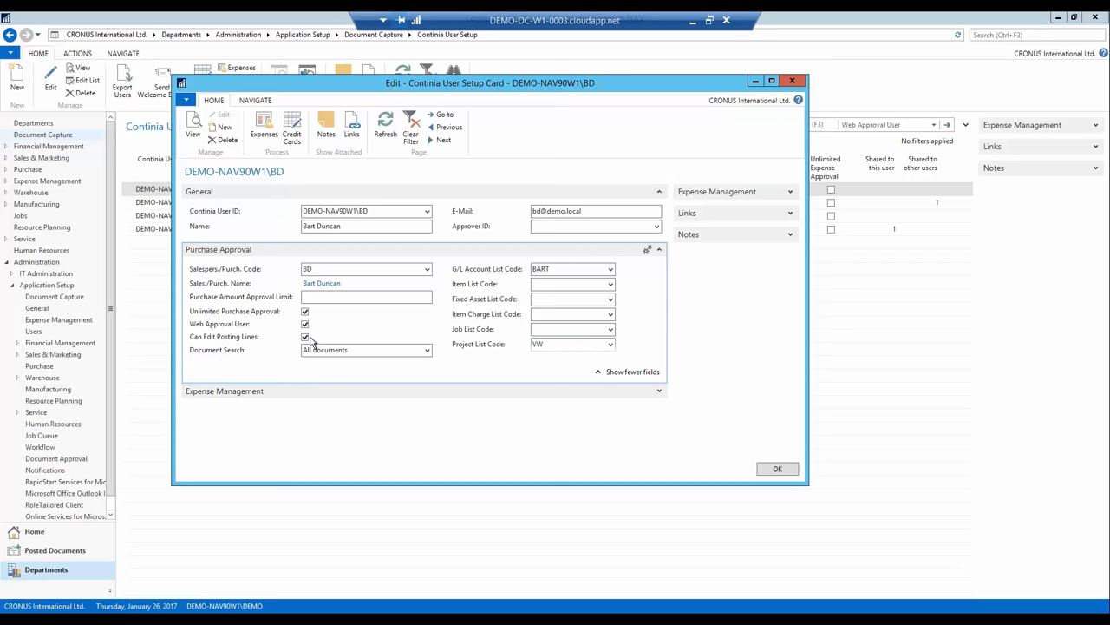
pyautogui.click(777, 468)
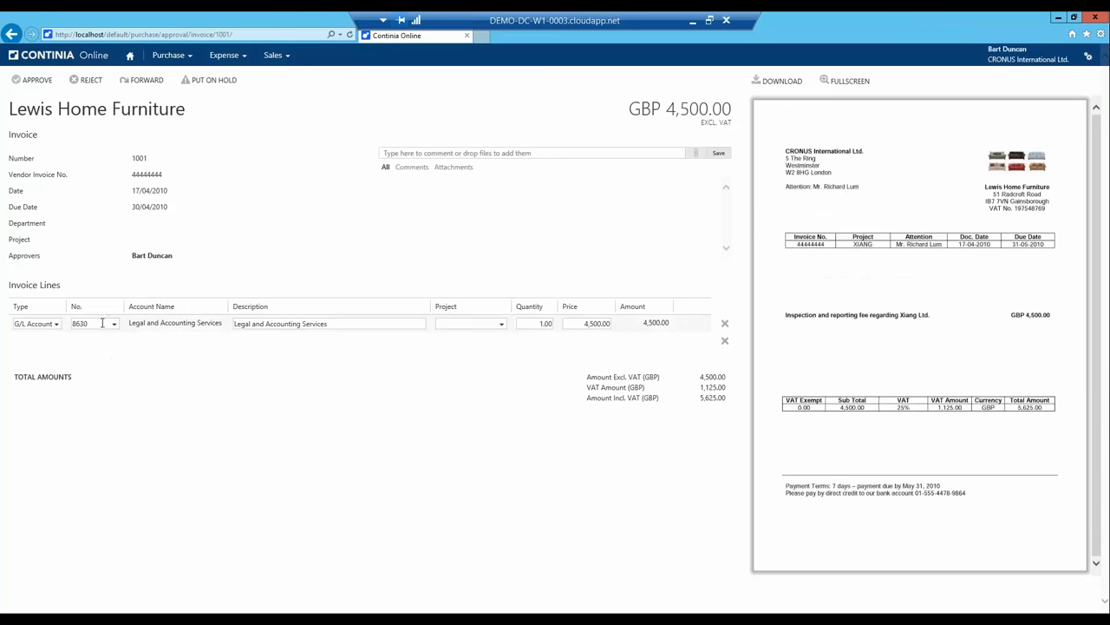
# Review the invoice line's account and project choices, showing only Bart's accounts and VW Transporter
pyautogui.click(113, 323)
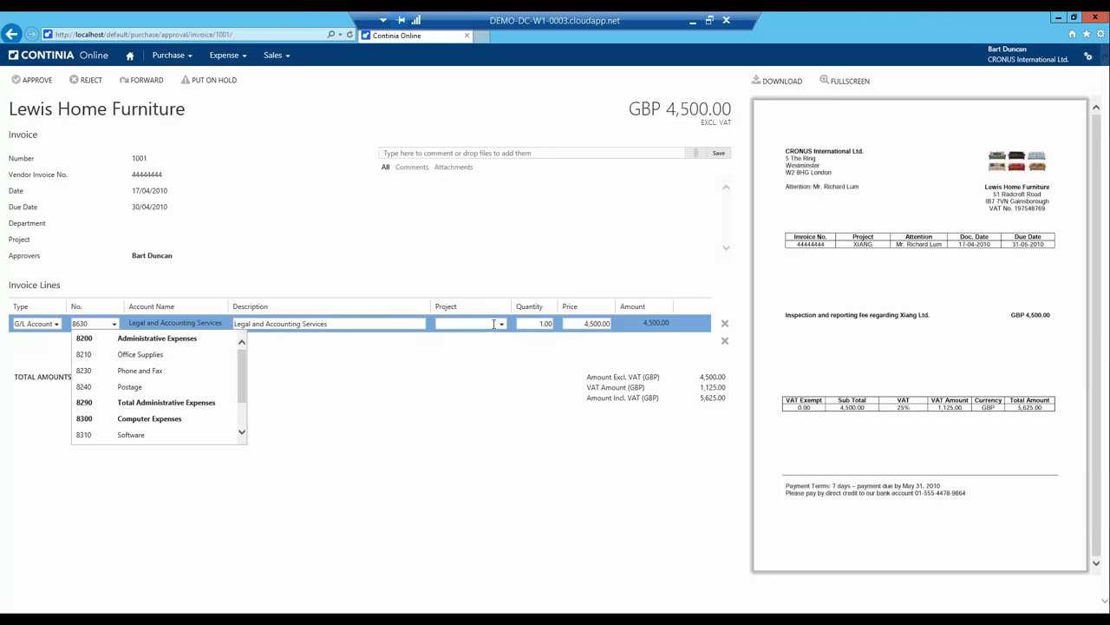
pyautogui.click(499, 324)
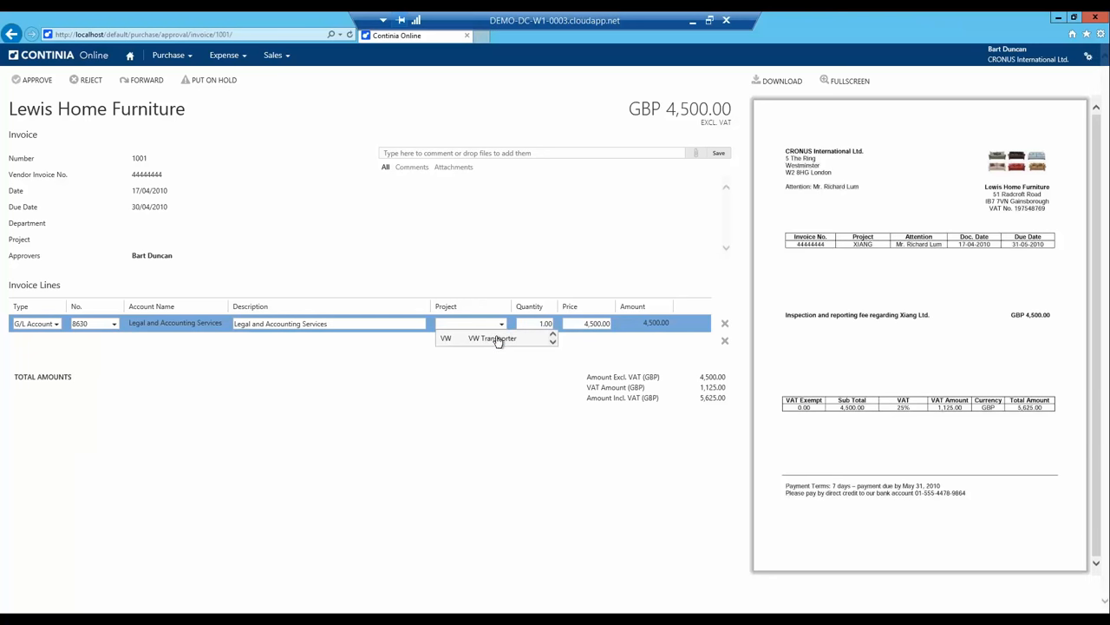
pyautogui.moveTo(500, 359)
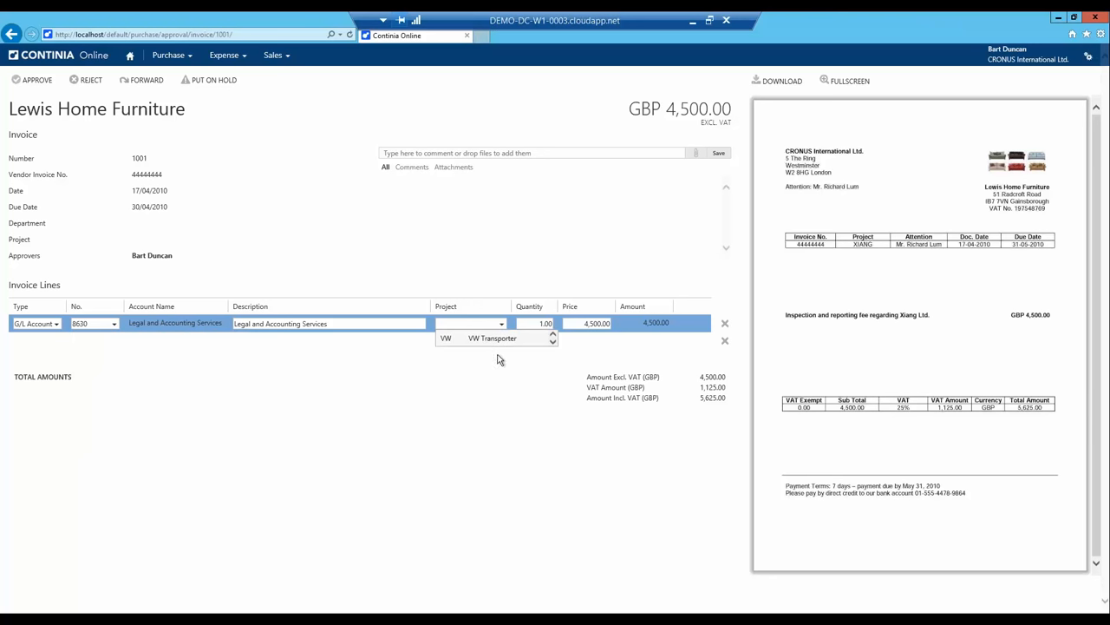
pyautogui.click(1027, 59)
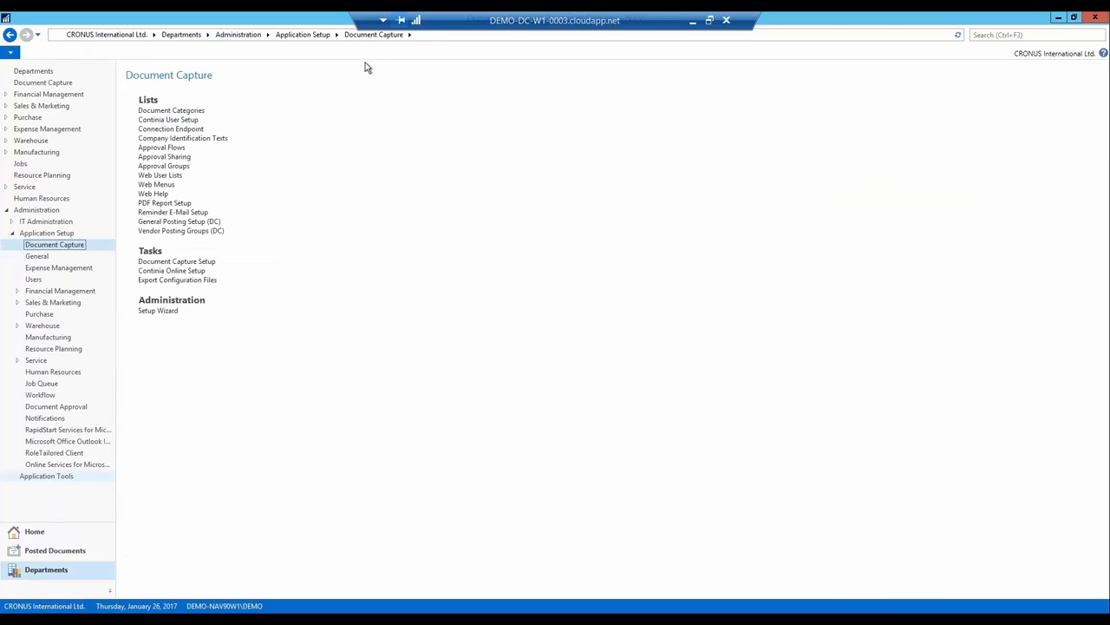
pyautogui.moveTo(165, 157)
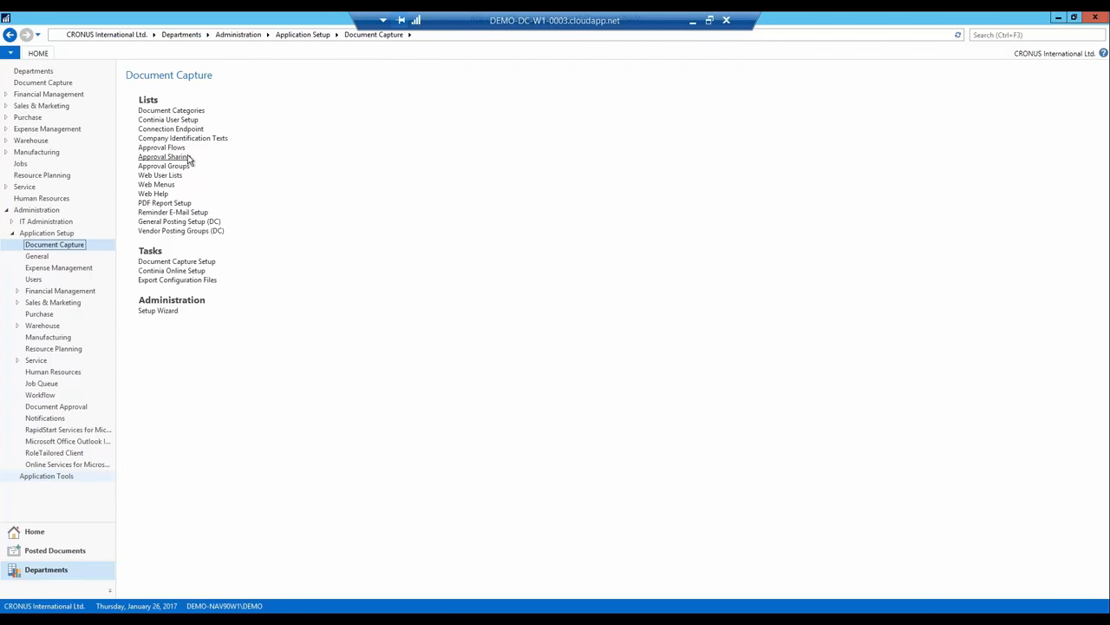
# Open the Approval Sharing list from the Document Capture setup
pyautogui.click(163, 156)
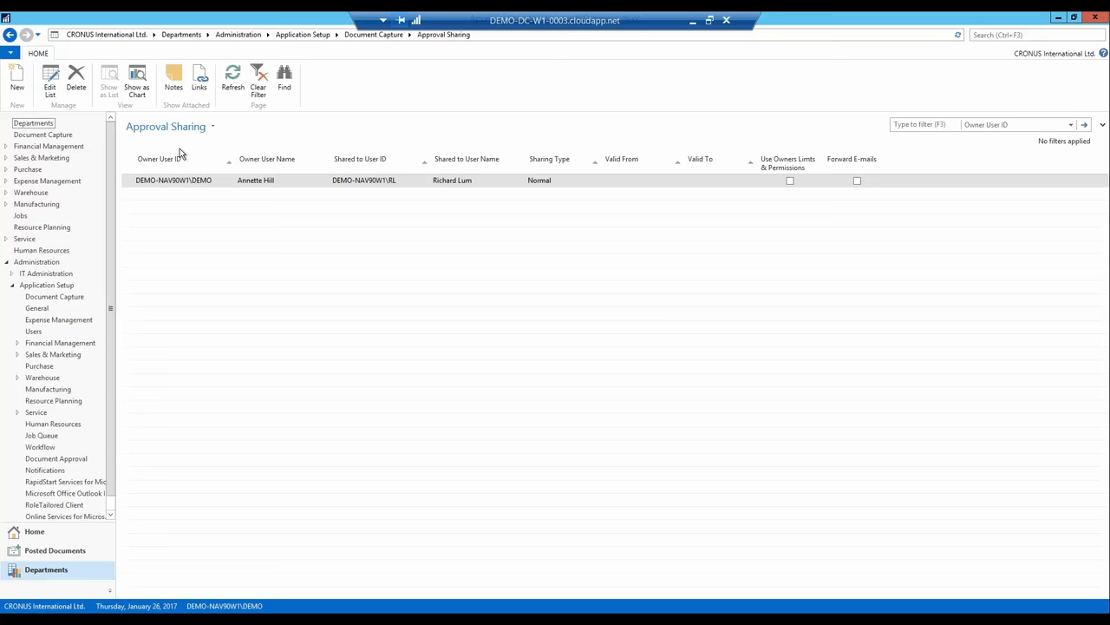
pyautogui.moveTo(533, 174)
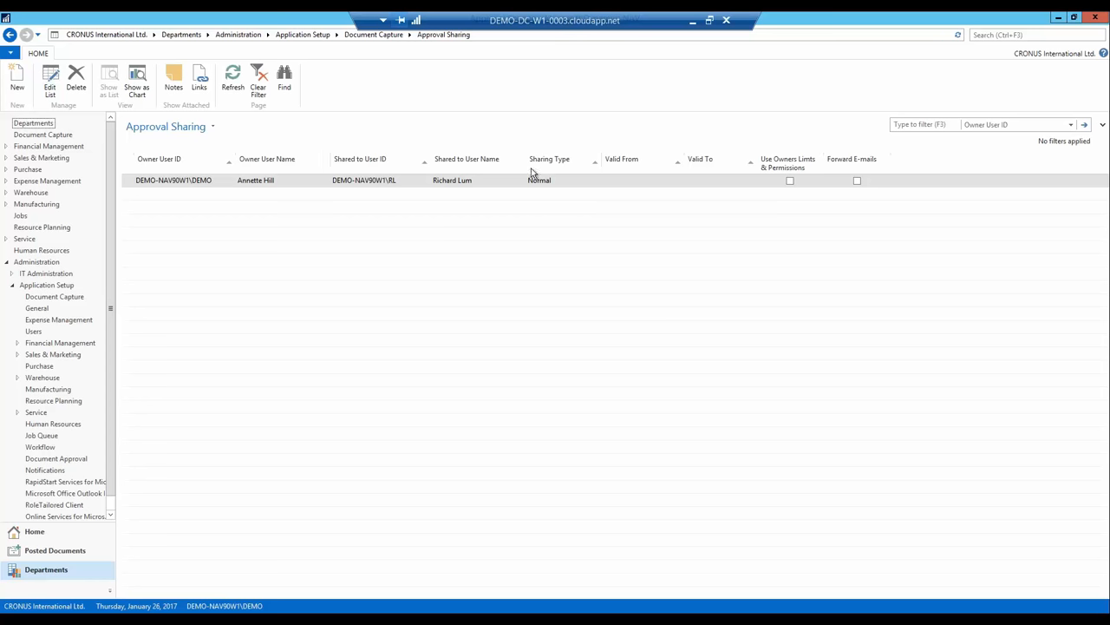
pyautogui.moveTo(531, 195)
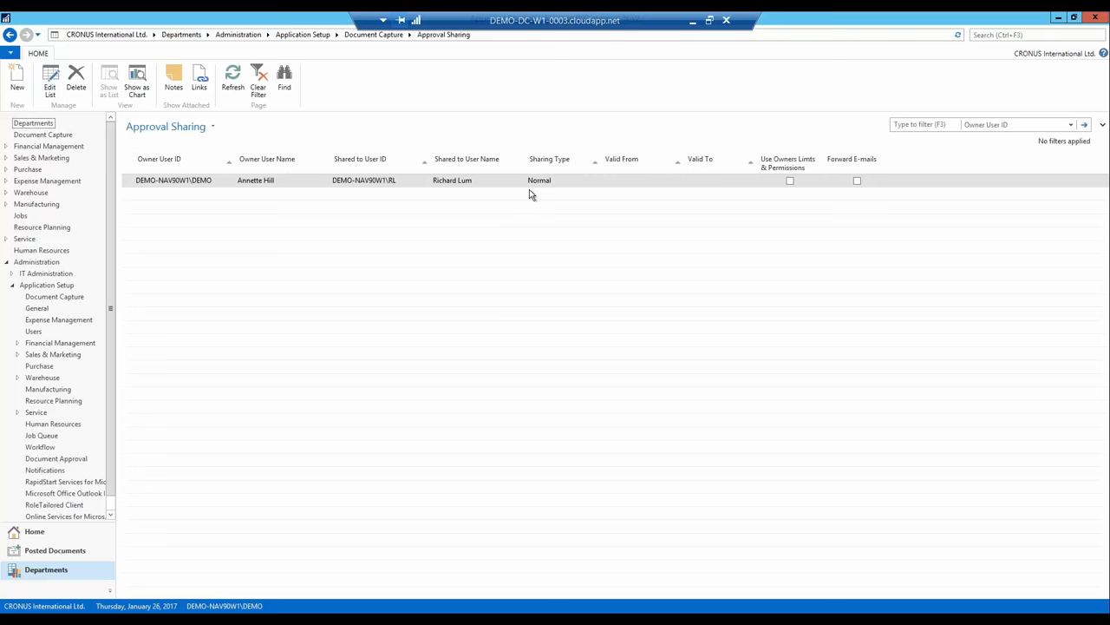
pyautogui.moveTo(108, 114)
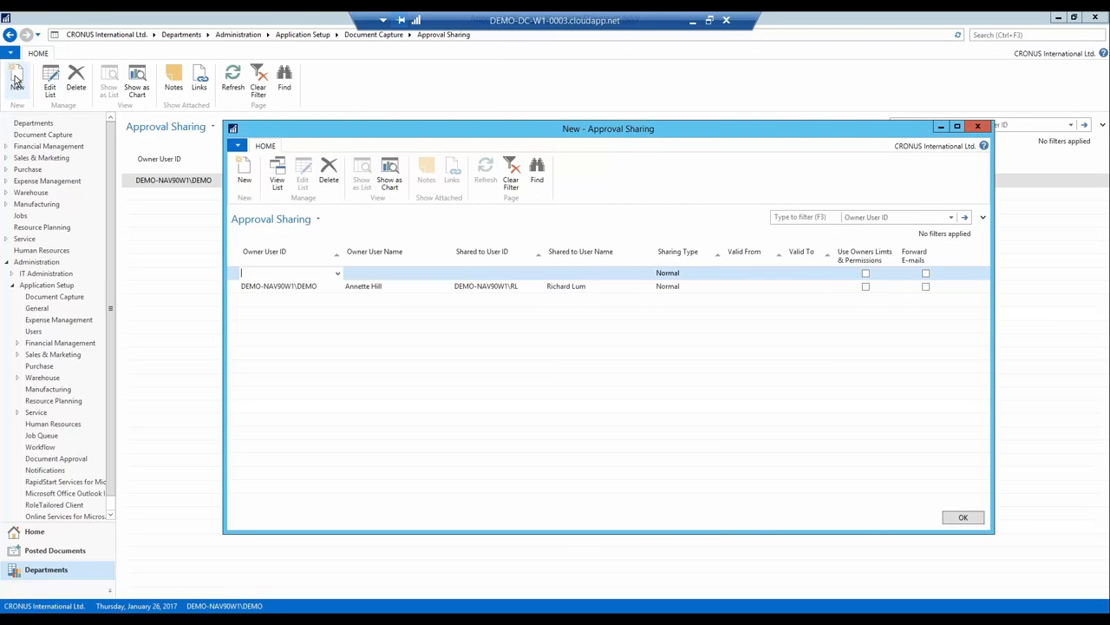
pyautogui.moveTo(340, 277)
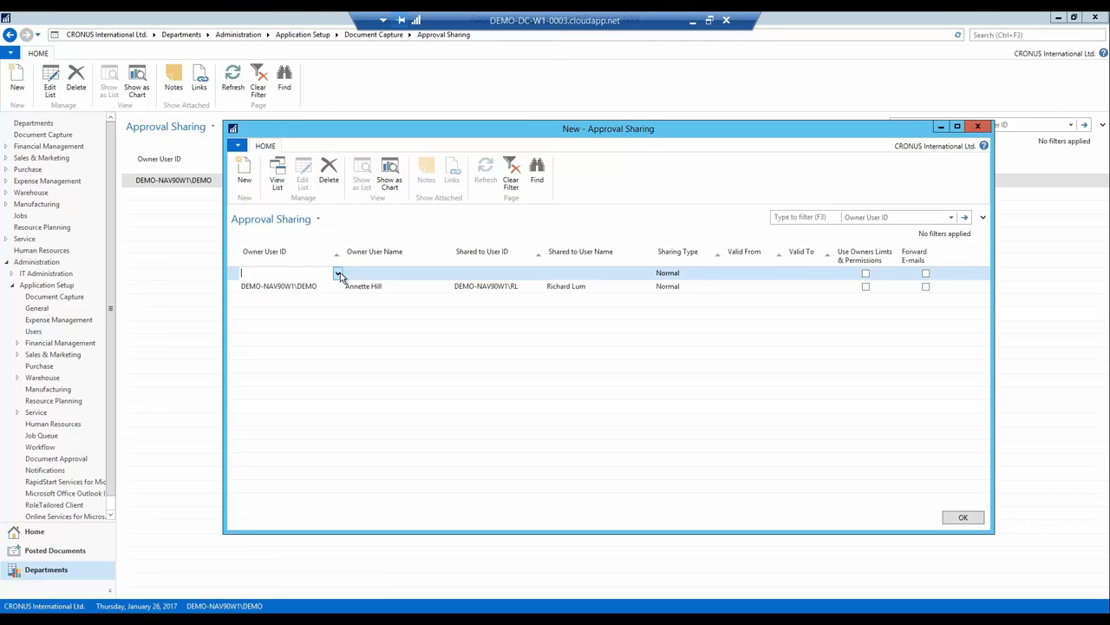
pyautogui.click(337, 272)
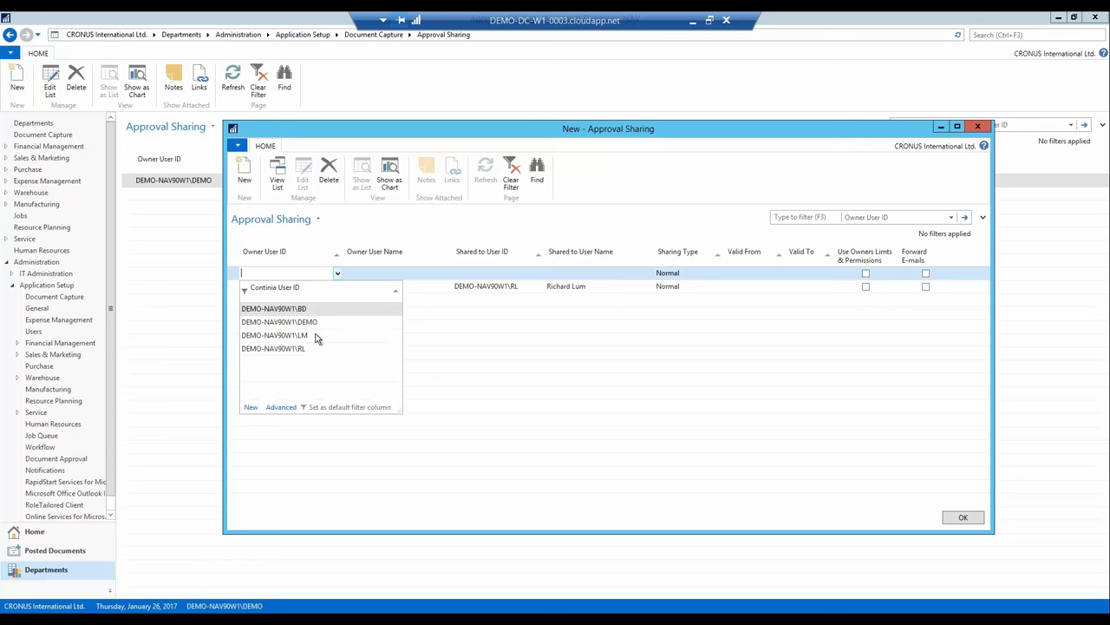
pyautogui.click(274, 309)
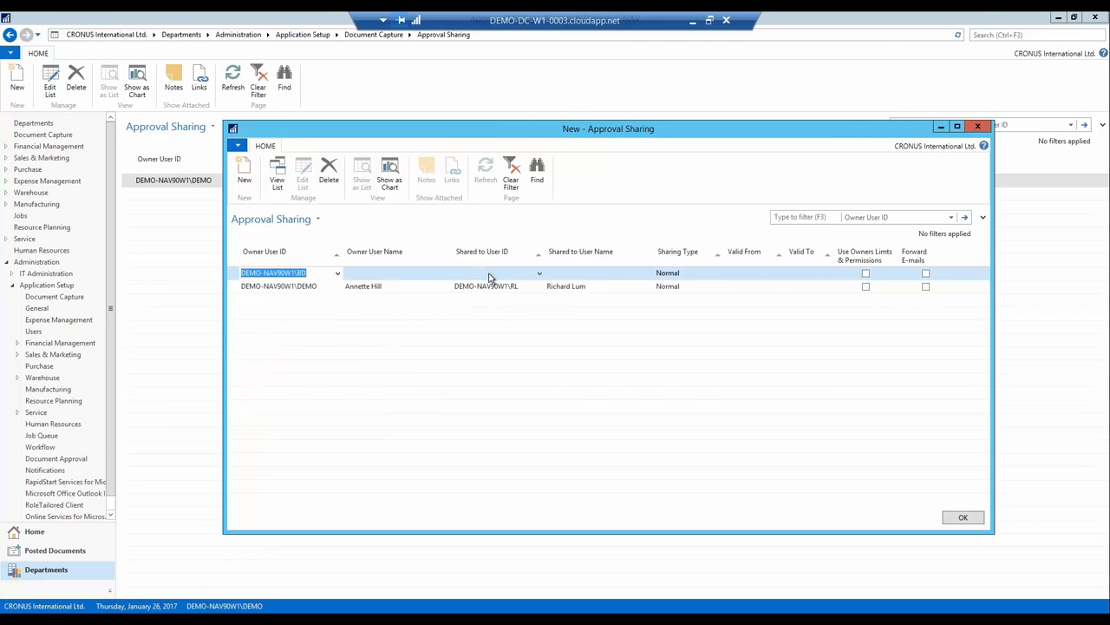
pyautogui.click(538, 272)
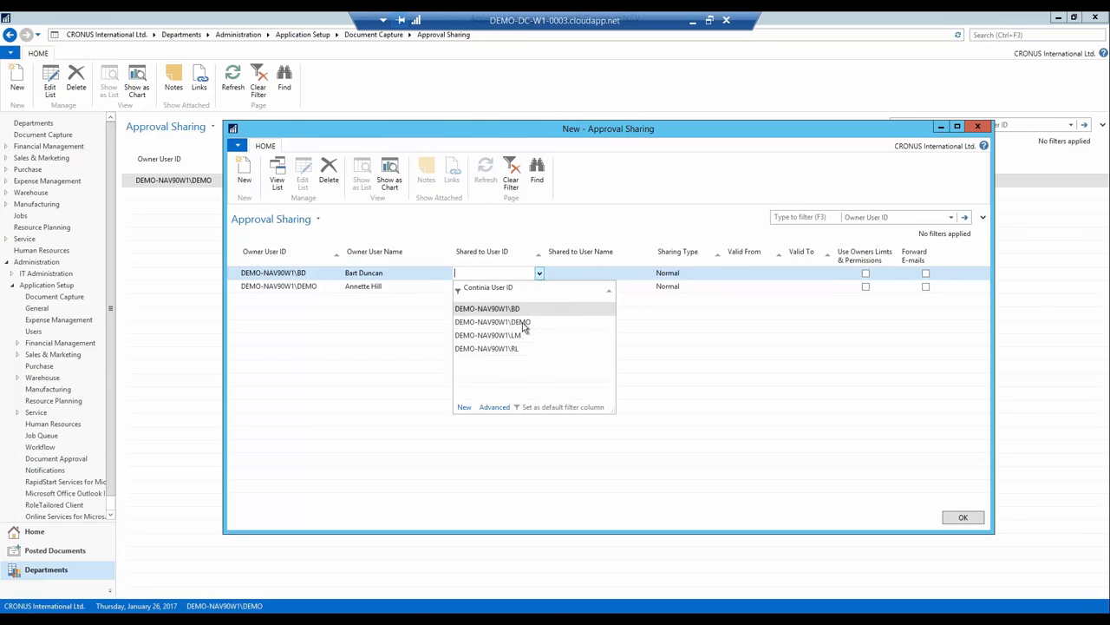
pyautogui.click(489, 335)
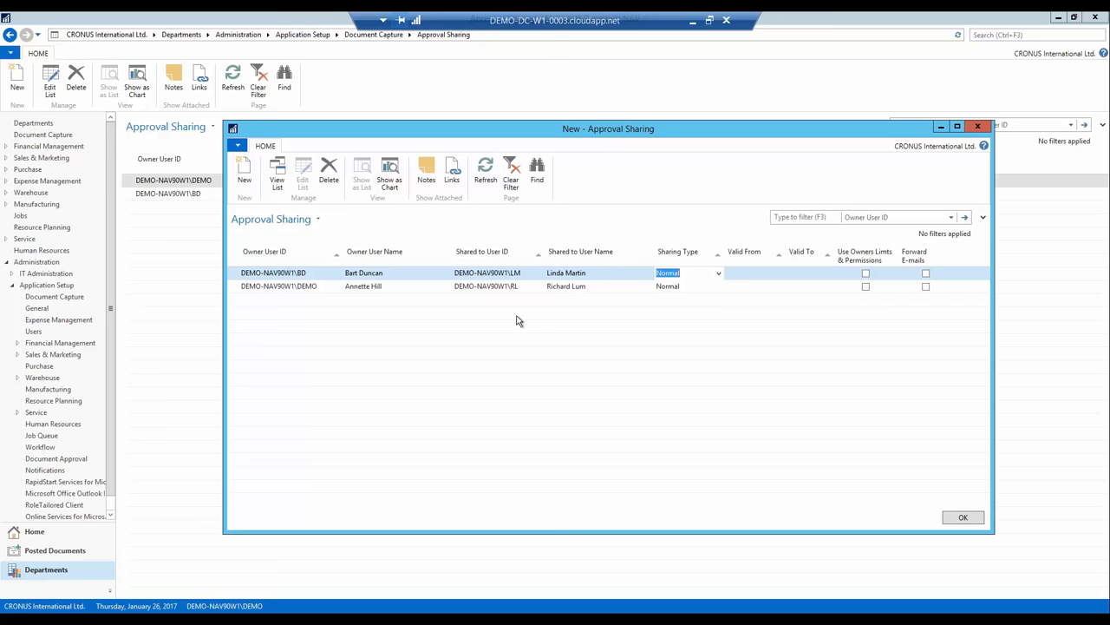
pyautogui.moveTo(571, 319)
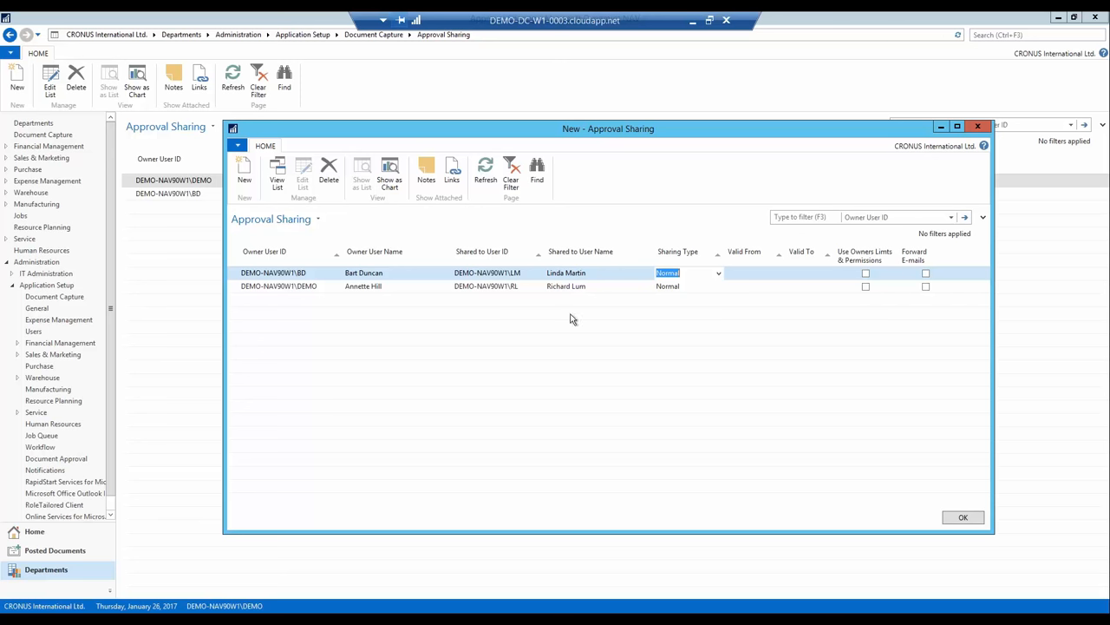
# Make the sharing Out of Office for 4/29/2016 and save the record, confirming the rename
pyautogui.click(718, 273)
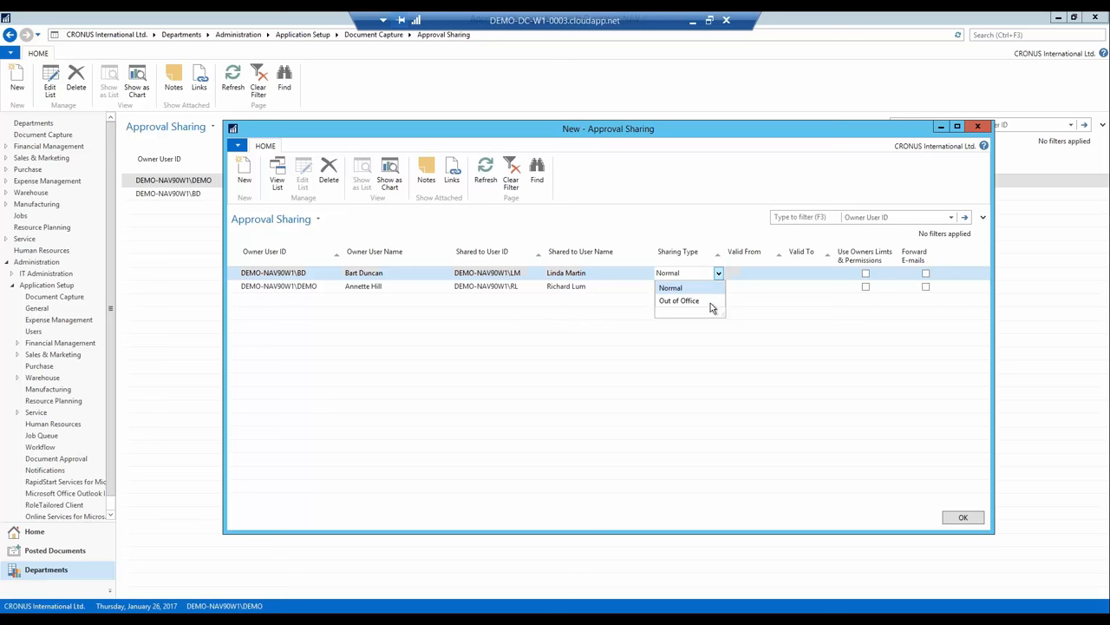
pyautogui.click(680, 300)
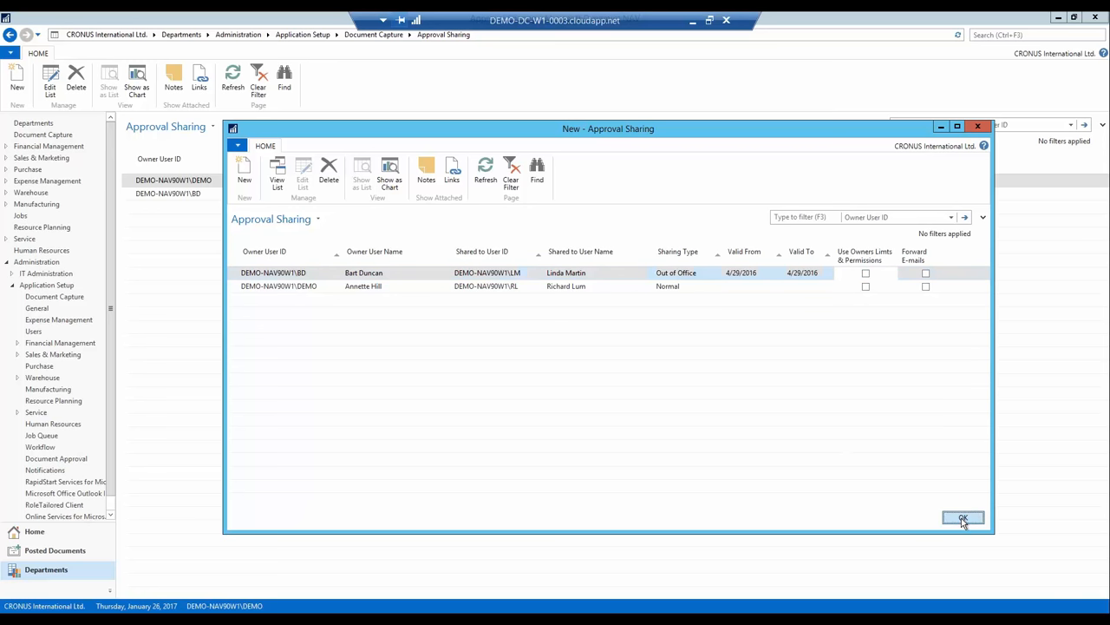
pyautogui.click(963, 517)
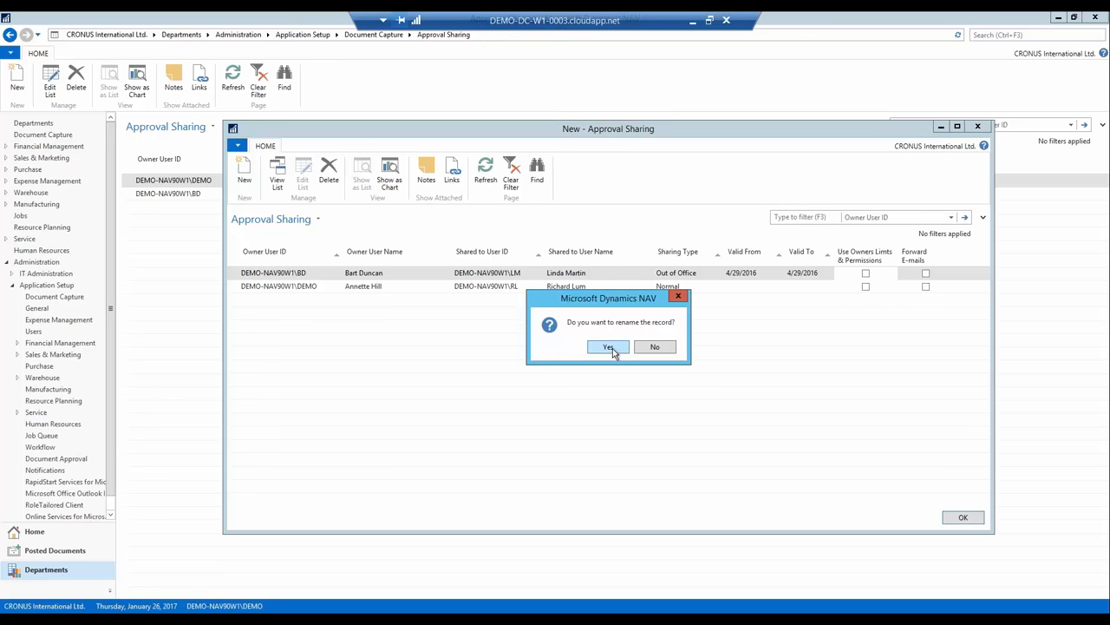
pyautogui.click(607, 347)
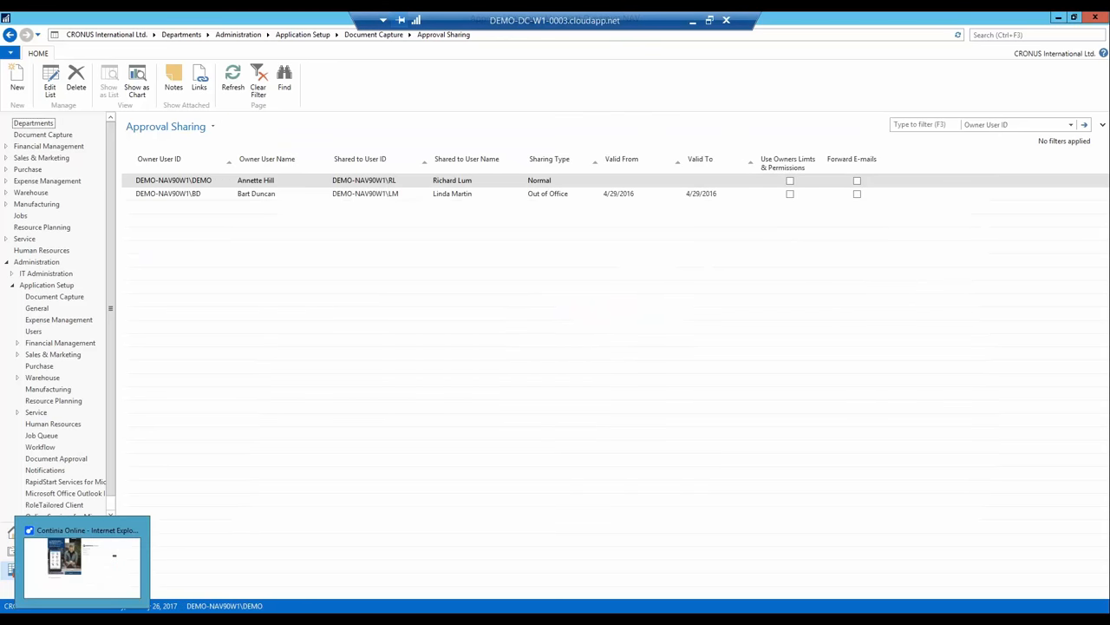
pyautogui.click(83, 559)
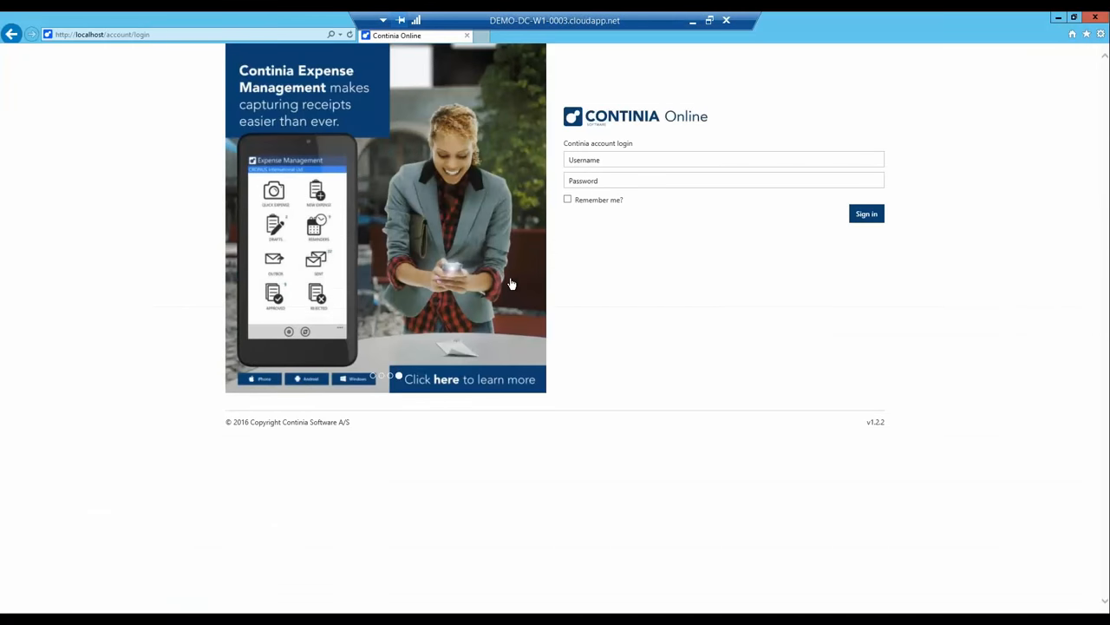
pyautogui.moveTo(593, 205)
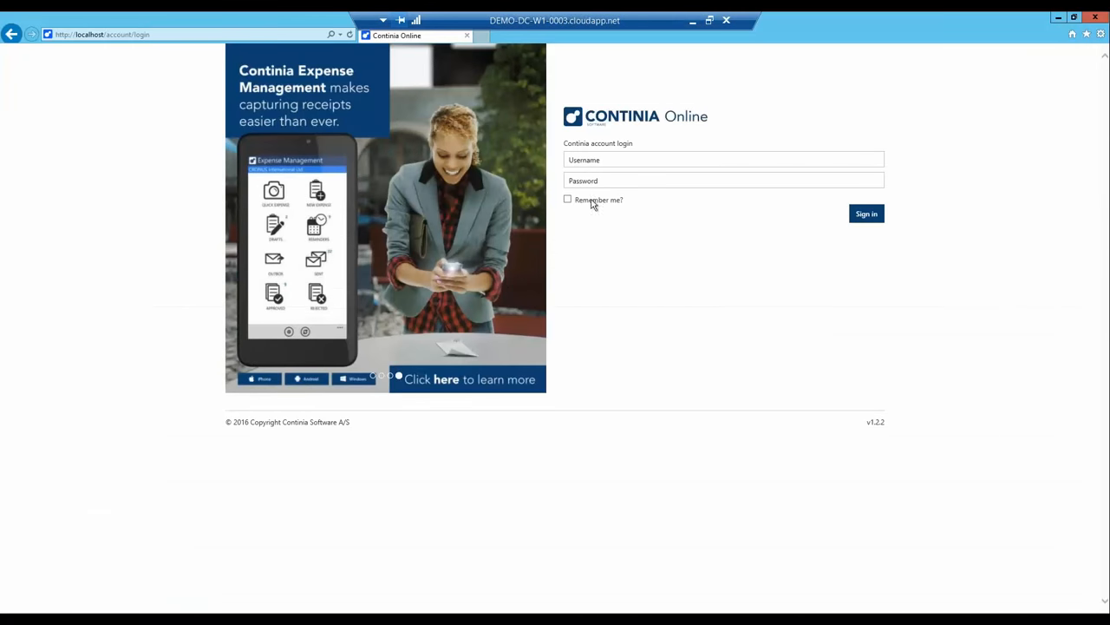
pyautogui.write('lm')
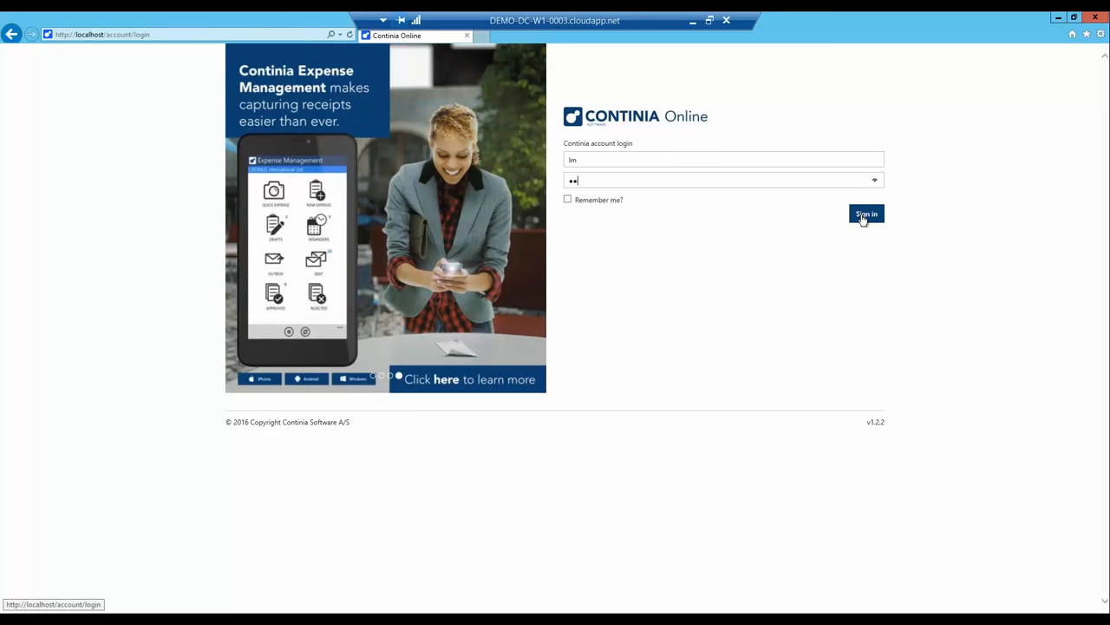
pyautogui.click(865, 216)
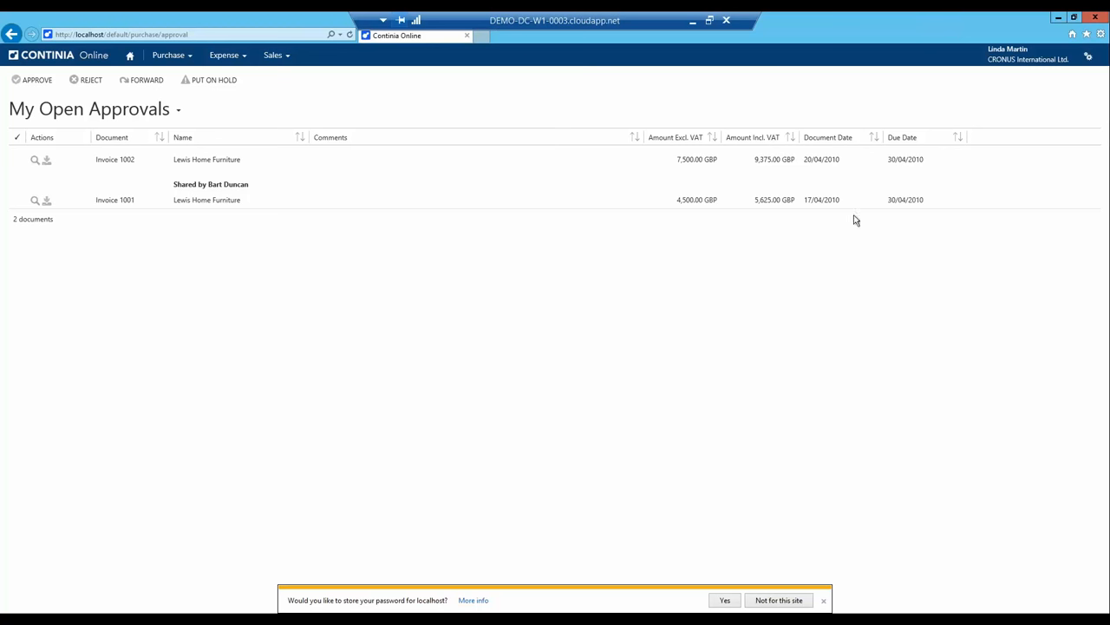
pyautogui.moveTo(240, 200)
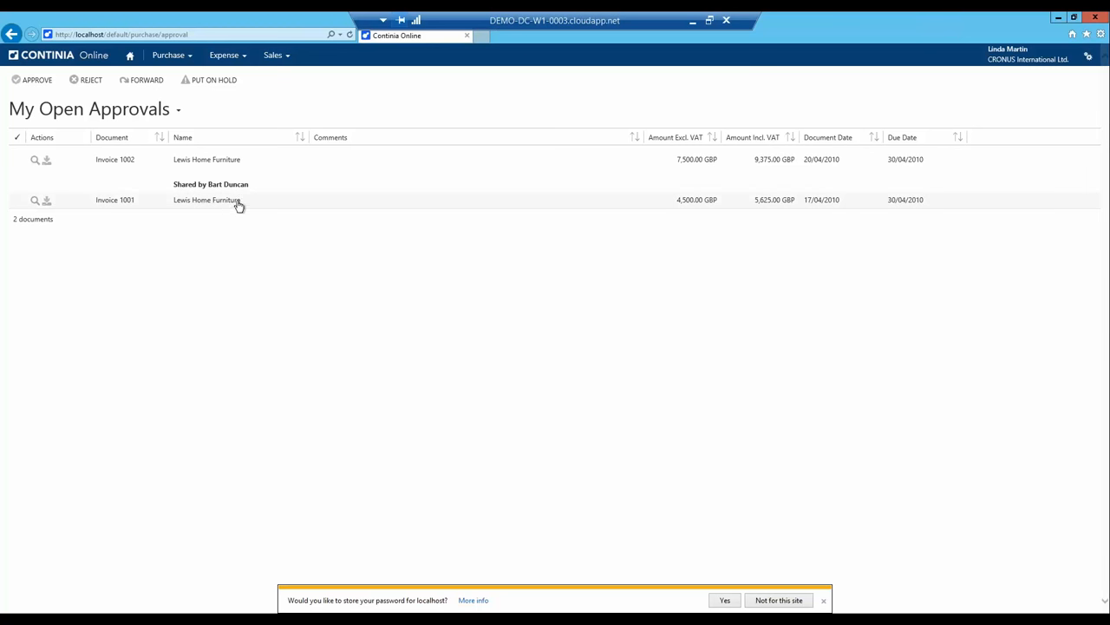
pyautogui.moveTo(240, 257)
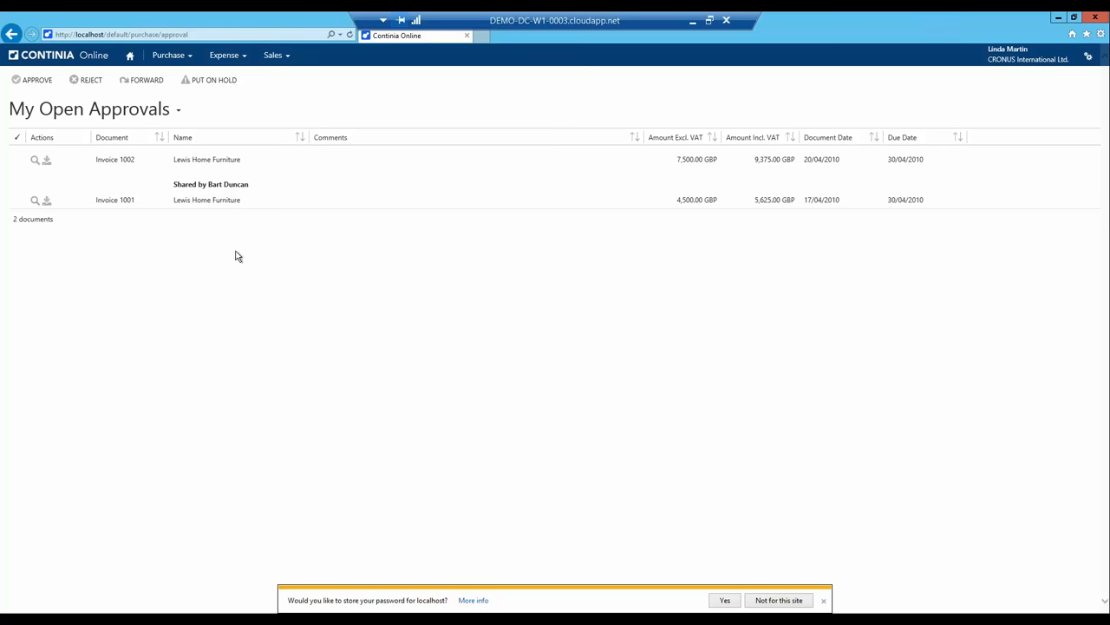
pyautogui.moveTo(257, 319)
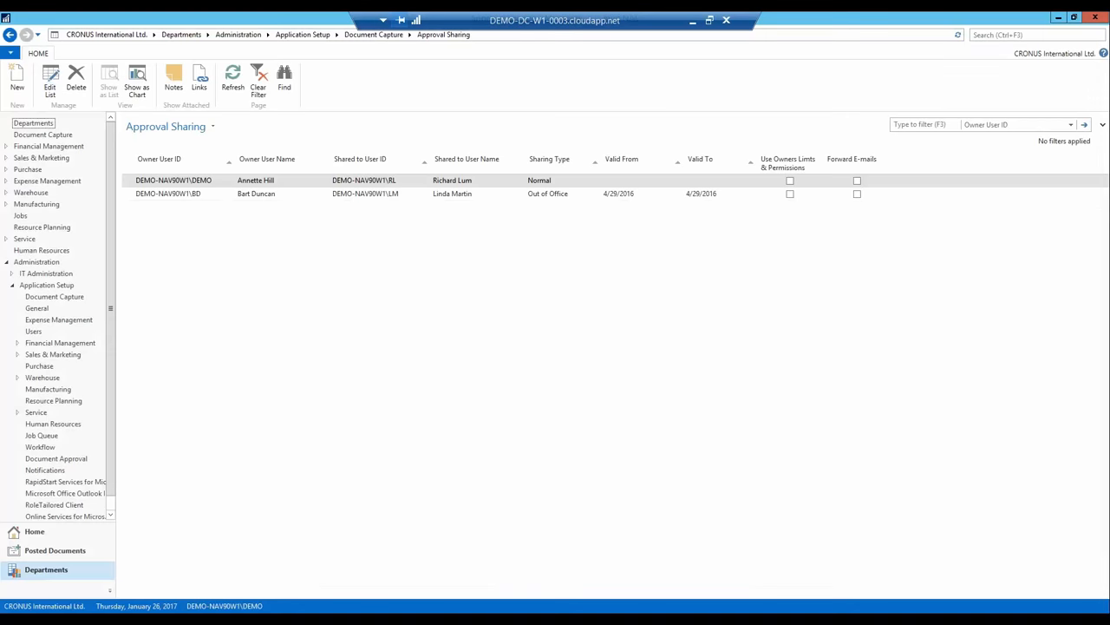
pyautogui.moveTo(189, 600)
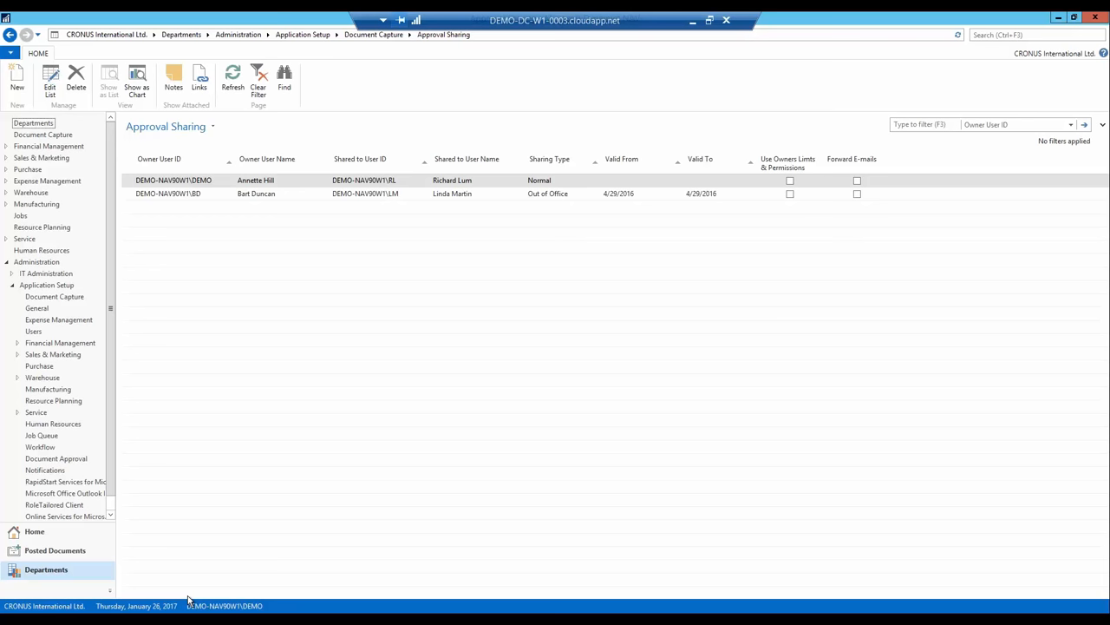
pyautogui.moveTo(354, 43)
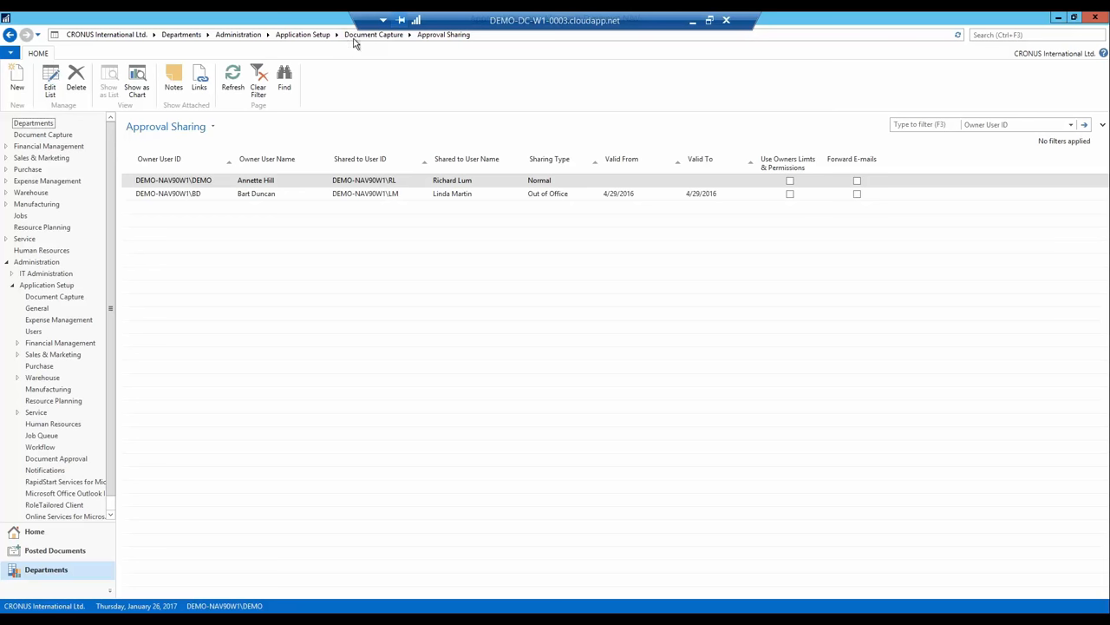
# Return to Document Capture setup and open the Web User Lists showing BART, DEMO and VW
pyautogui.click(375, 34)
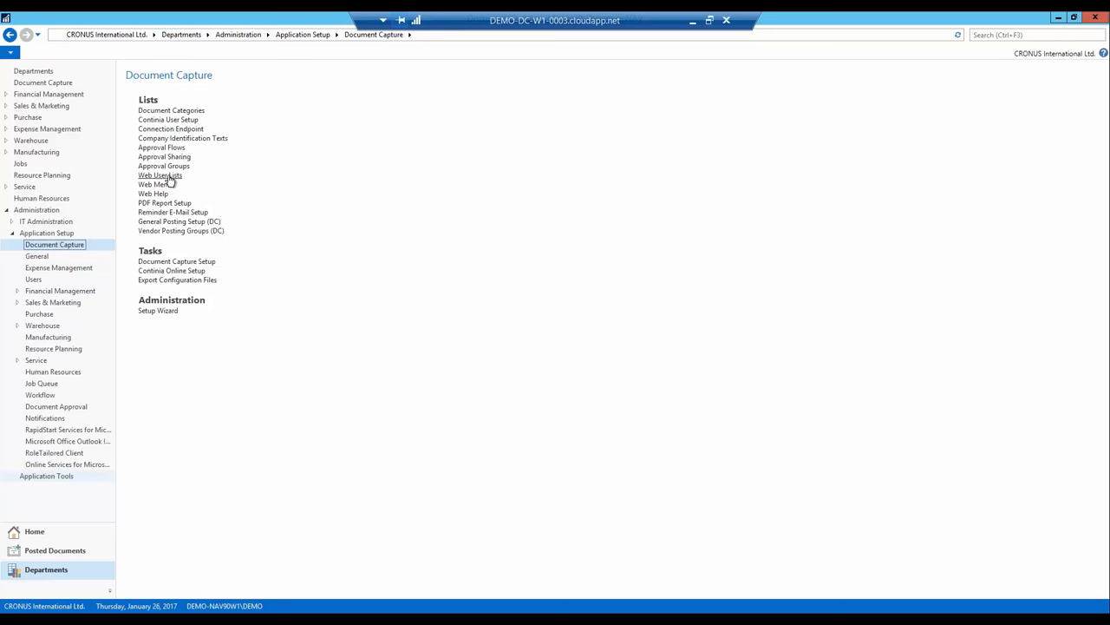
pyautogui.click(160, 175)
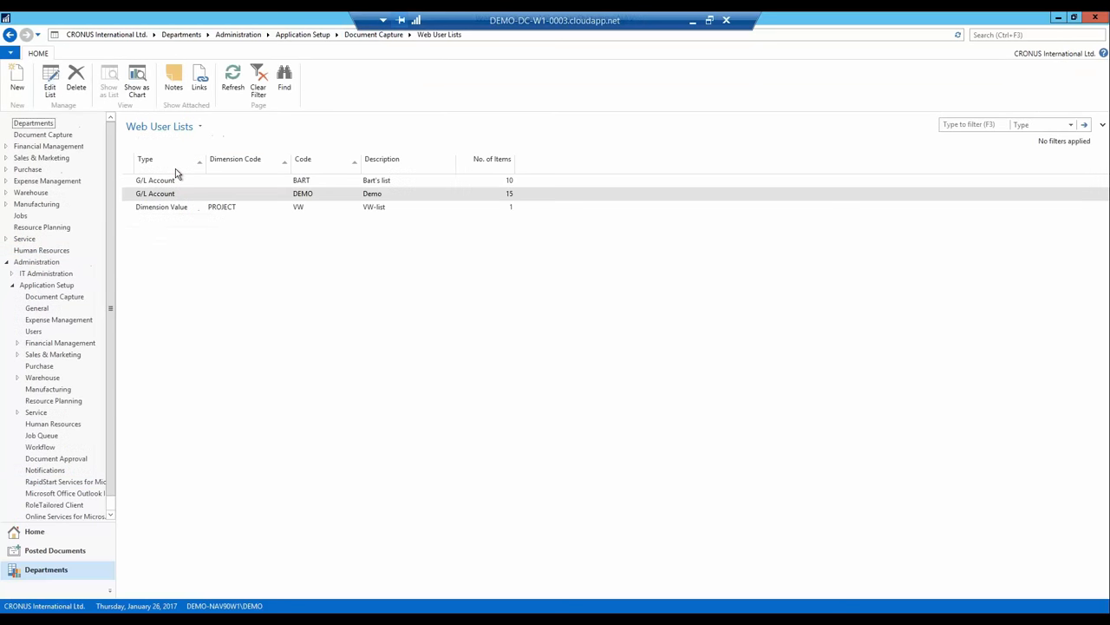
pyautogui.moveTo(305, 205)
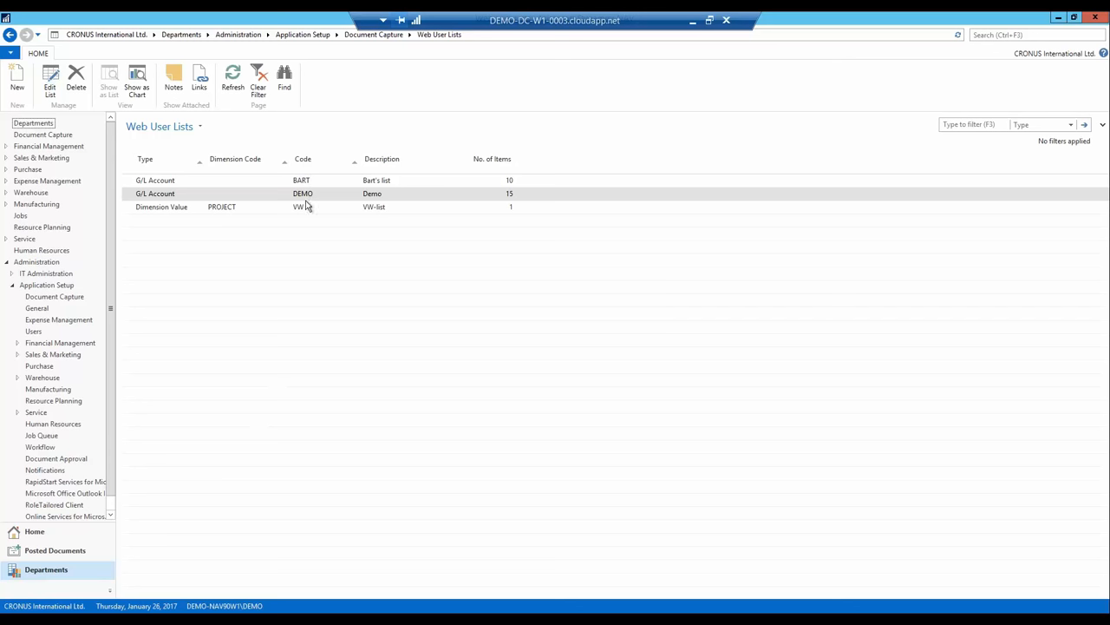
pyautogui.moveTo(305, 212)
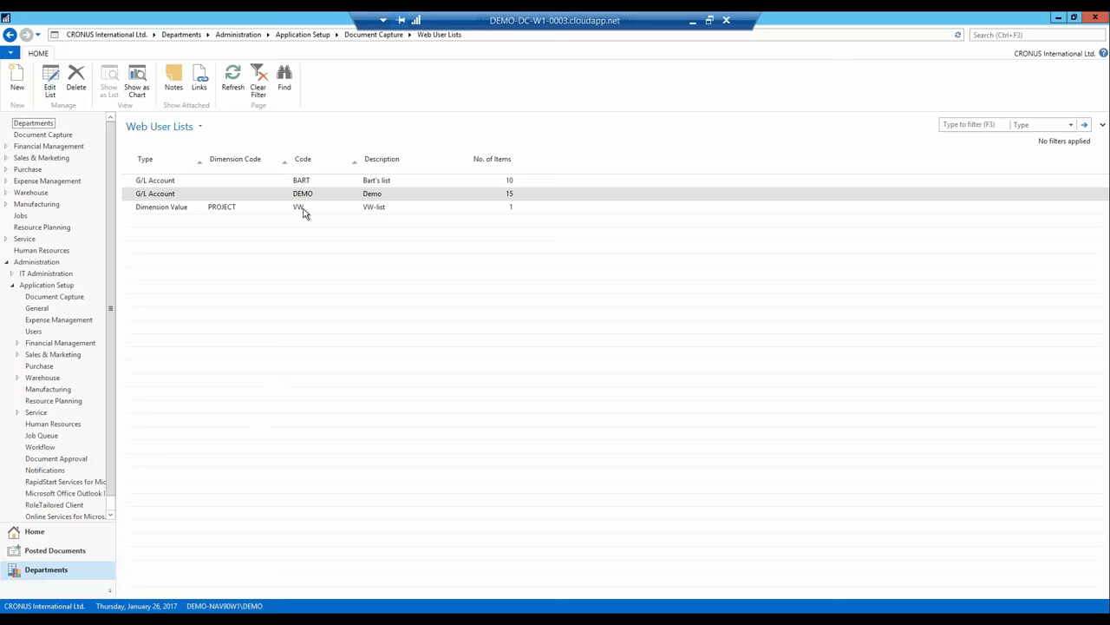
pyautogui.moveTo(302, 212)
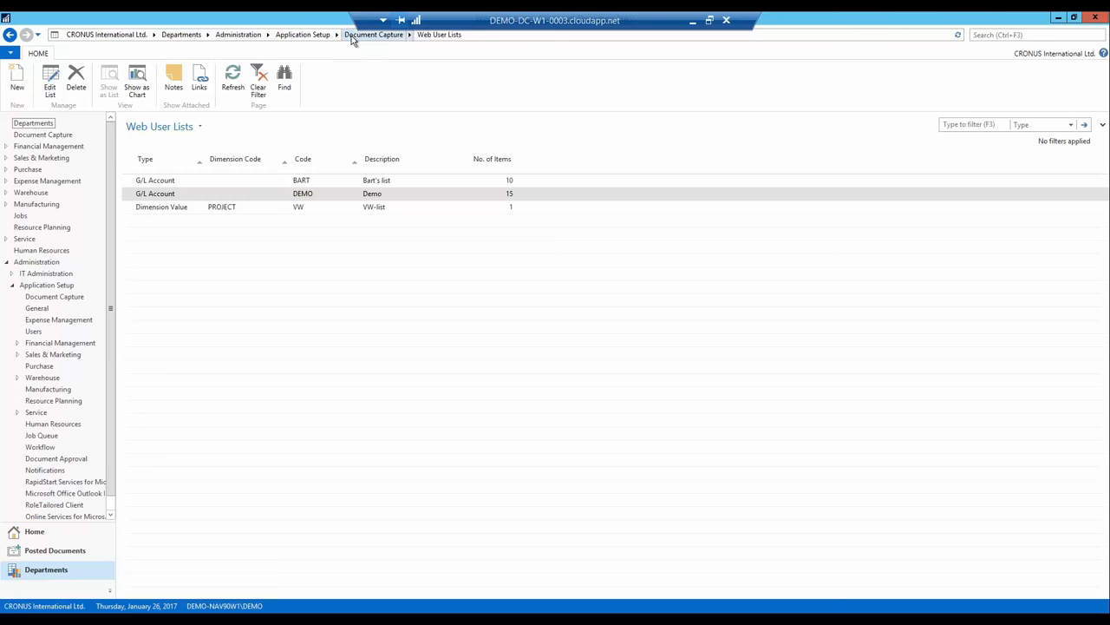
# Open the Continia User Setup list from Document Capture and restore the window from full screen
pyautogui.click(373, 35)
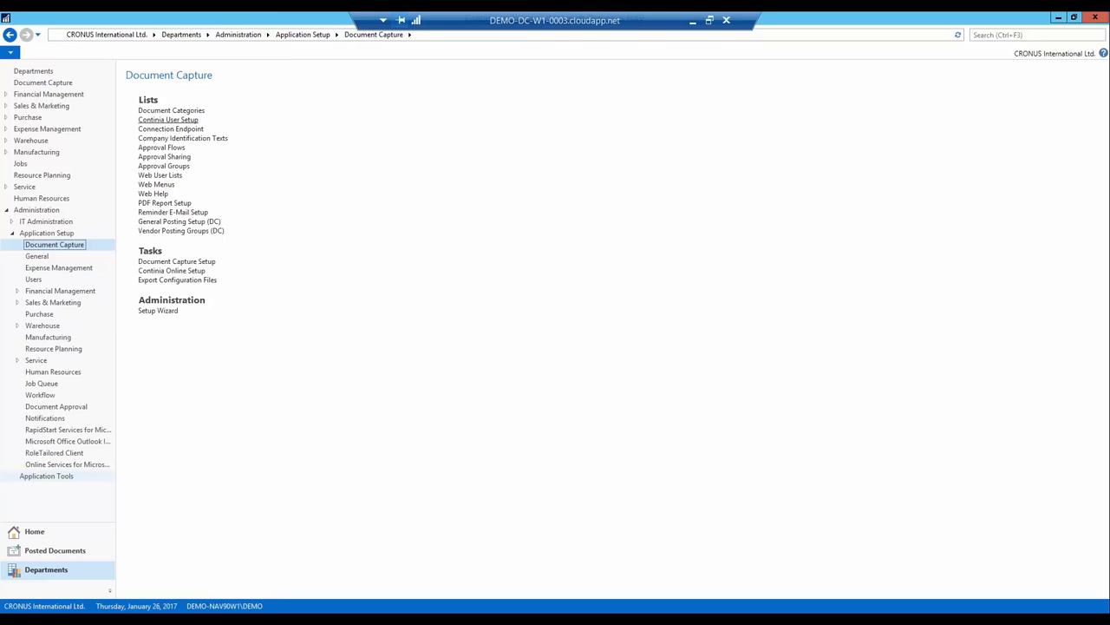
pyautogui.click(168, 120)
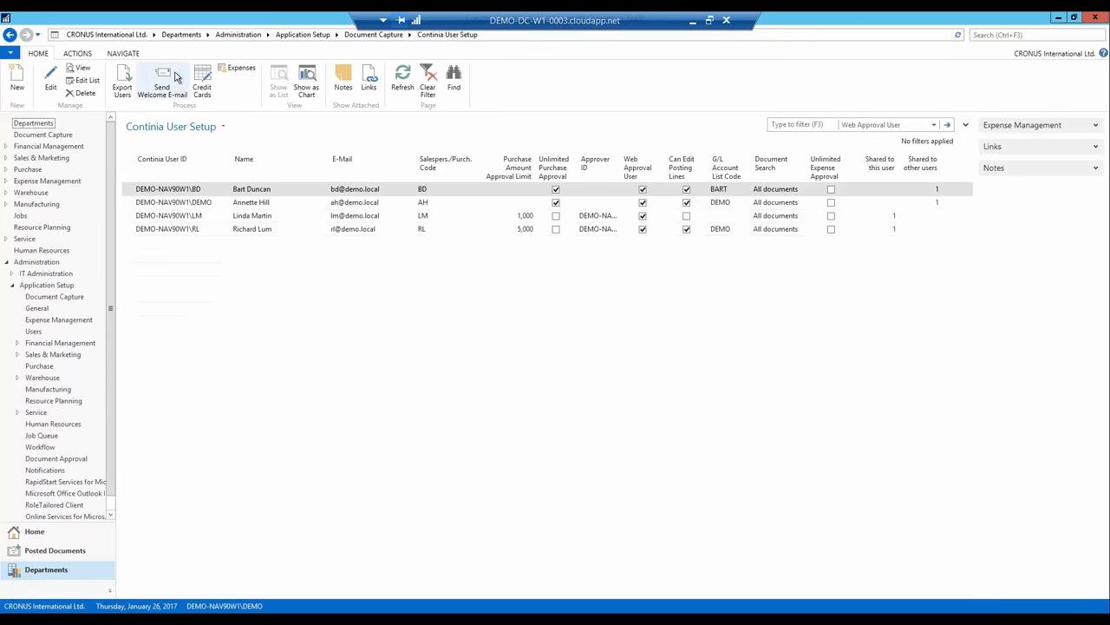
pyautogui.moveTo(161, 83)
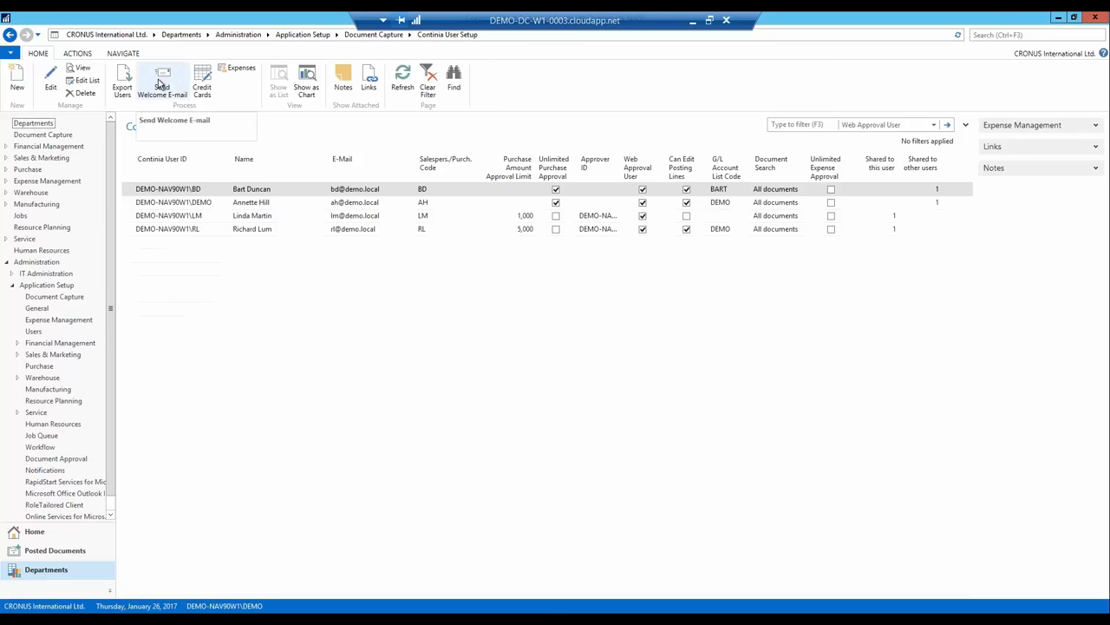
pyautogui.moveTo(189, 99)
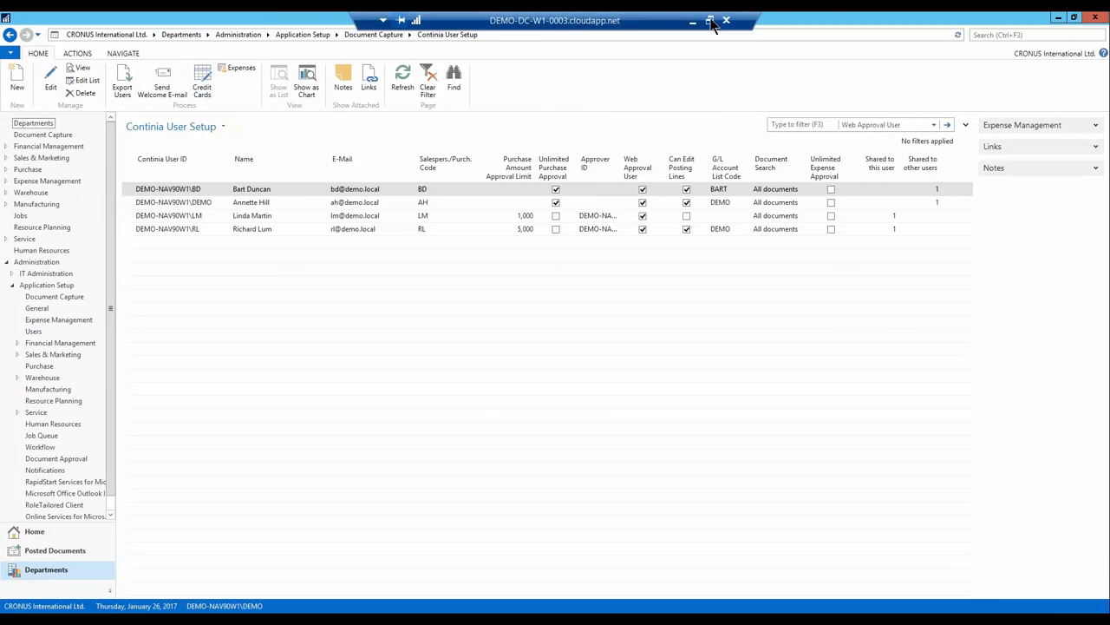
pyautogui.click(710, 21)
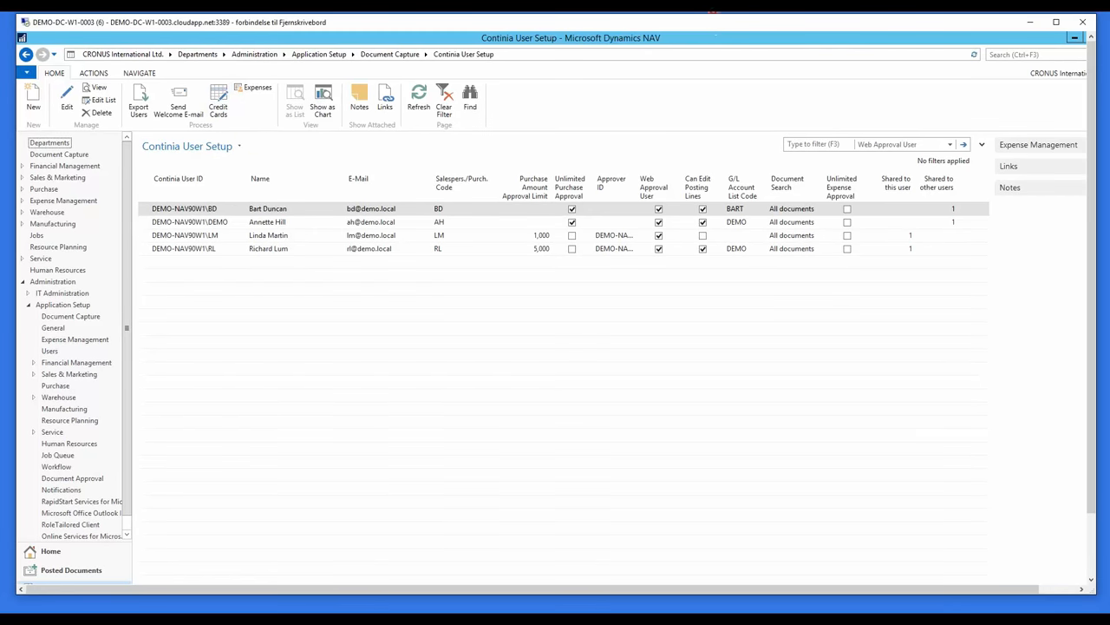